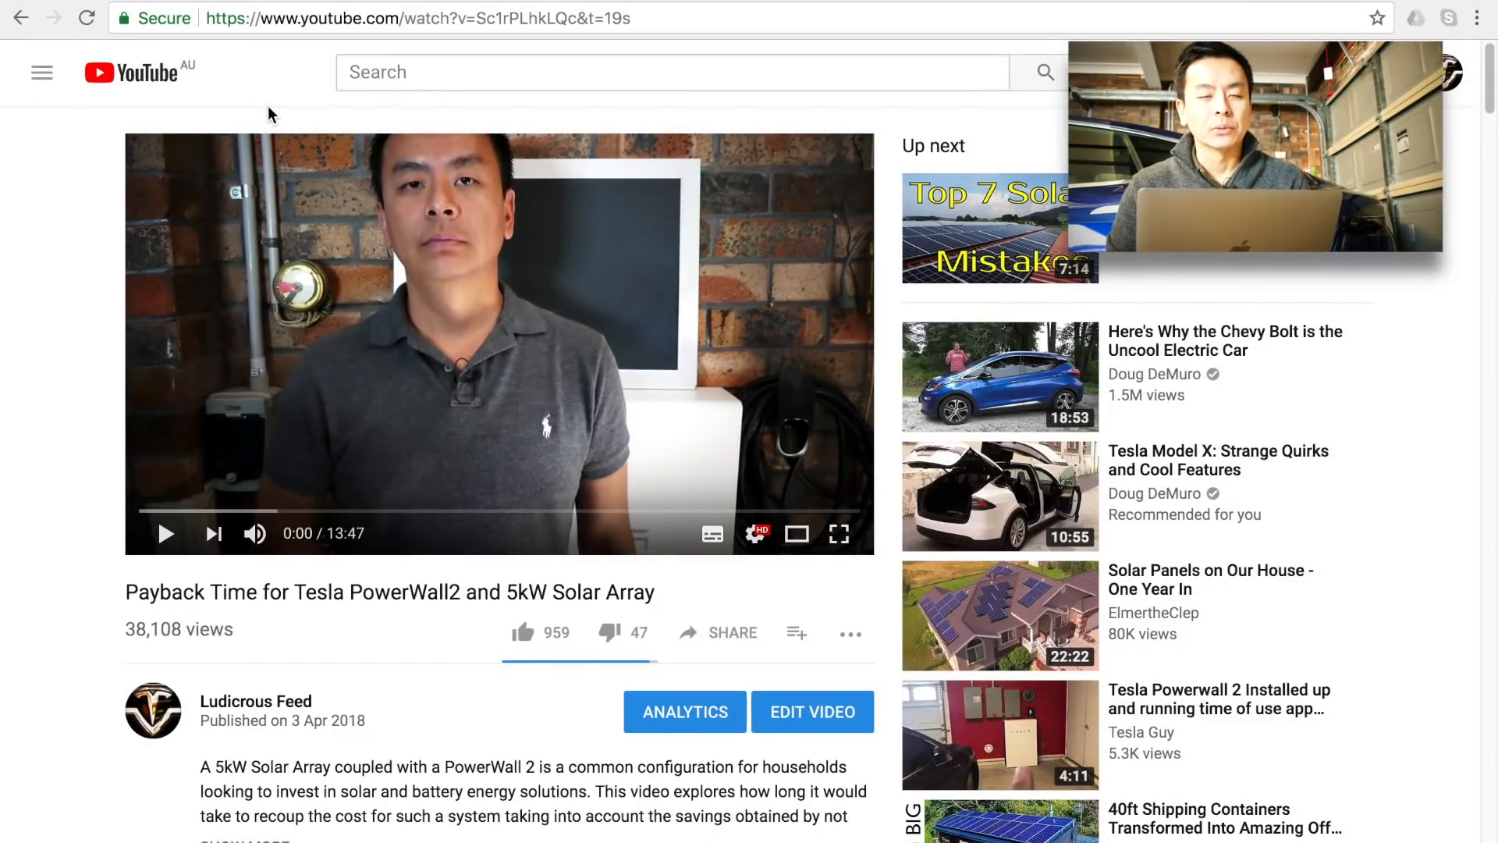
{"action": "mouse_move", "coordinate": [58, 397]}
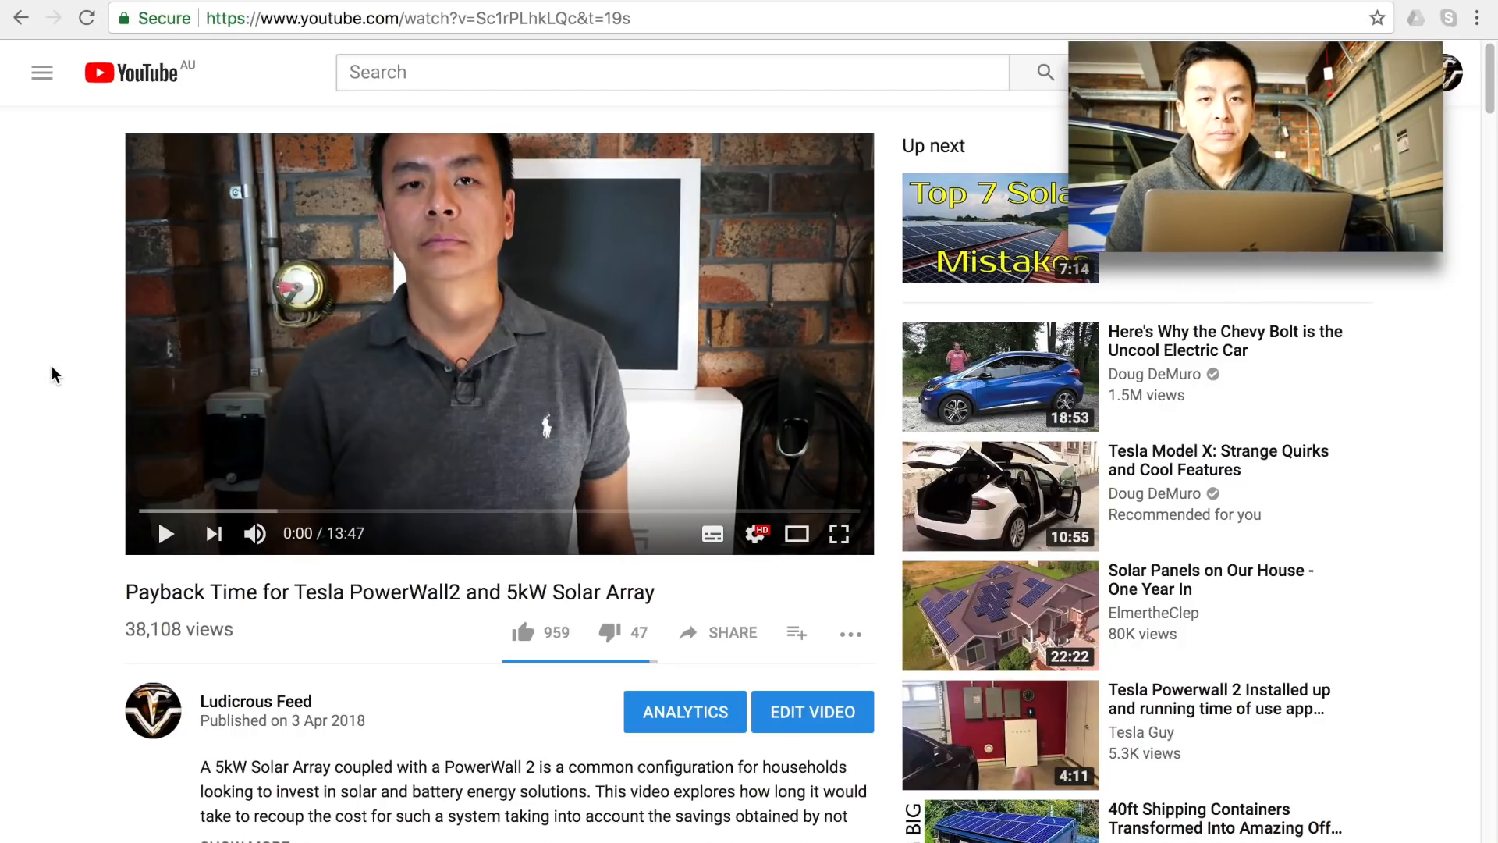
- Scroll through the Asia Pacific & Europe owners' range readings table
{"action": "scroll", "scroll_direction": "down", "scroll_amount": 3}
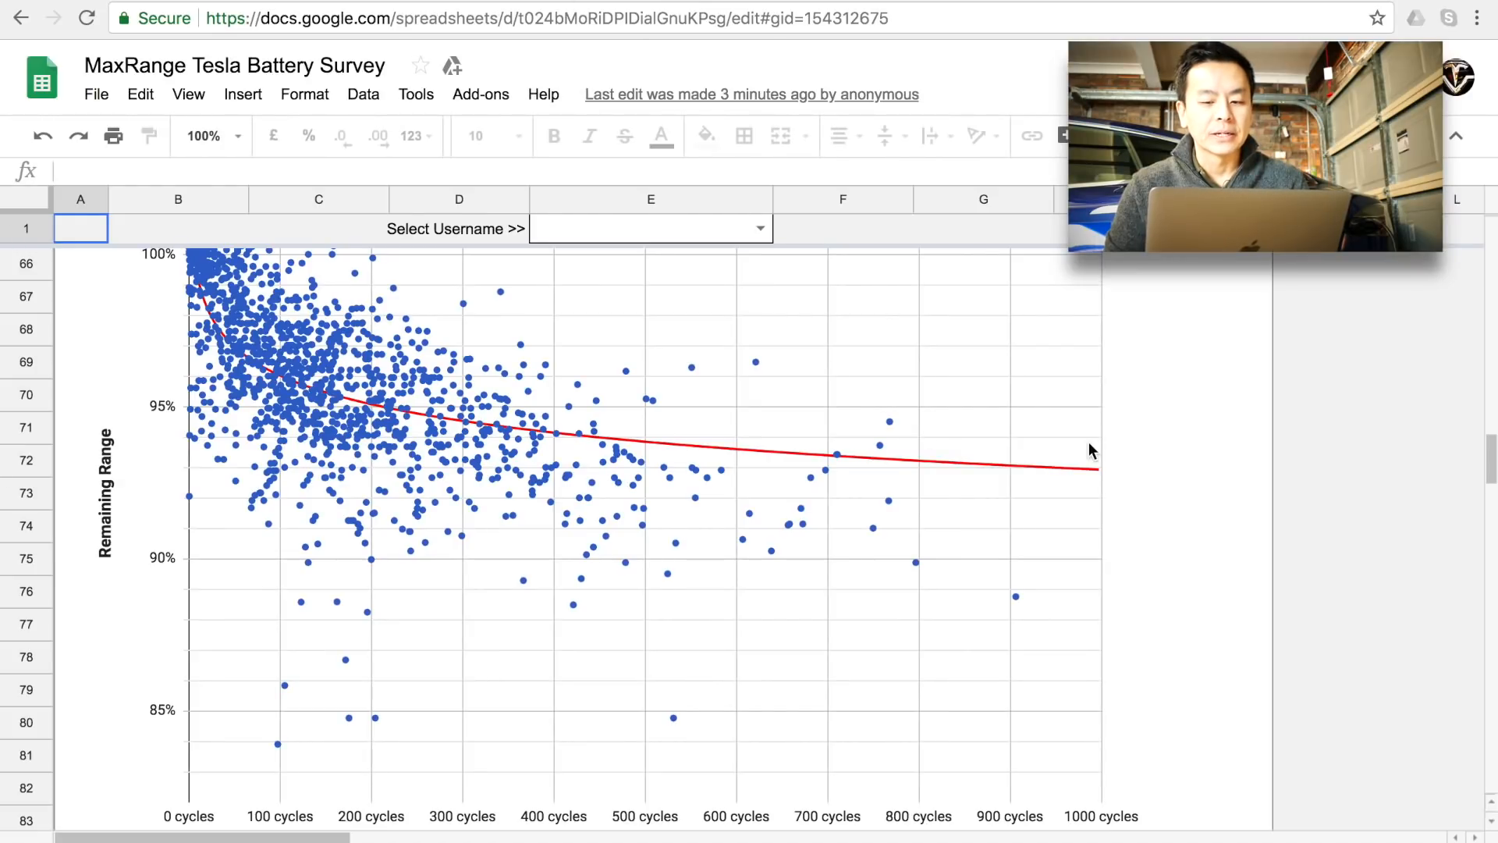
{"action": "mouse_move", "coordinate": [471, 805]}
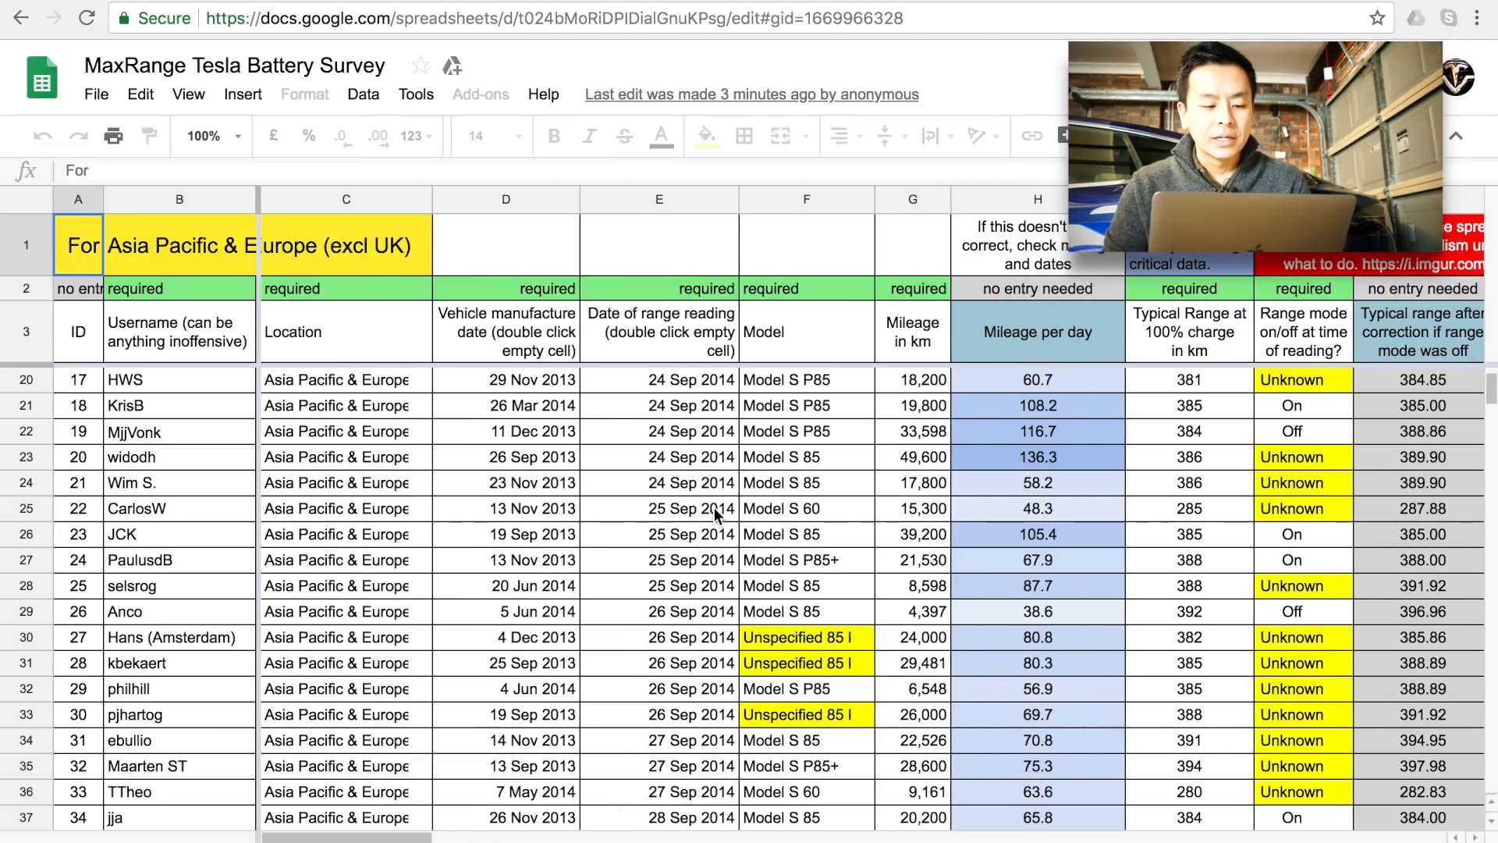
{"action": "scroll", "scroll_direction": "down", "scroll_amount": 3}
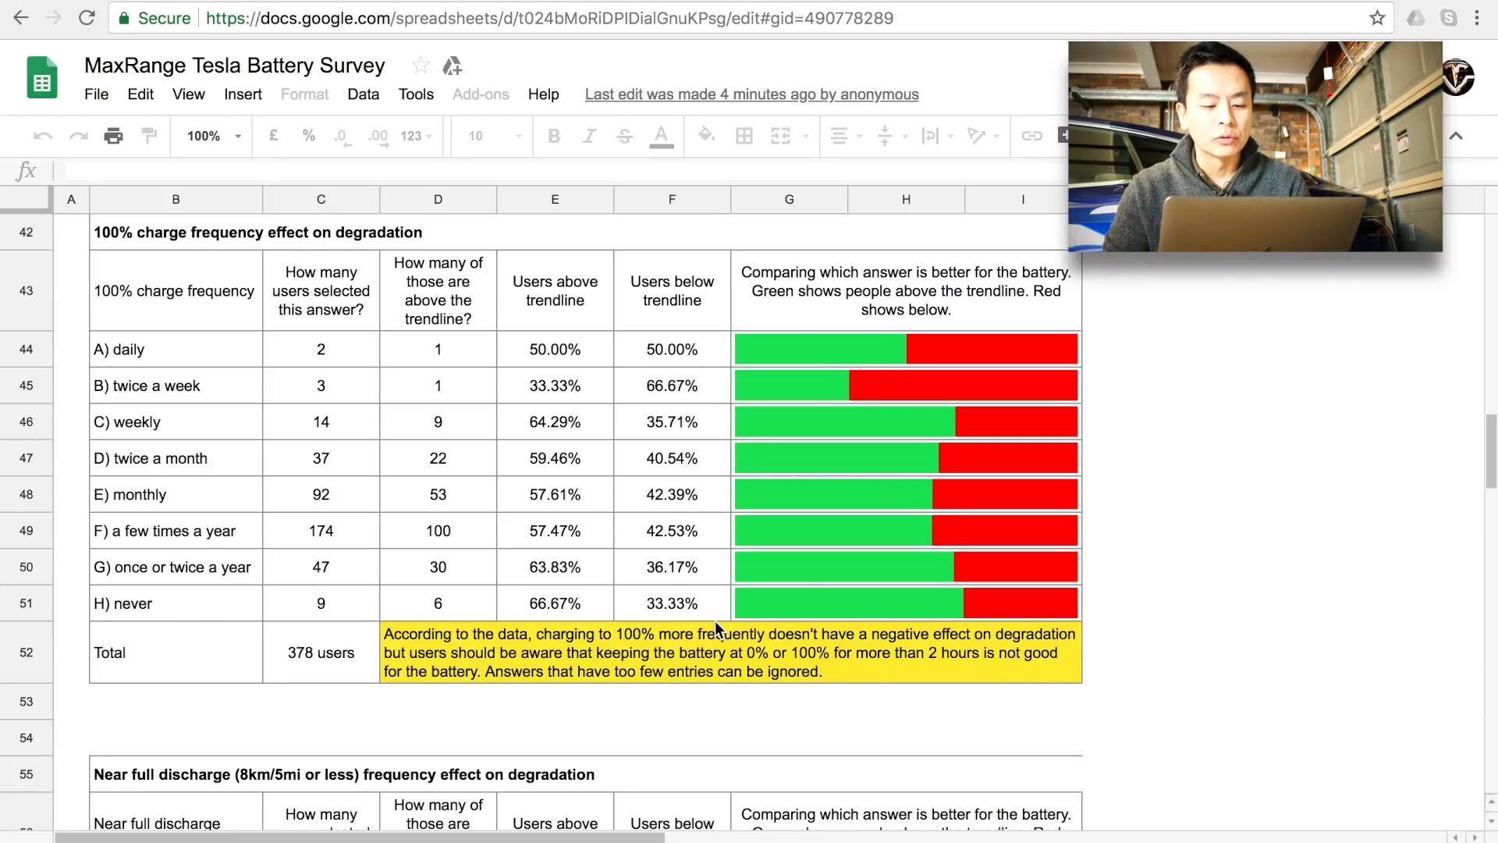
{"action": "mouse_move", "coordinate": [469, 637]}
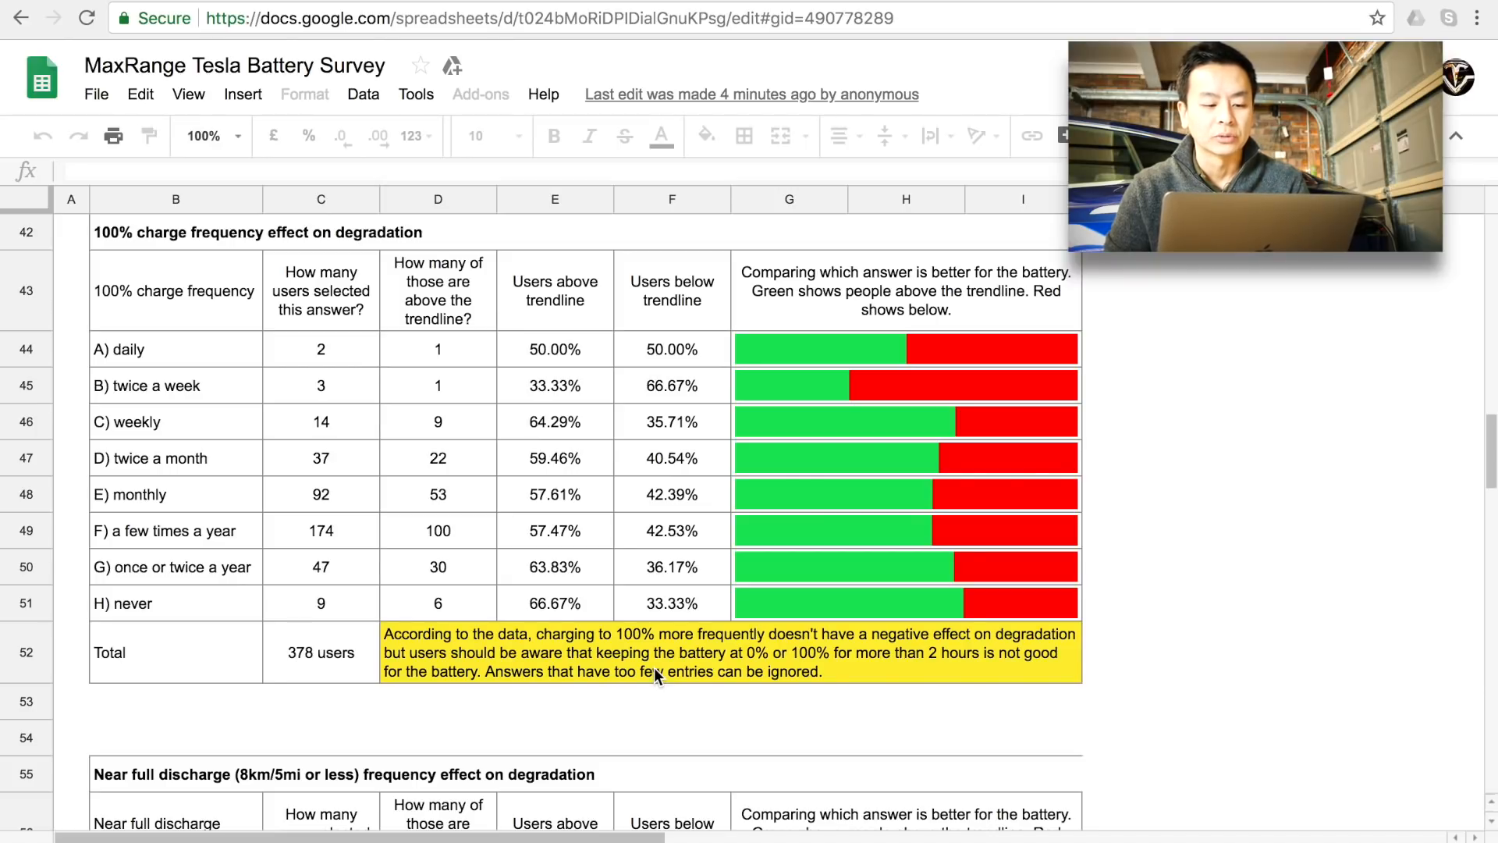
{"action": "mouse_move", "coordinate": [544, 722]}
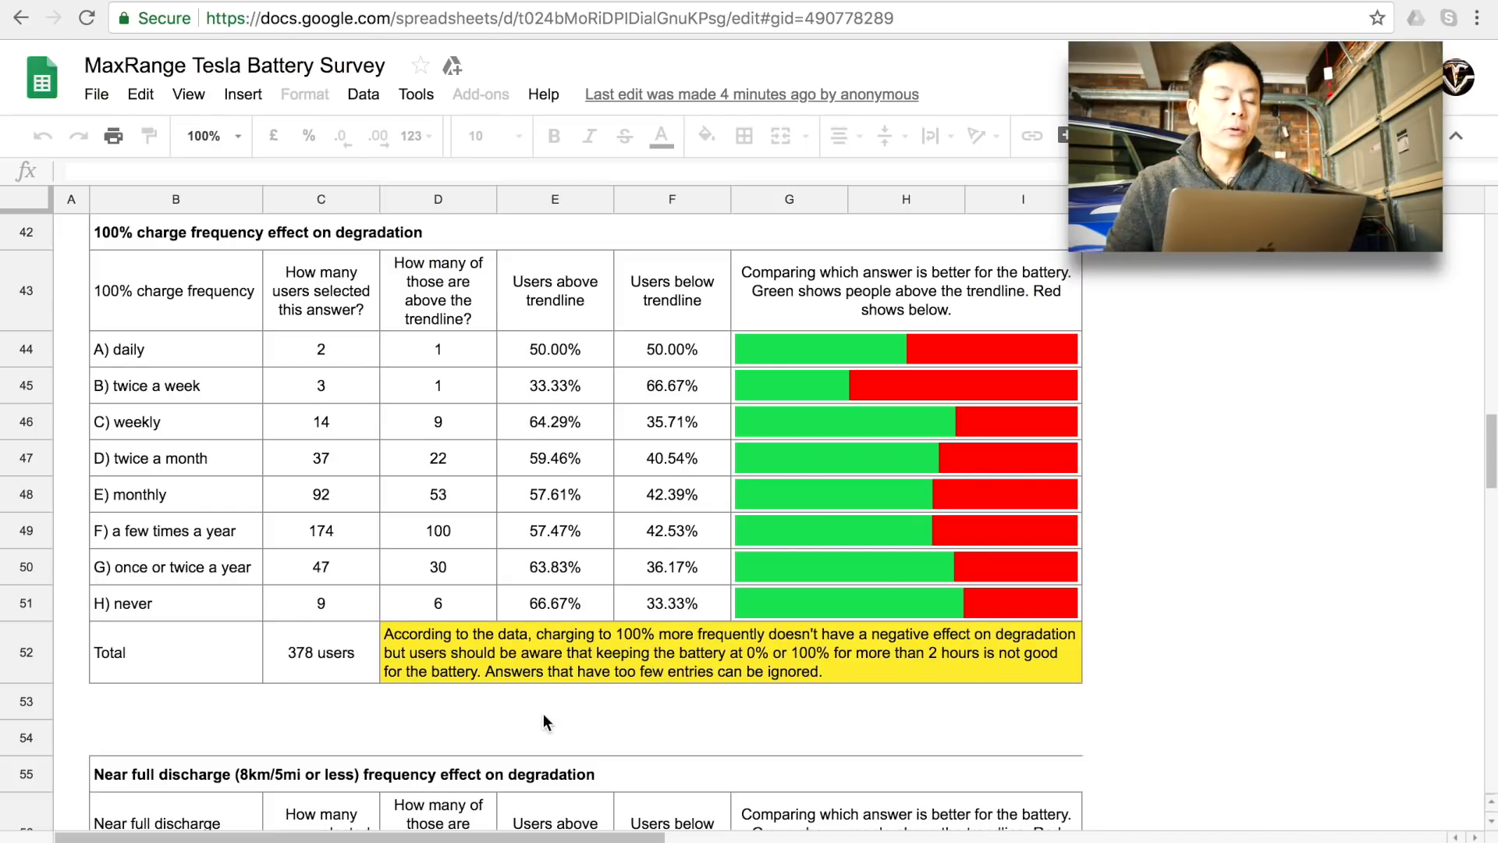
{"action": "mouse_move", "coordinate": [604, 642]}
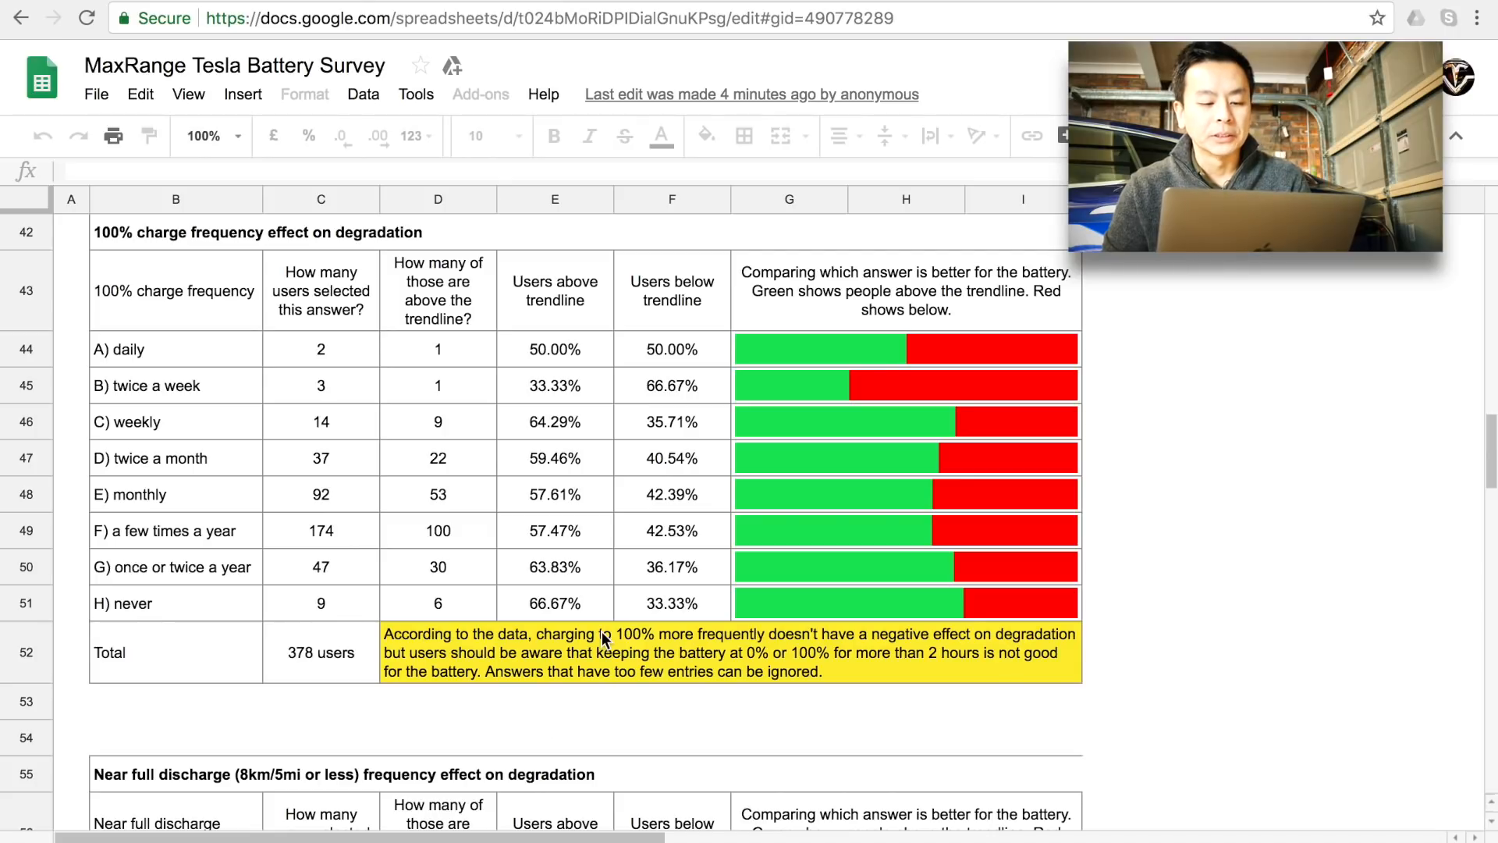
{"action": "mouse_move", "coordinate": [615, 700]}
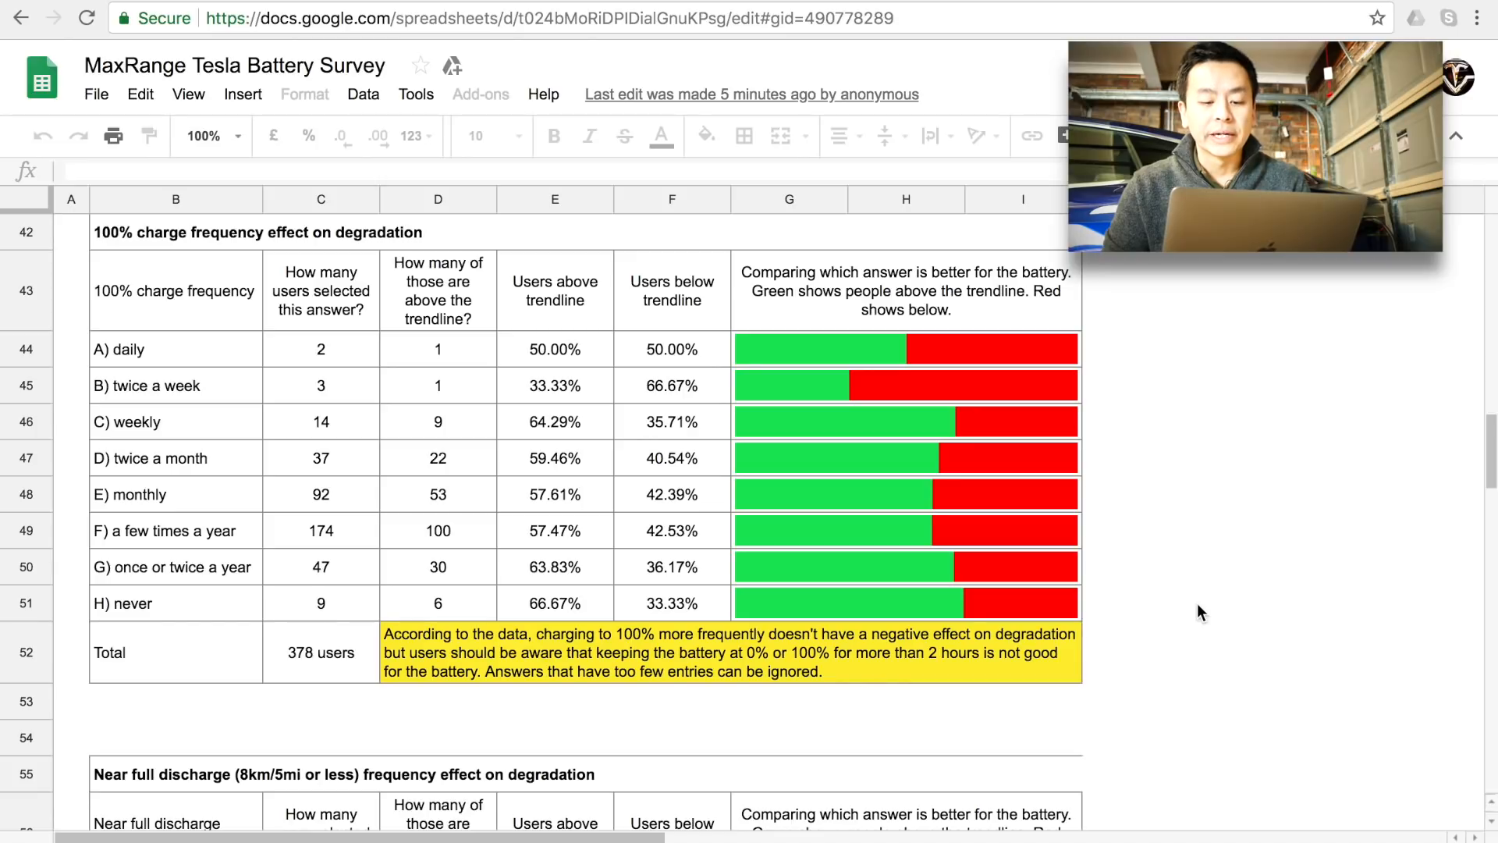
{"action": "mouse_move", "coordinate": [1119, 601]}
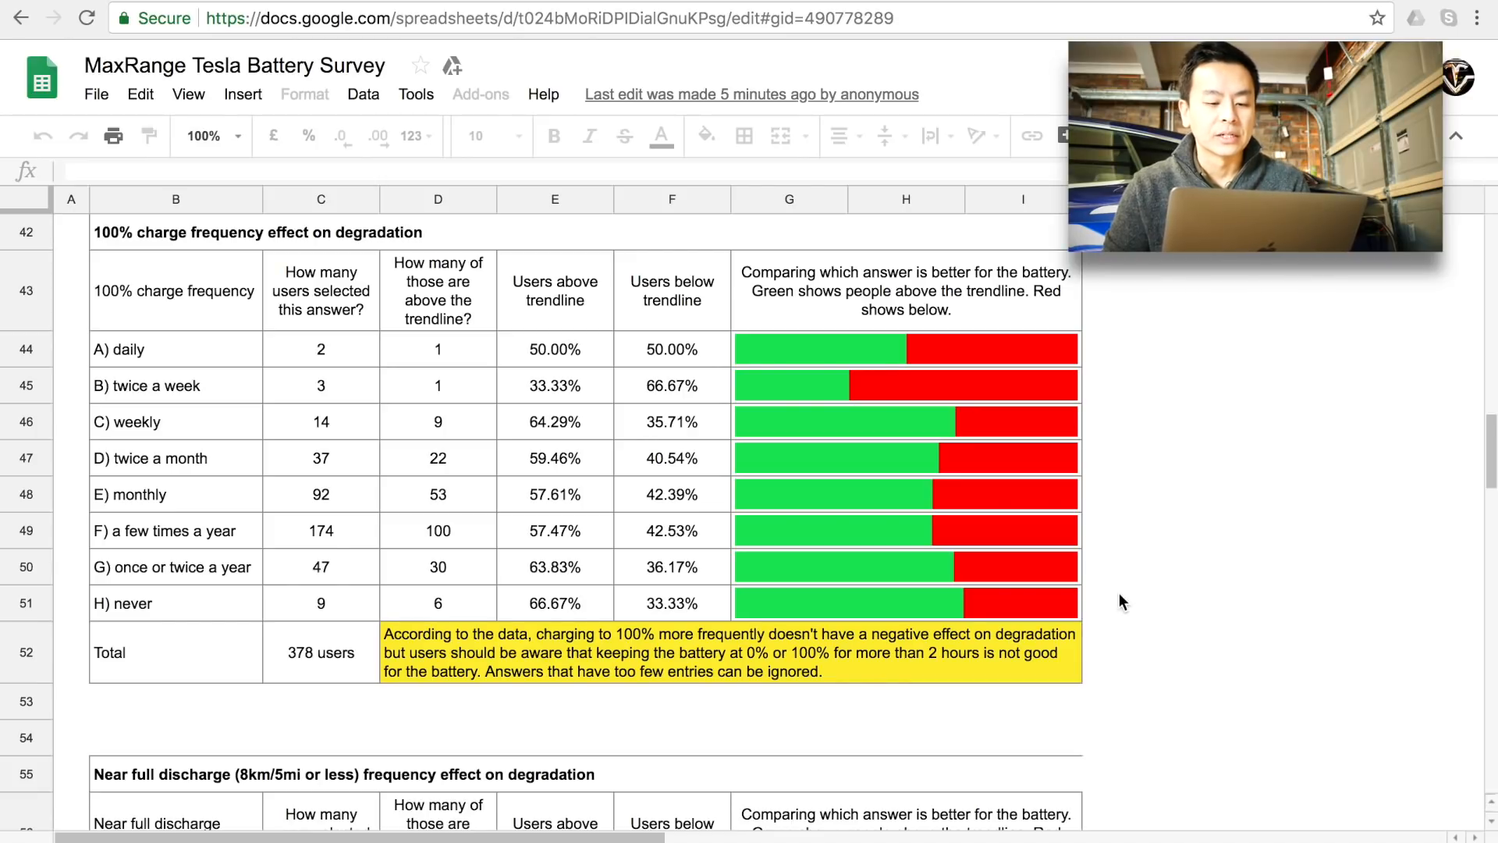
- Scroll through the charge-frequency tables to the 380-user near full discharge degradation table
{"action": "scroll", "scroll_direction": "down", "scroll_amount": 3}
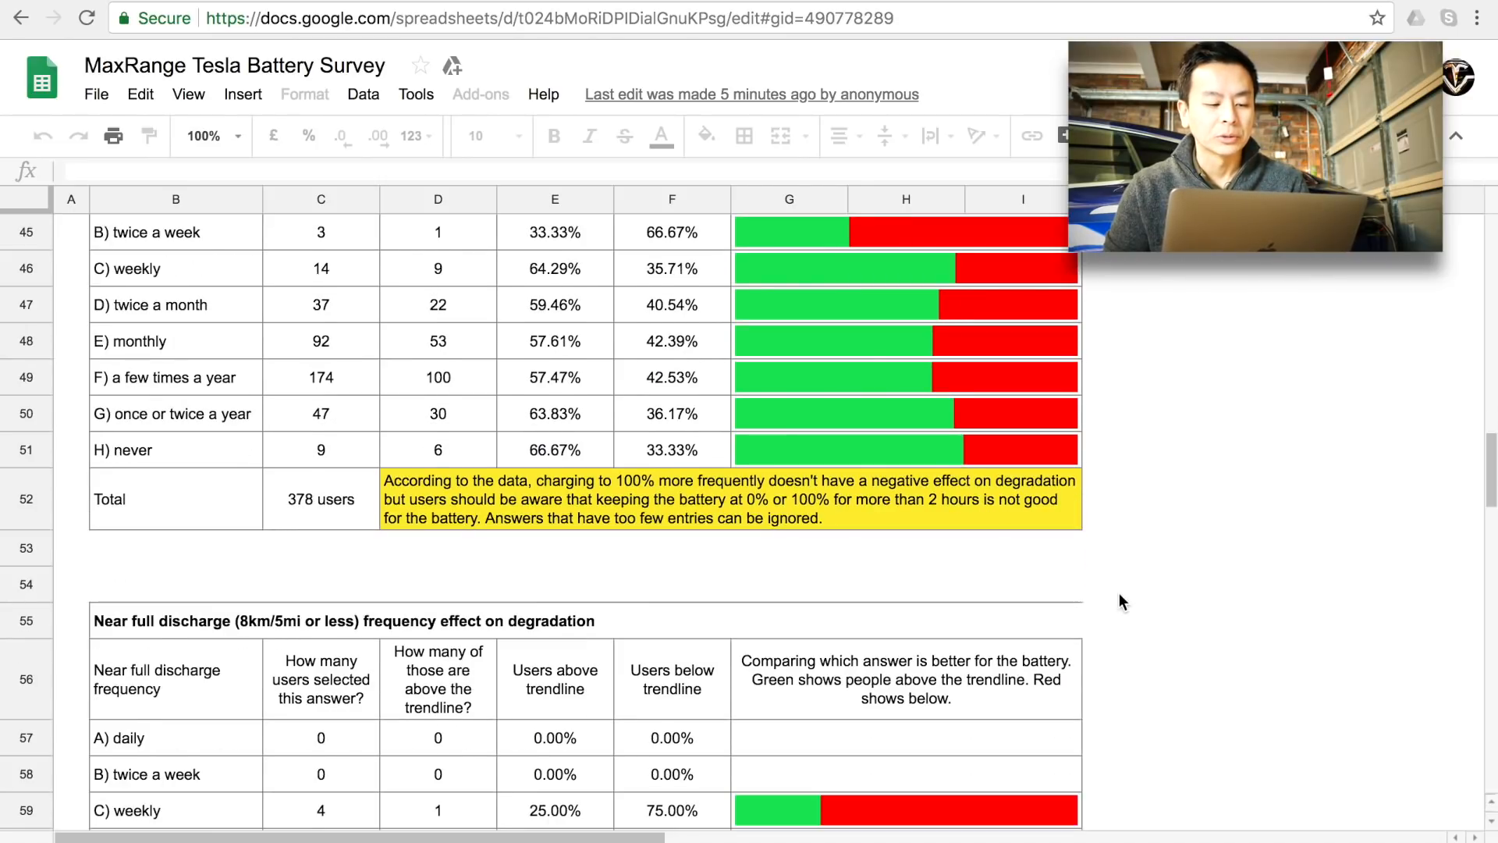
{"action": "scroll", "scroll_direction": "down", "scroll_amount": 3}
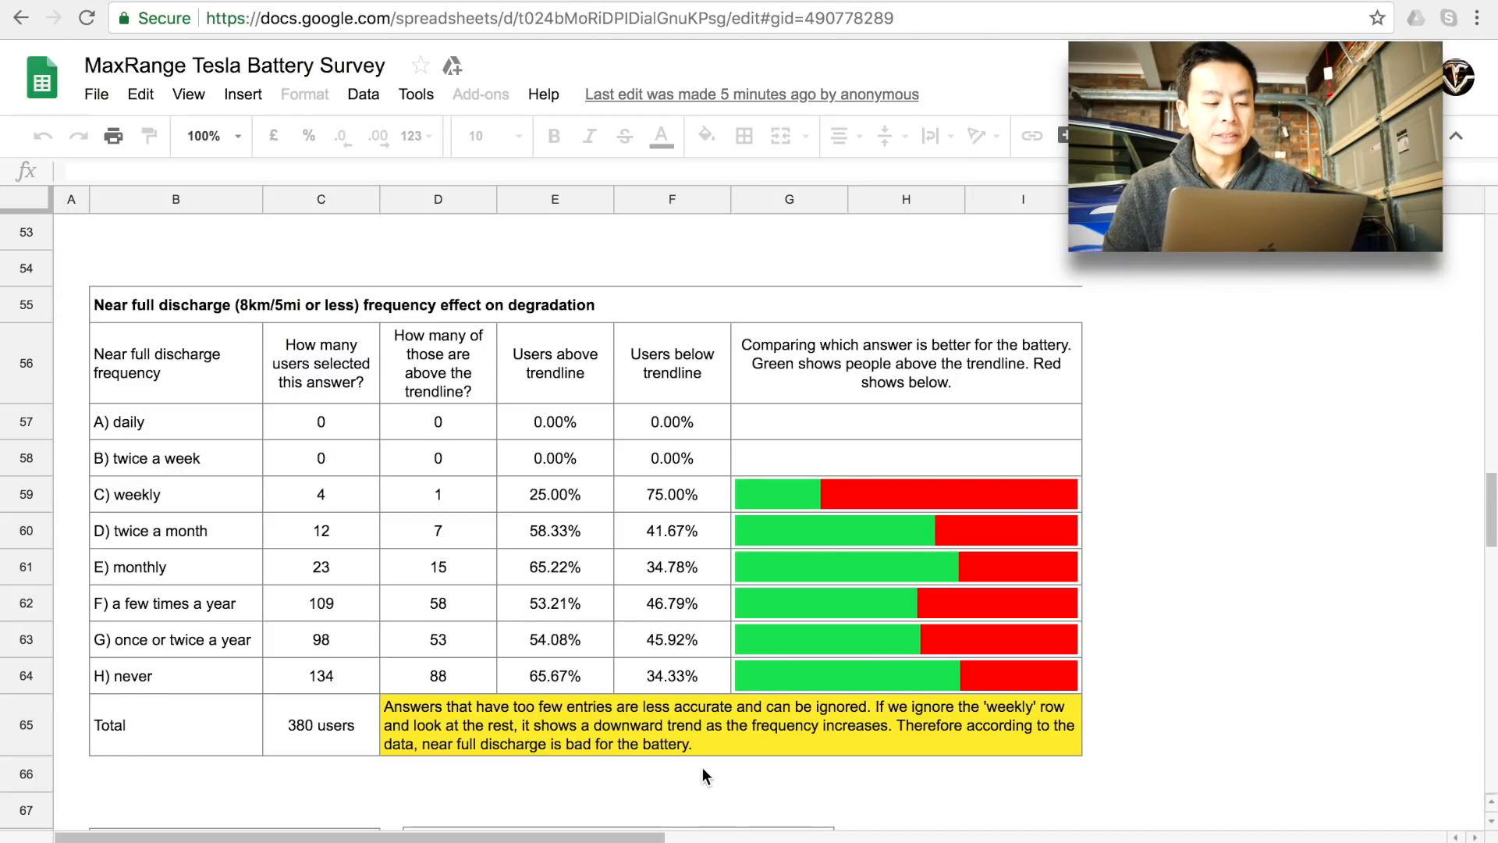
{"action": "mouse_move", "coordinate": [515, 789]}
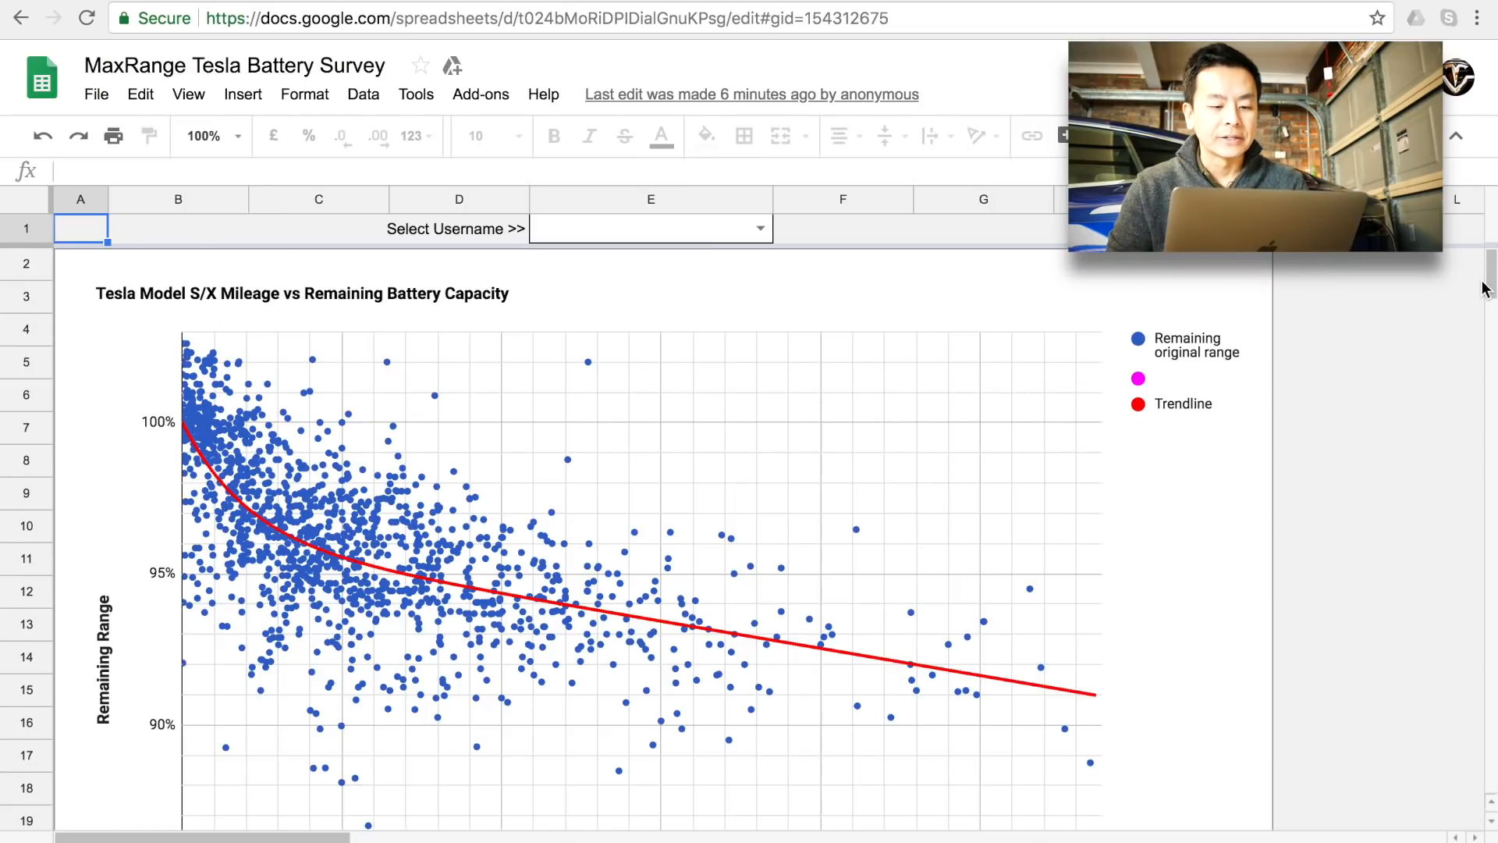
- Scroll to the full-scale mileage vs remaining capacity chart and set the zoom to 75%
{"action": "scroll", "scroll_direction": "down", "scroll_amount": 3}
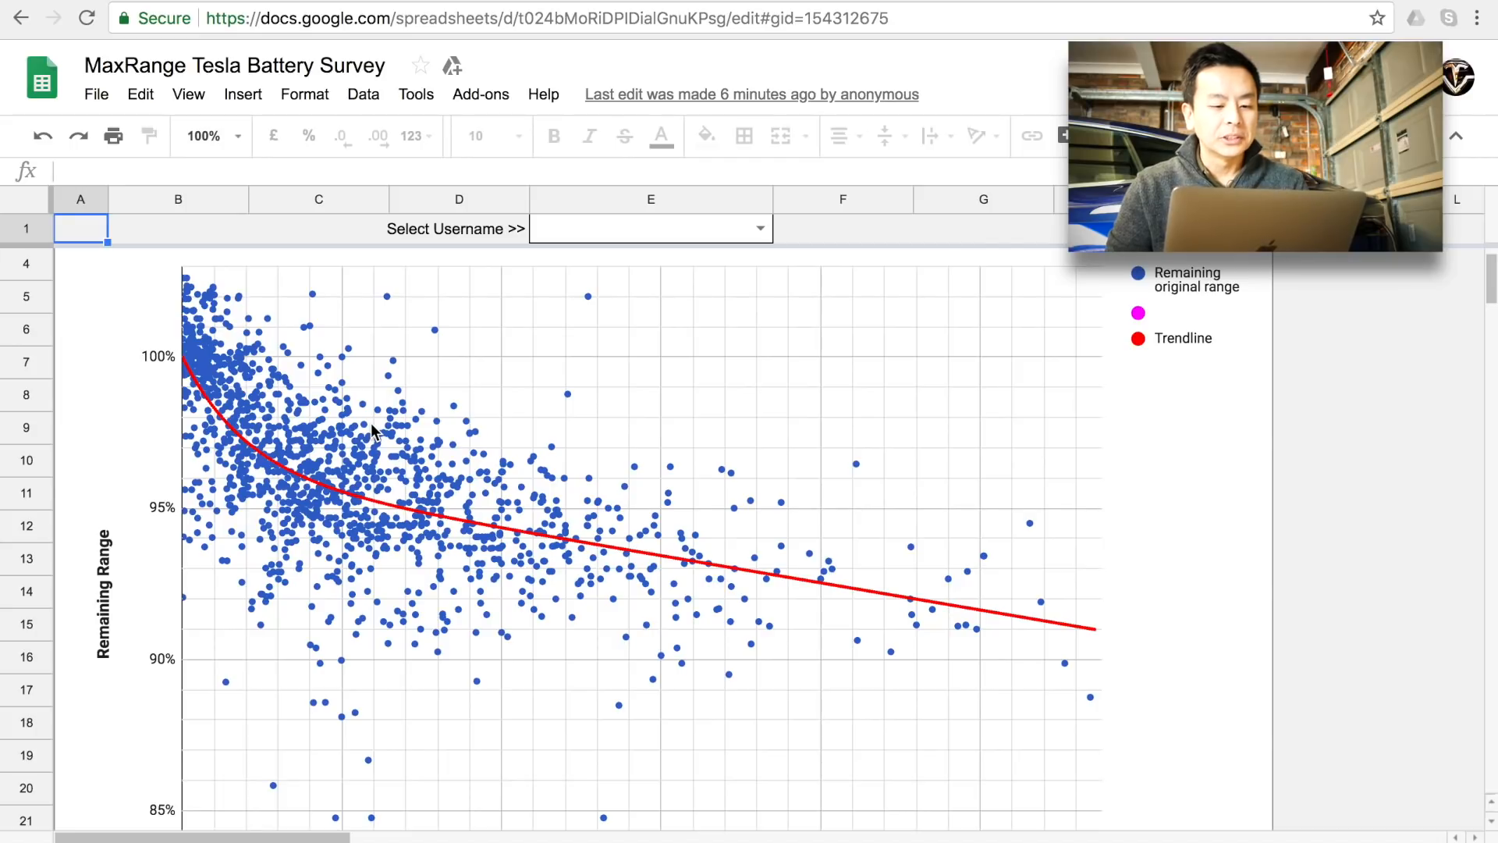
{"action": "scroll", "scroll_direction": "down", "scroll_amount": 3}
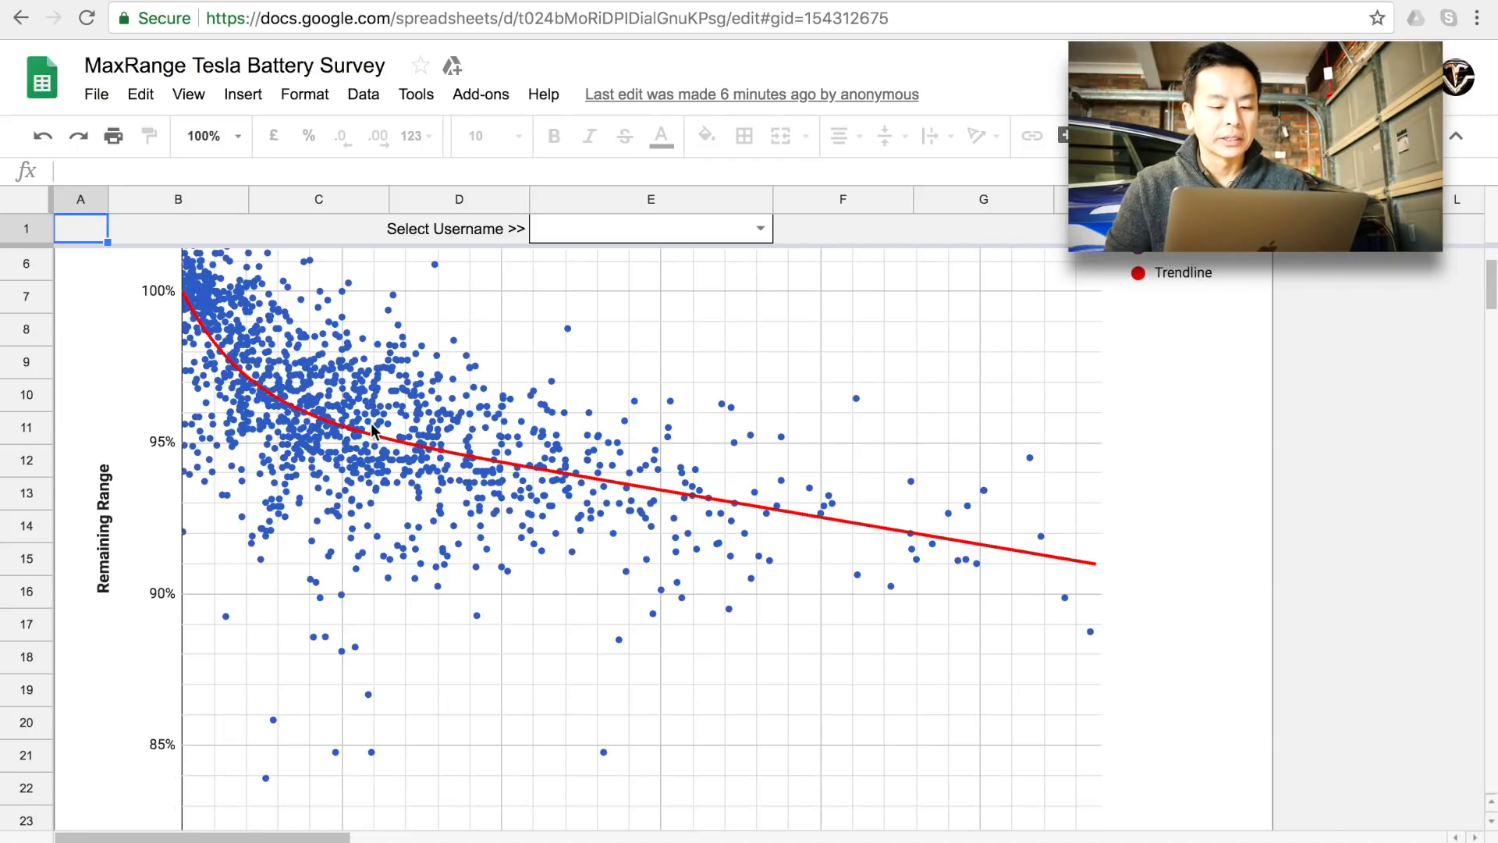
{"action": "scroll", "scroll_direction": "down", "scroll_amount": 3}
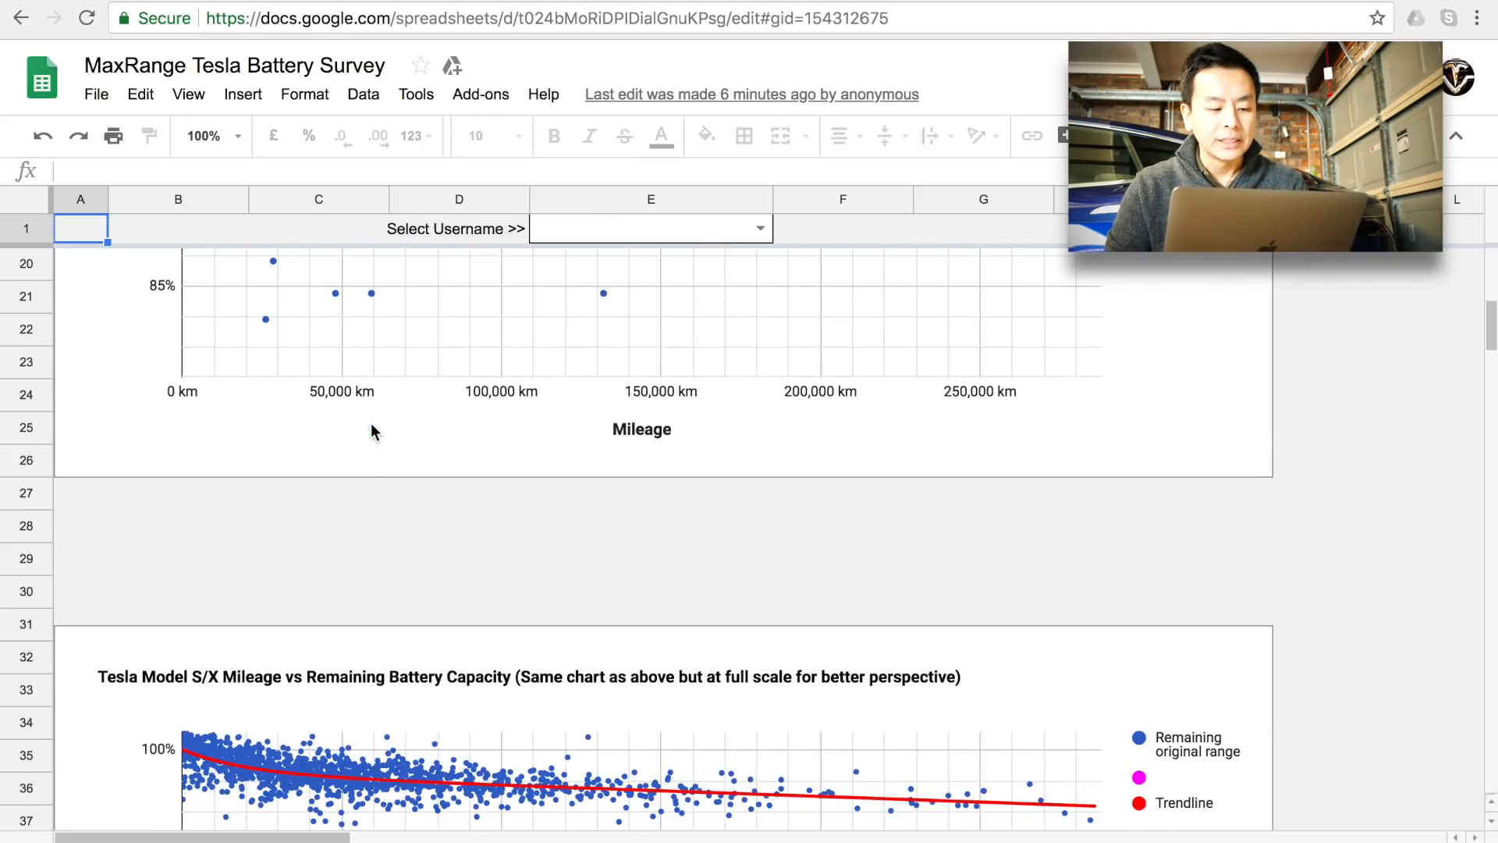
{"action": "scroll", "scroll_direction": "down", "scroll_amount": 3}
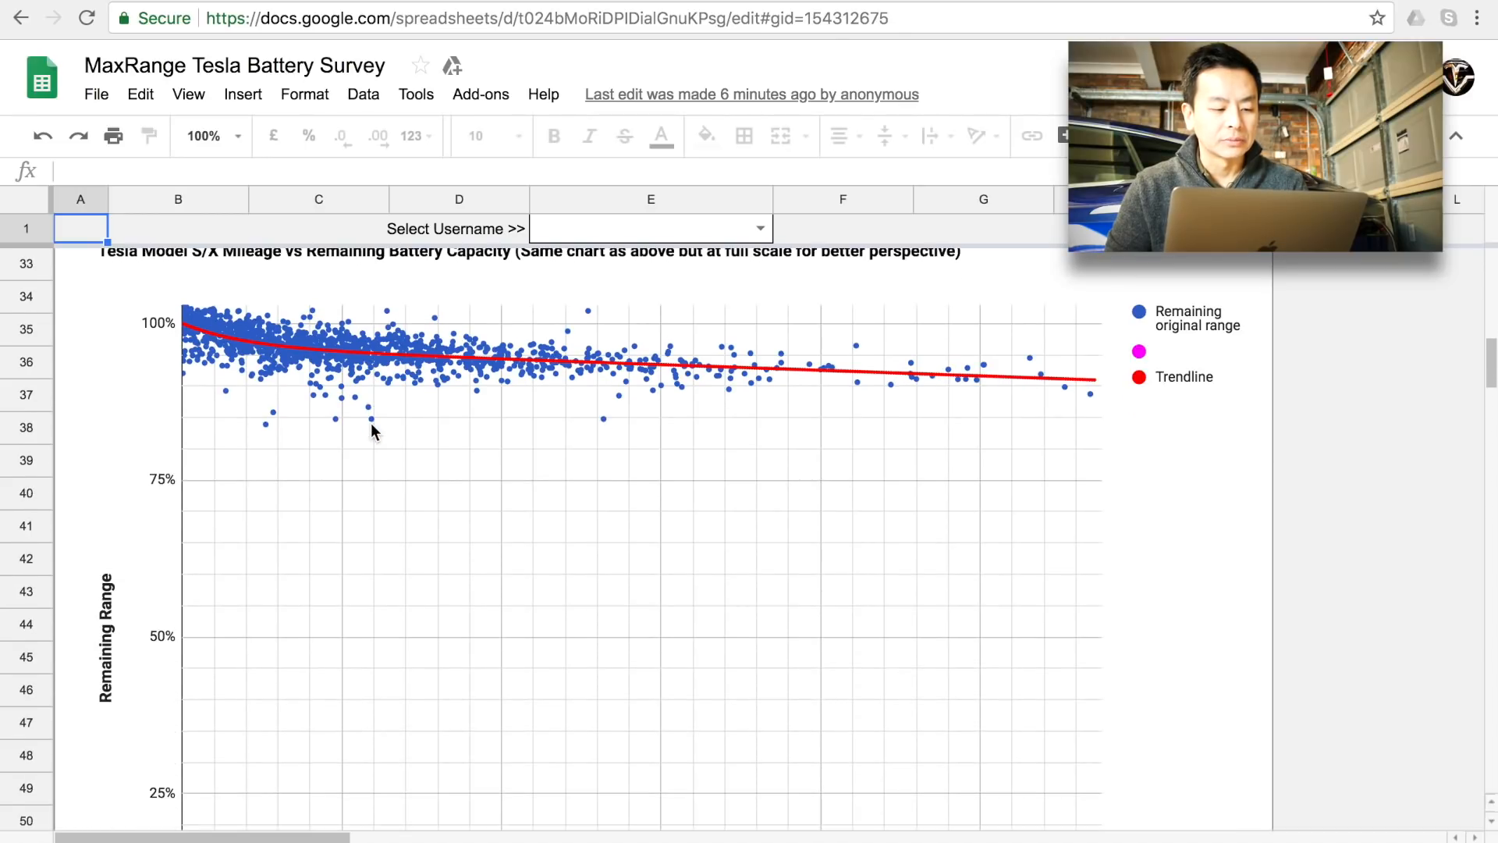
{"action": "scroll", "scroll_direction": "down", "scroll_amount": 3}
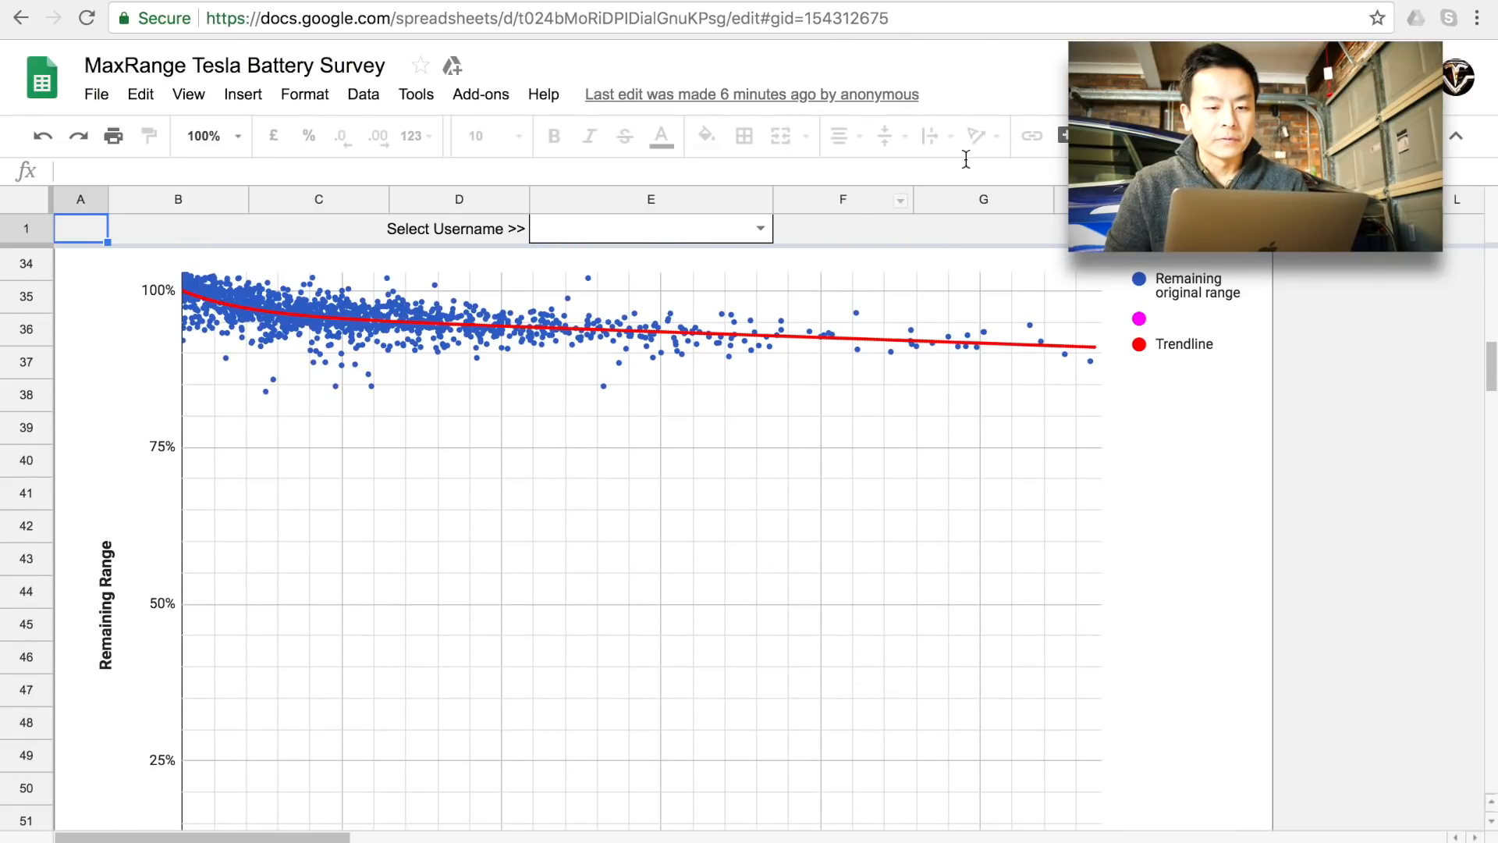
{"action": "left_click", "coordinate": [204, 136]}
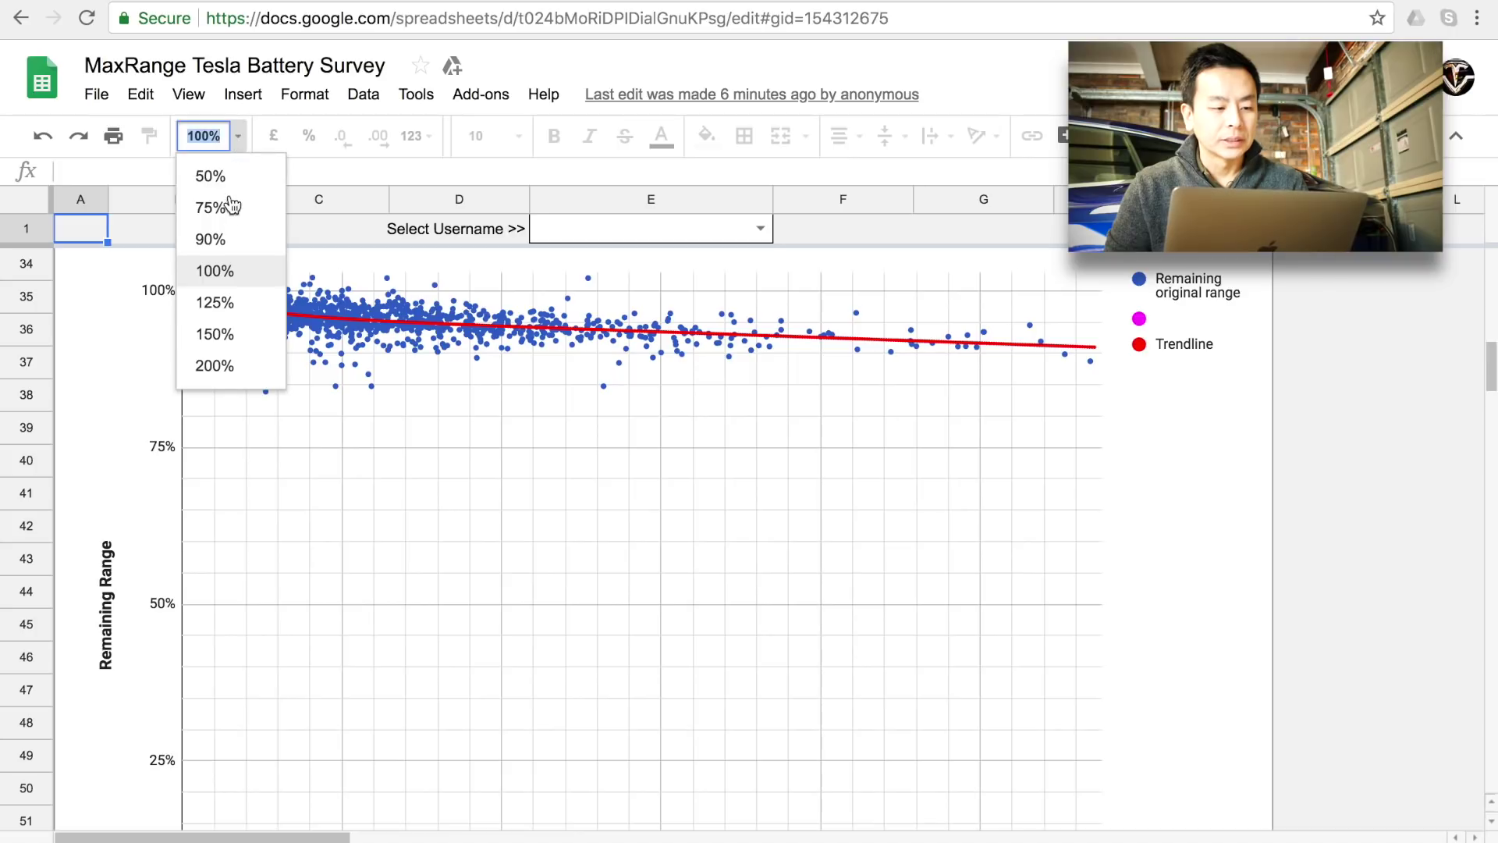
{"action": "mouse_move", "coordinate": [217, 211]}
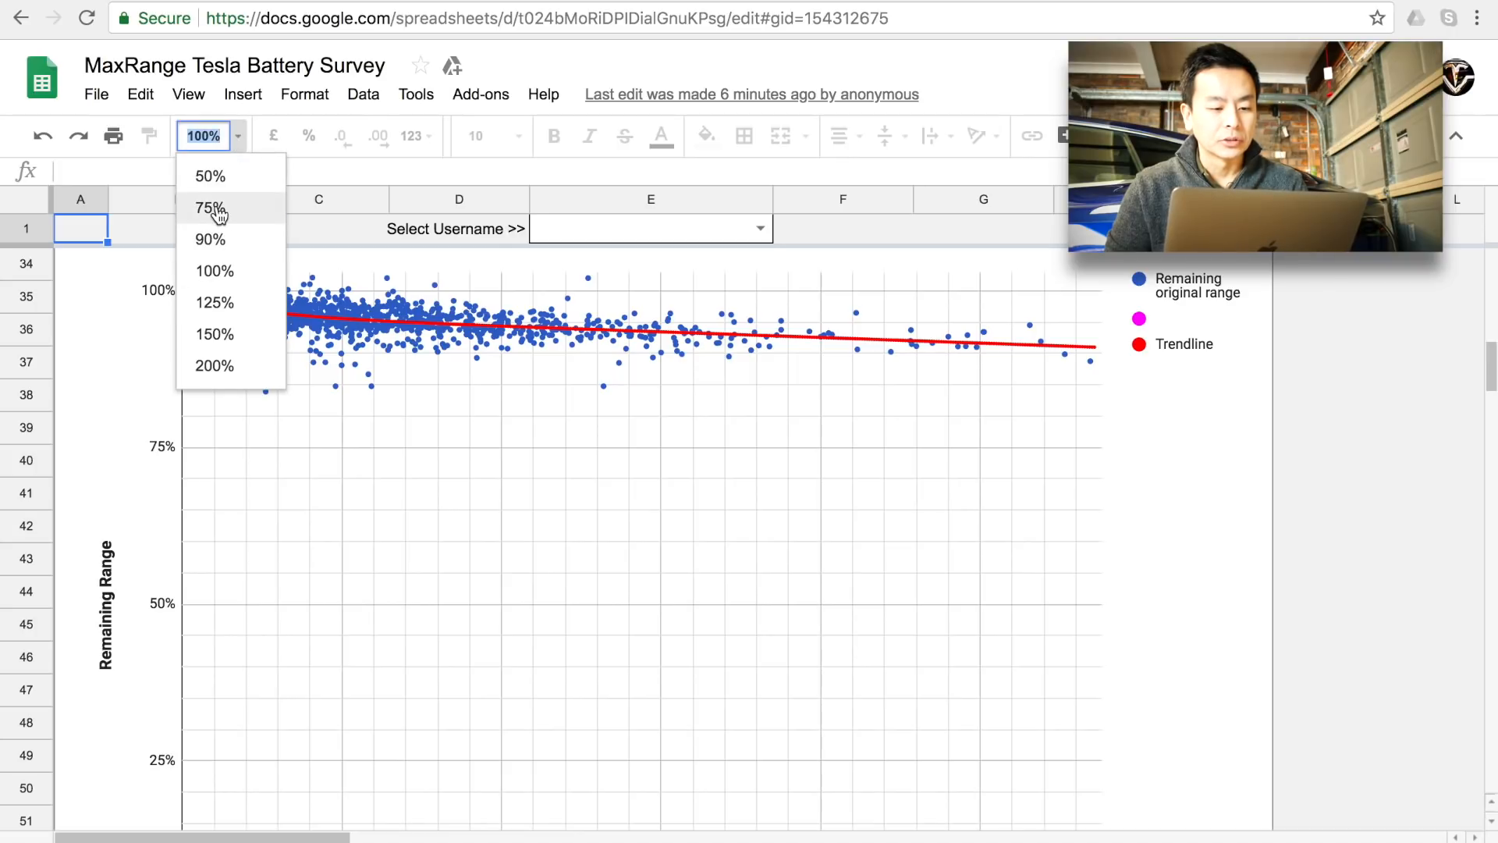
{"action": "left_click", "coordinate": [207, 208]}
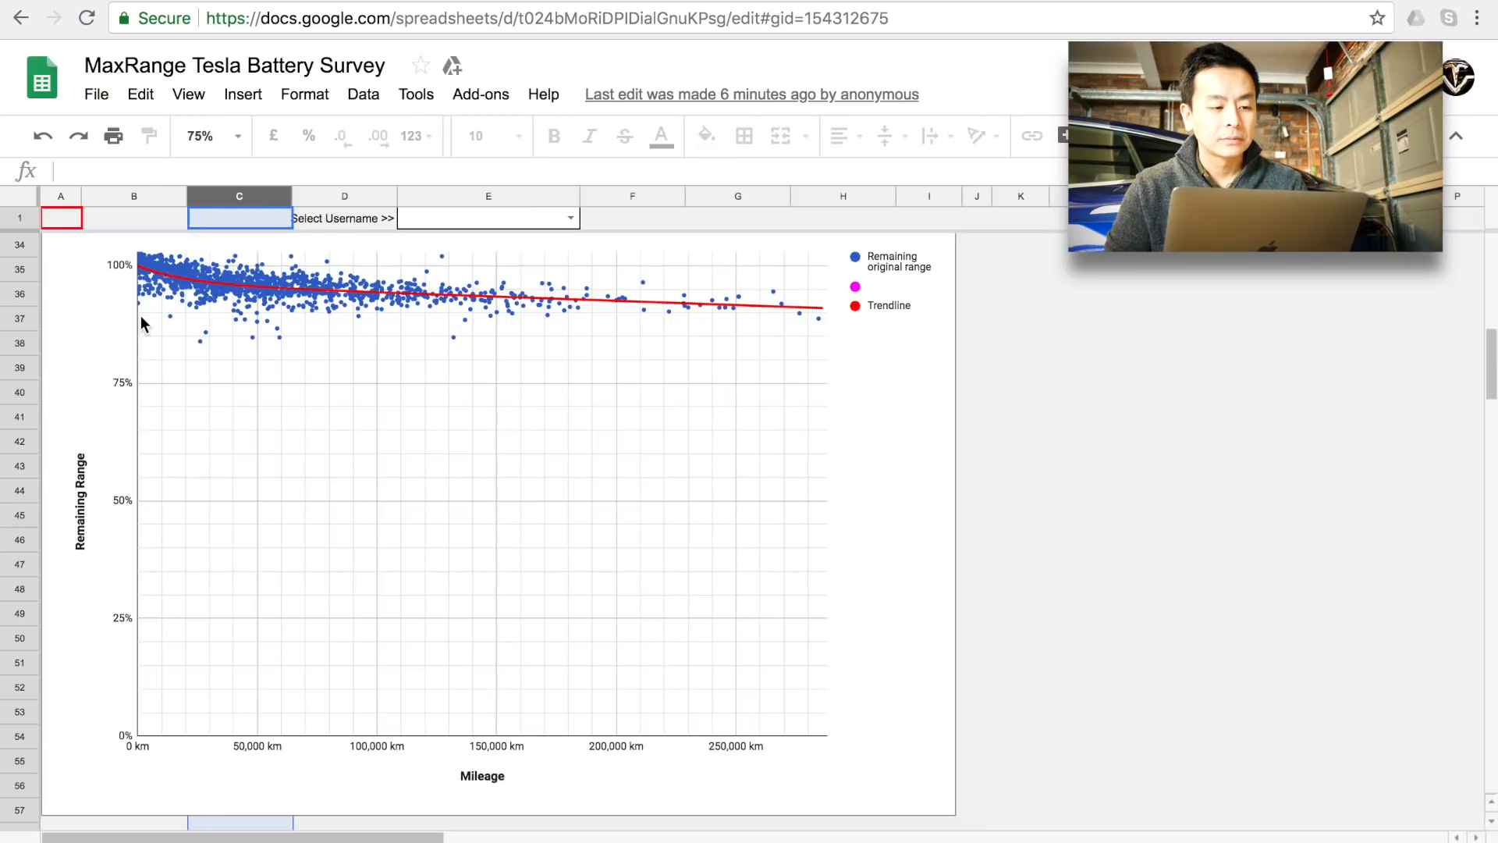
{"action": "mouse_move", "coordinate": [428, 421]}
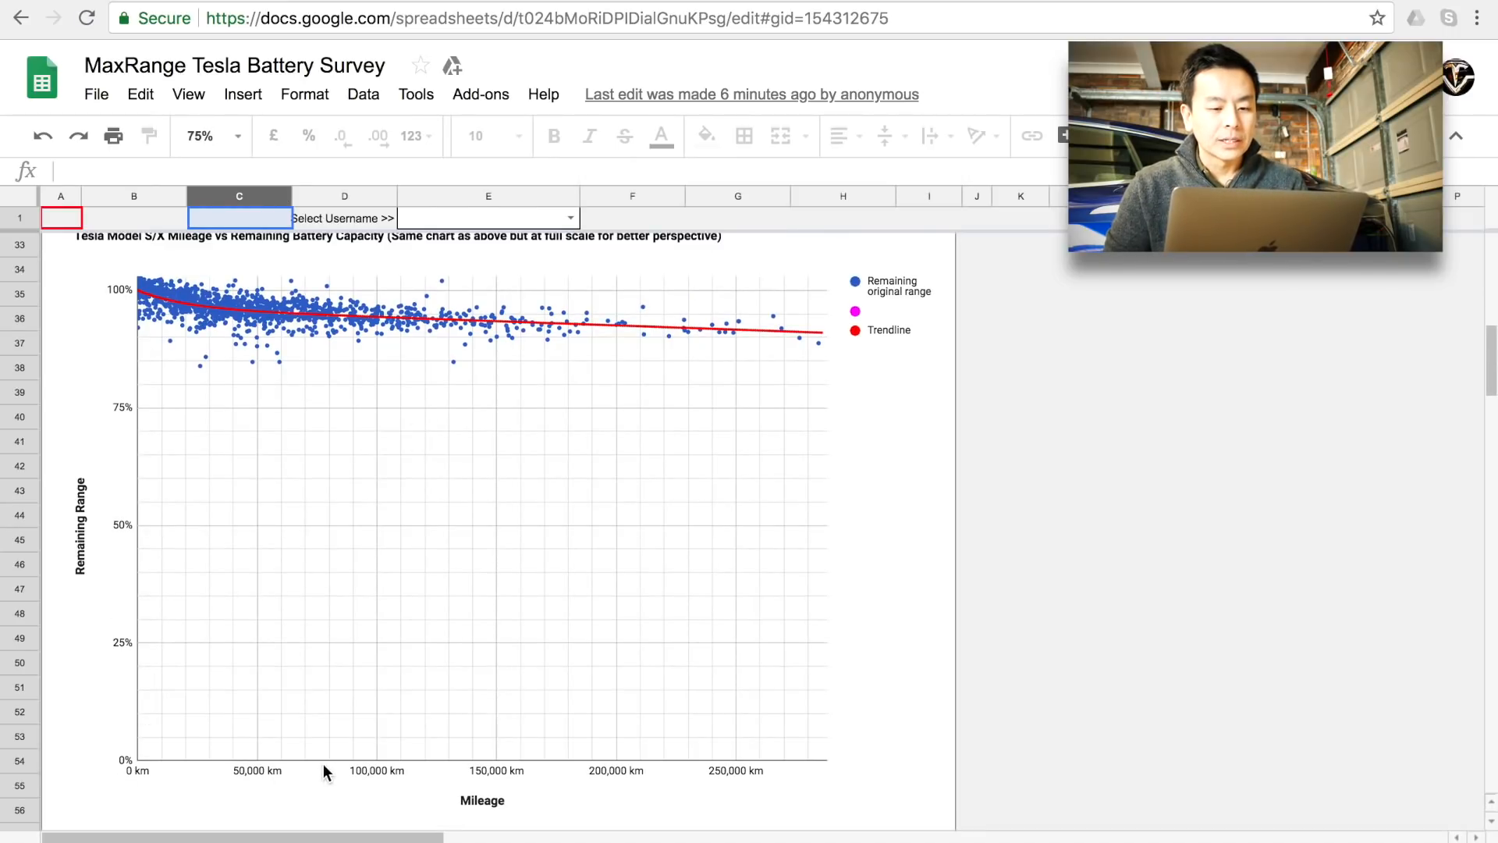
{"action": "mouse_move", "coordinate": [401, 722]}
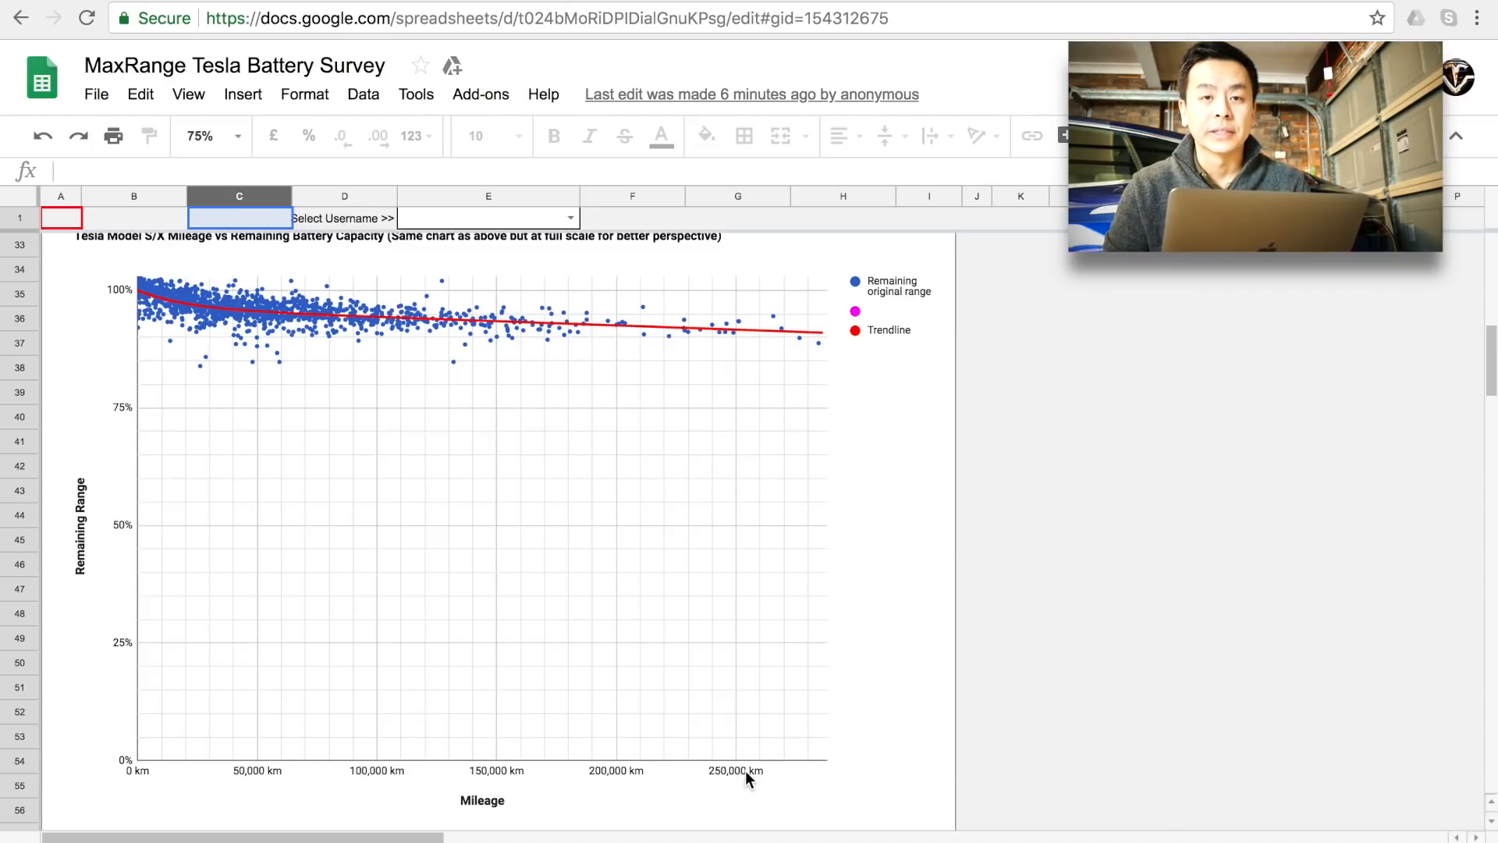
{"action": "mouse_move", "coordinate": [802, 770]}
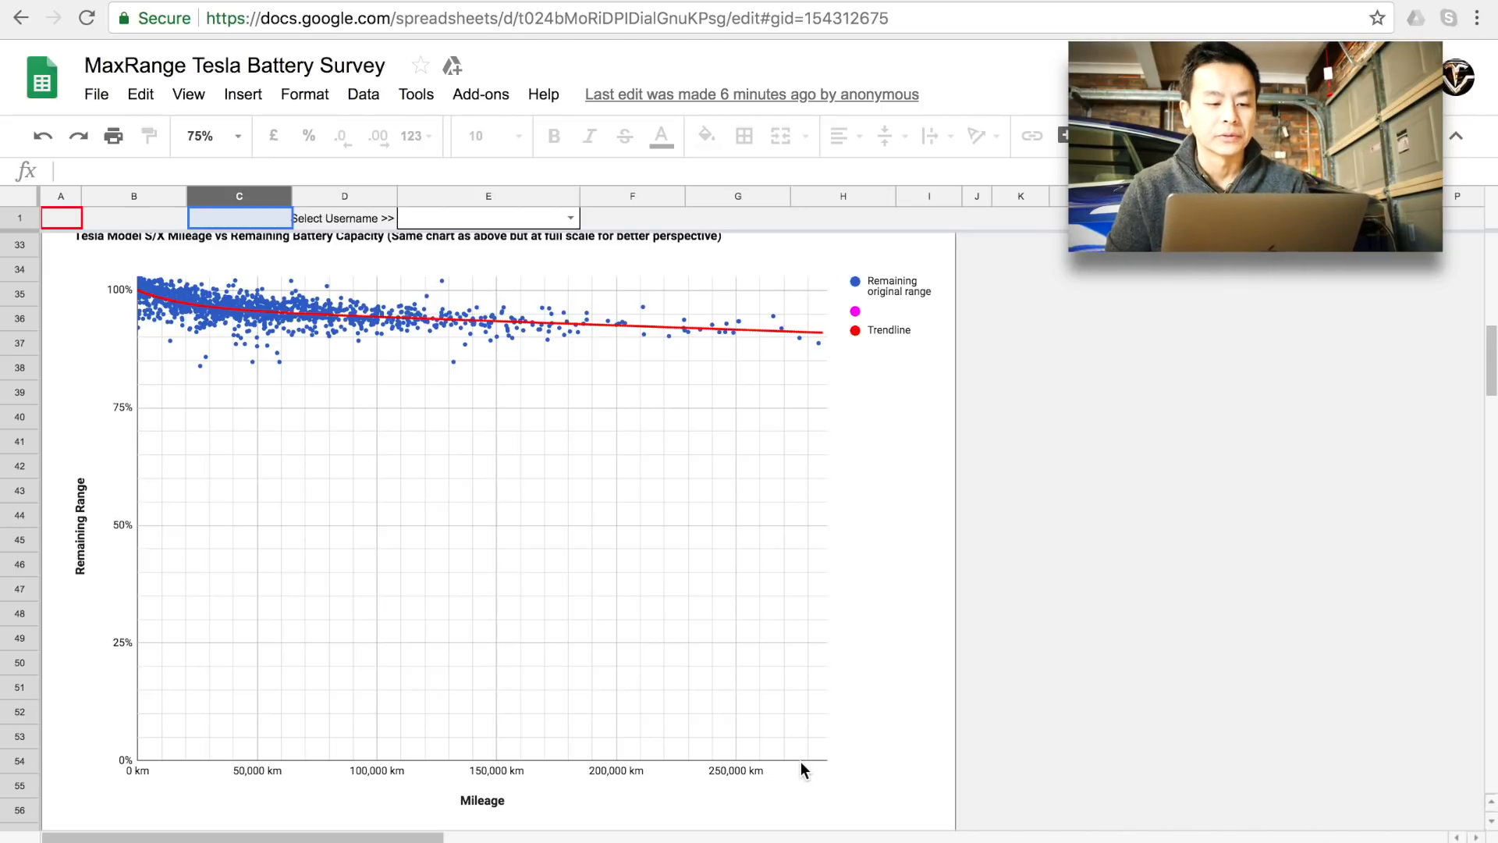
{"action": "mouse_move", "coordinate": [217, 324]}
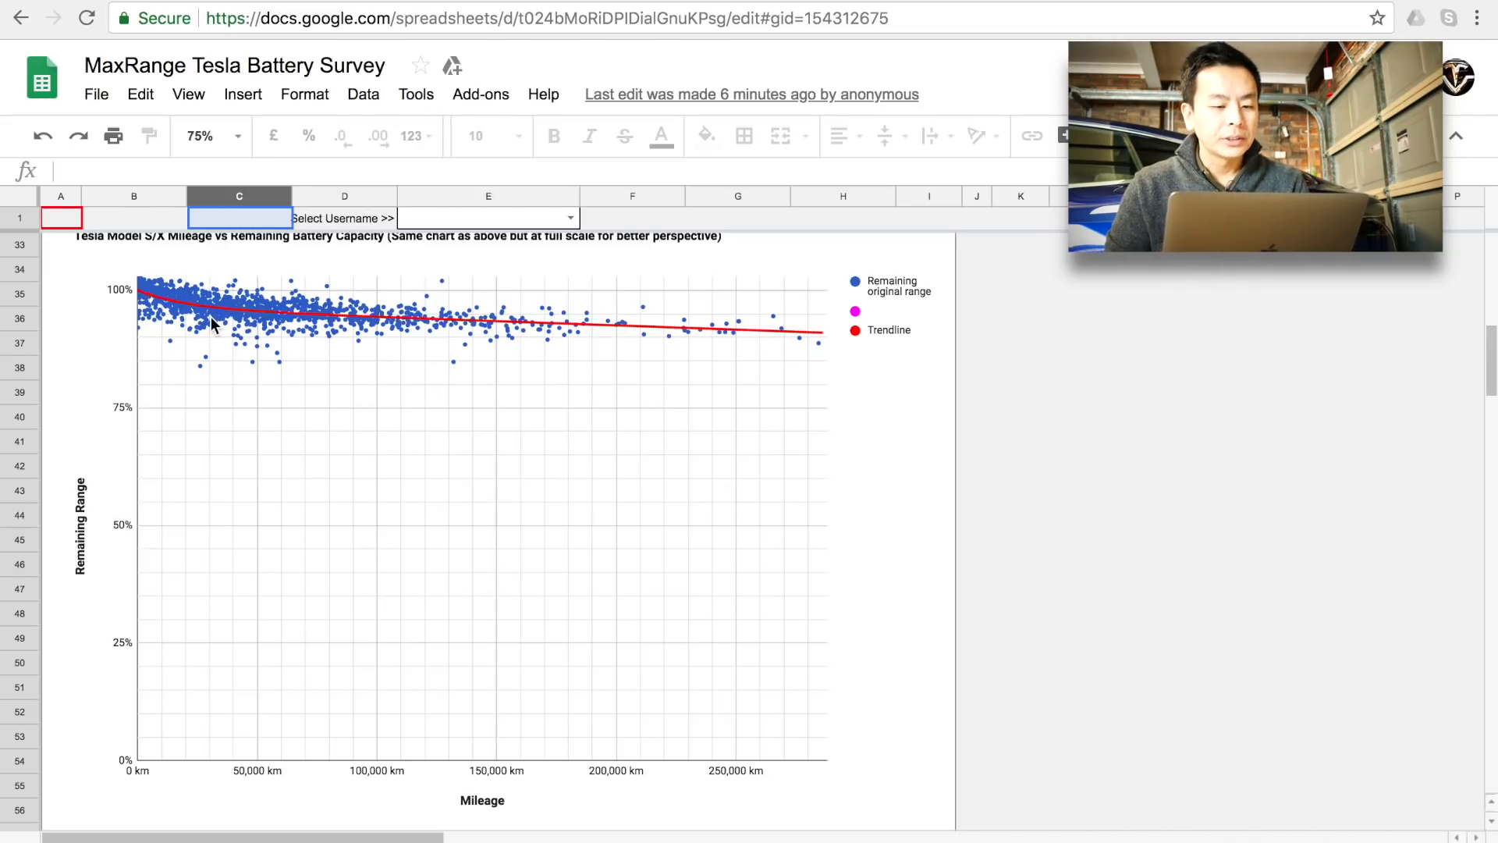
{"action": "mouse_move", "coordinate": [321, 336]}
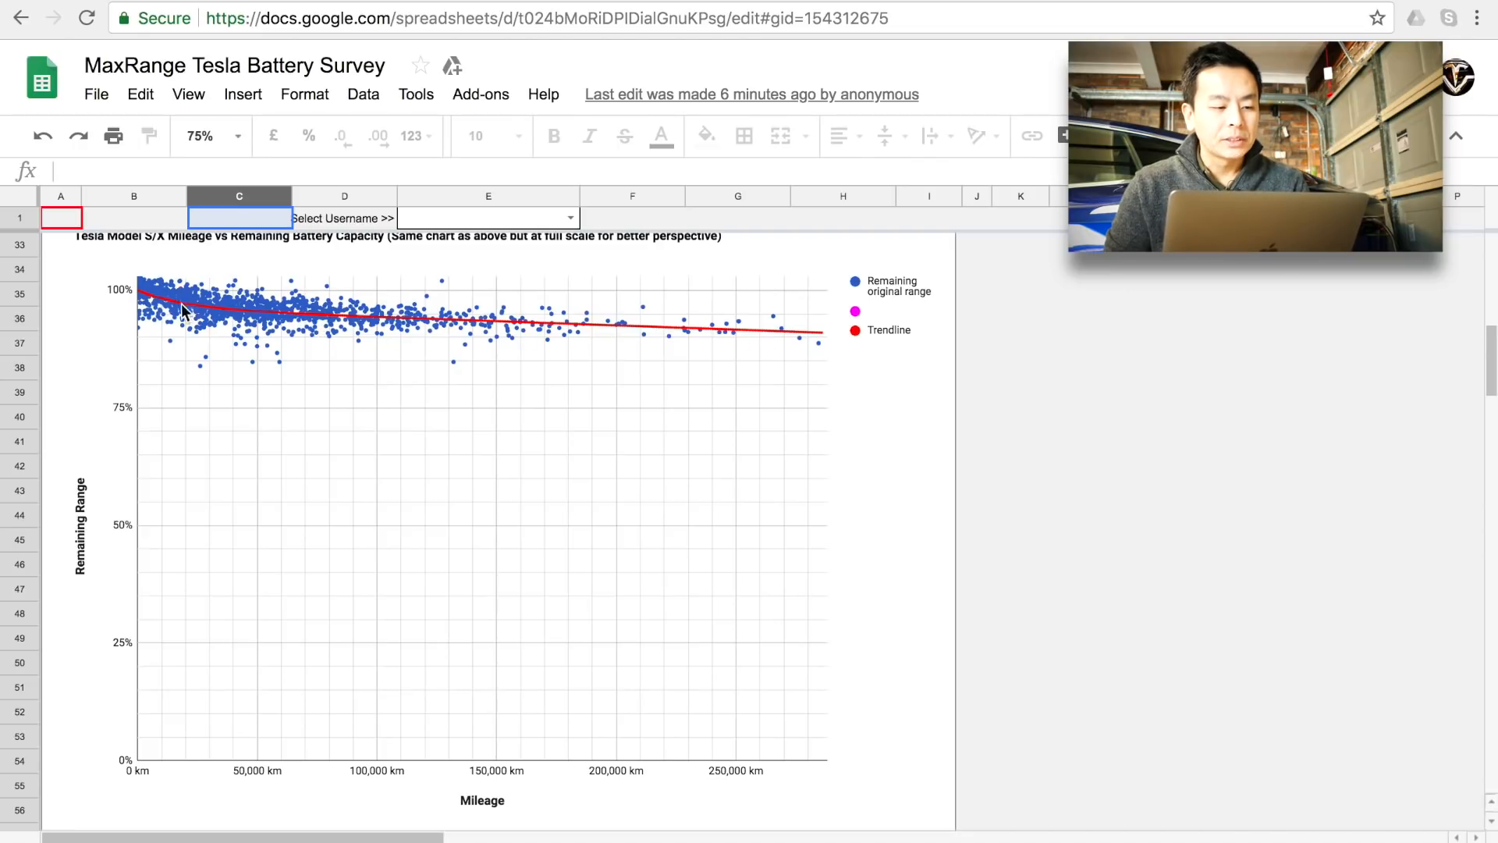
{"action": "mouse_move", "coordinate": [685, 367]}
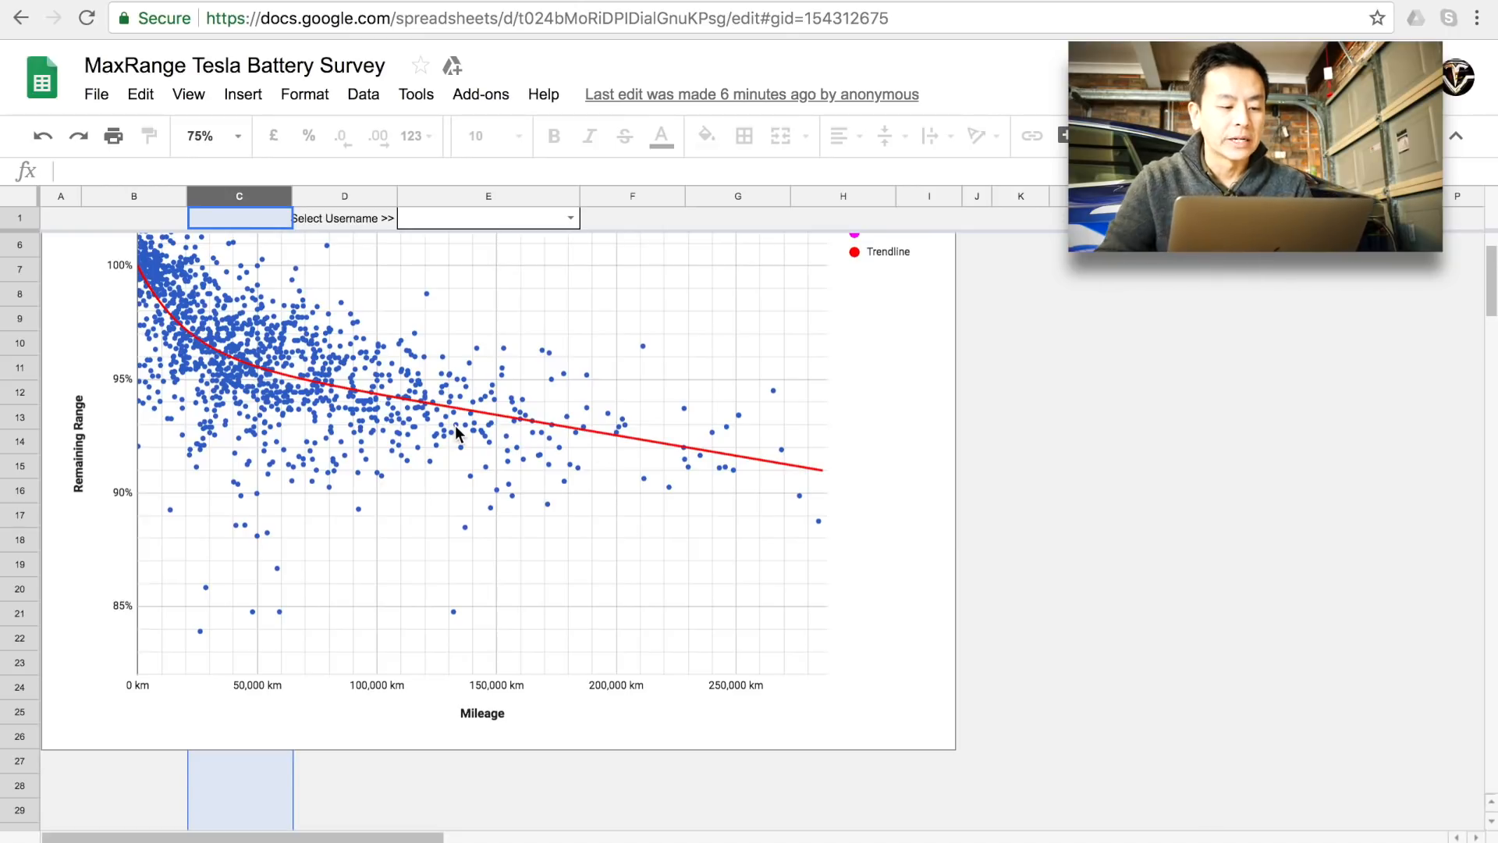
{"action": "mouse_move", "coordinate": [248, 559]}
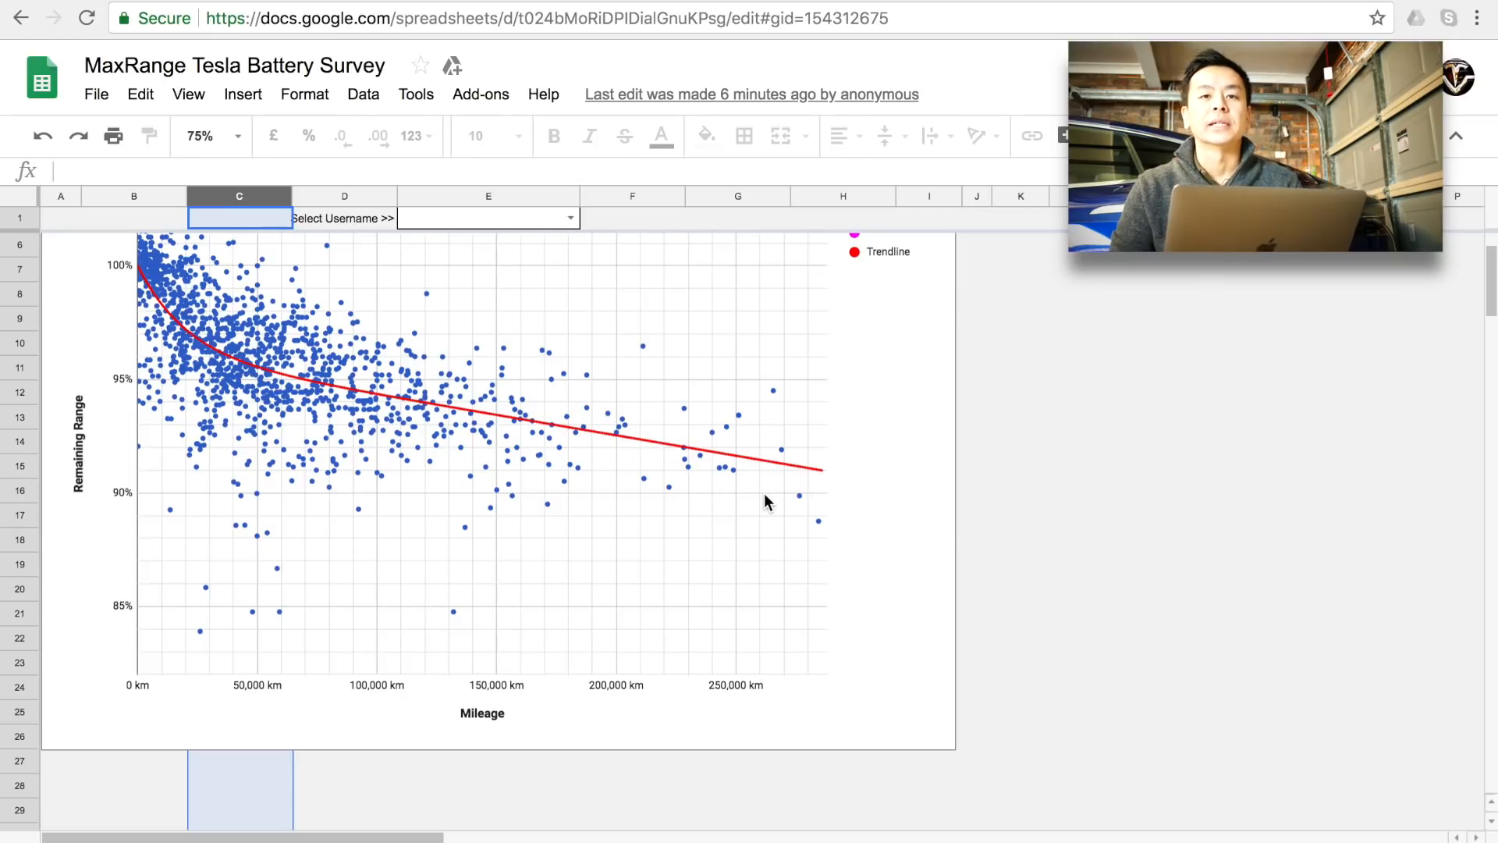
- Scroll past the full-scale mileage chart to the Remaining Range vs charge cycles chart
{"action": "scroll", "scroll_direction": "down", "scroll_amount": 3}
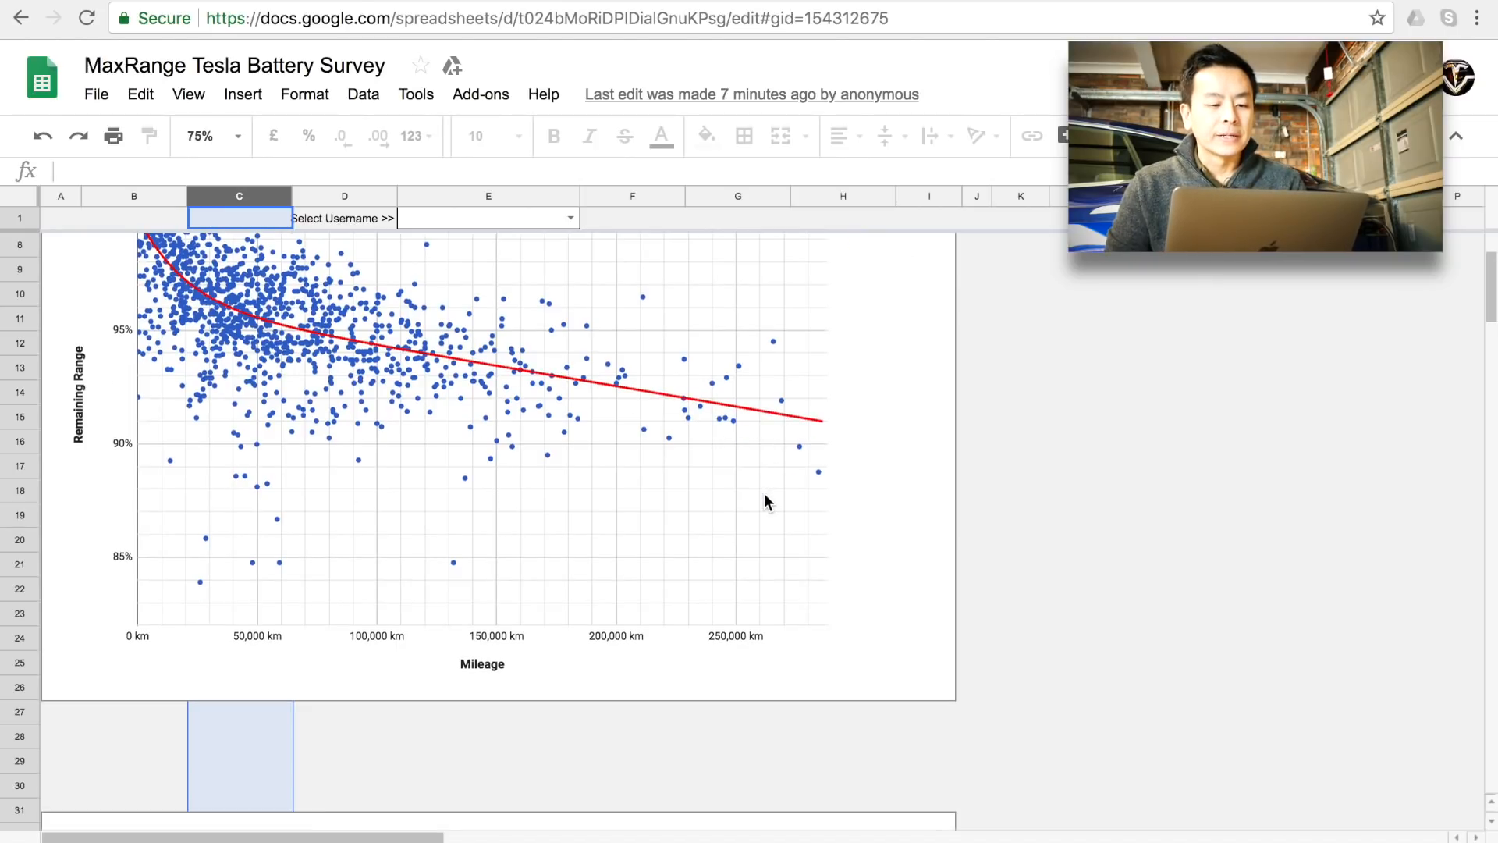
{"action": "scroll", "scroll_direction": "down", "scroll_amount": 3}
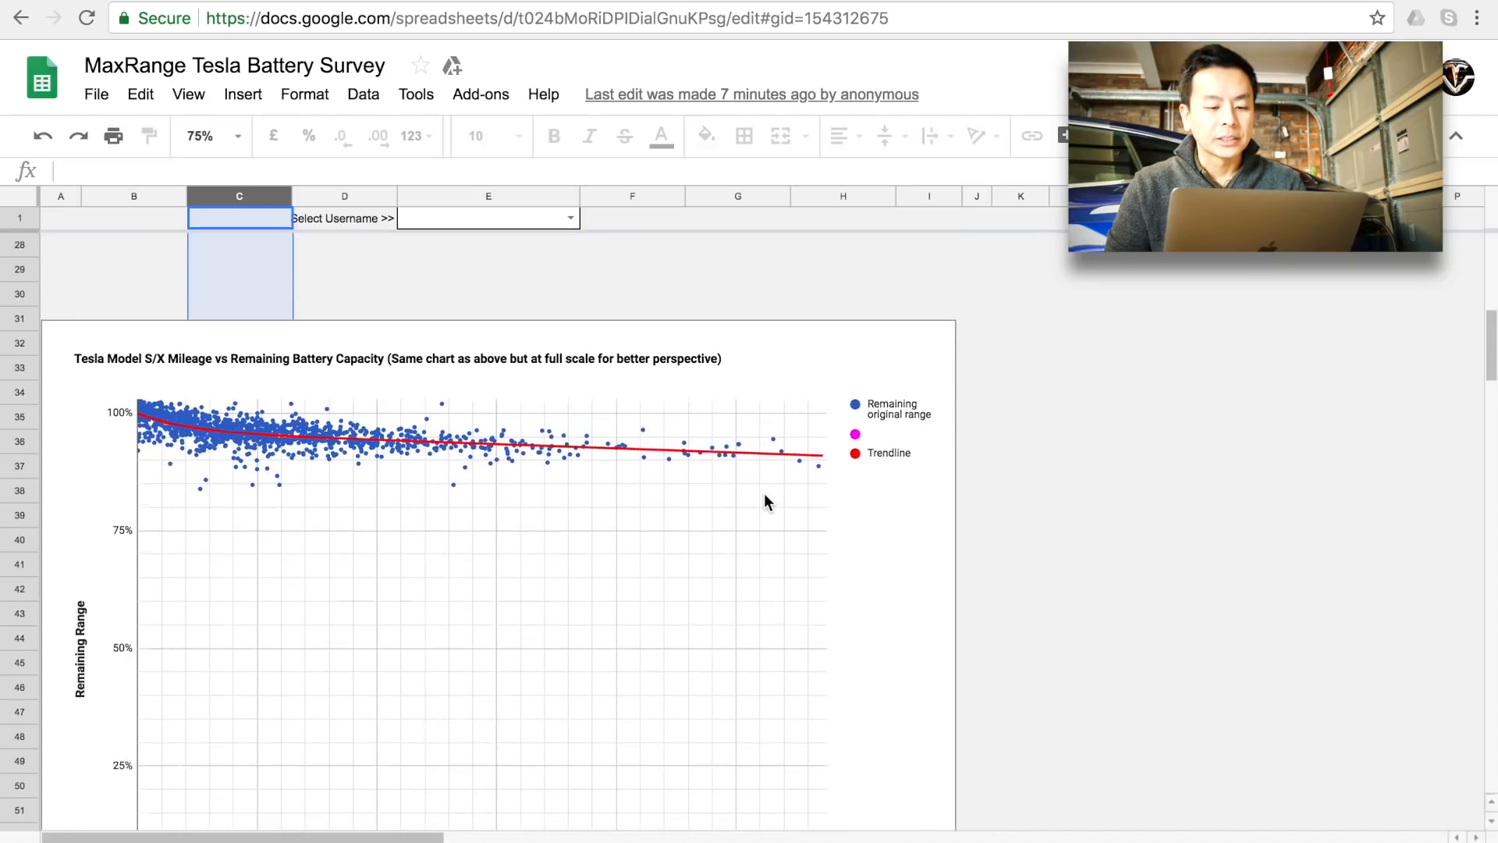
{"action": "scroll", "scroll_direction": "down", "scroll_amount": 3}
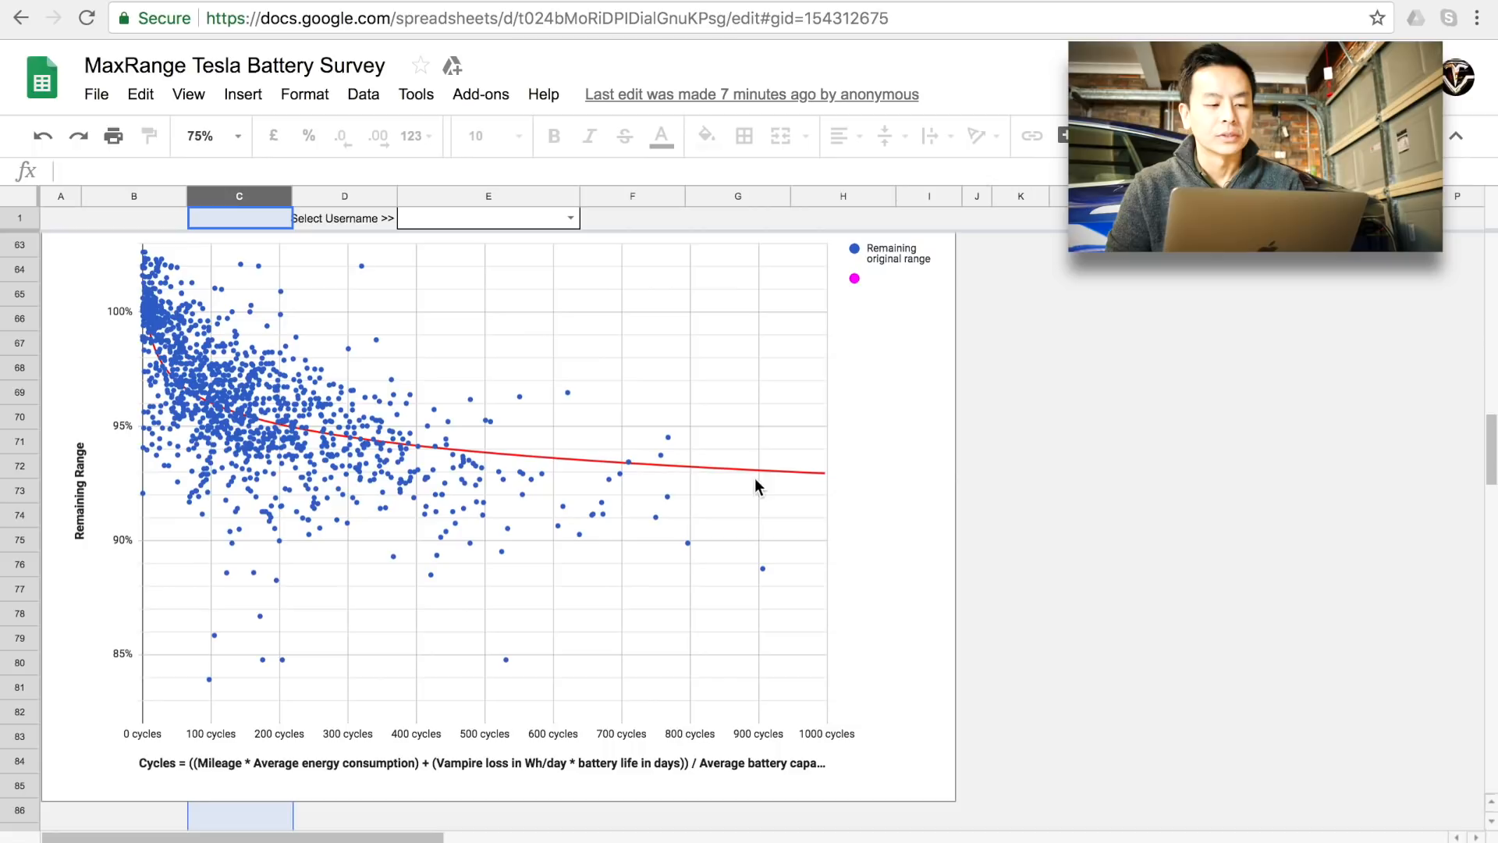
{"action": "mouse_move", "coordinate": [780, 495]}
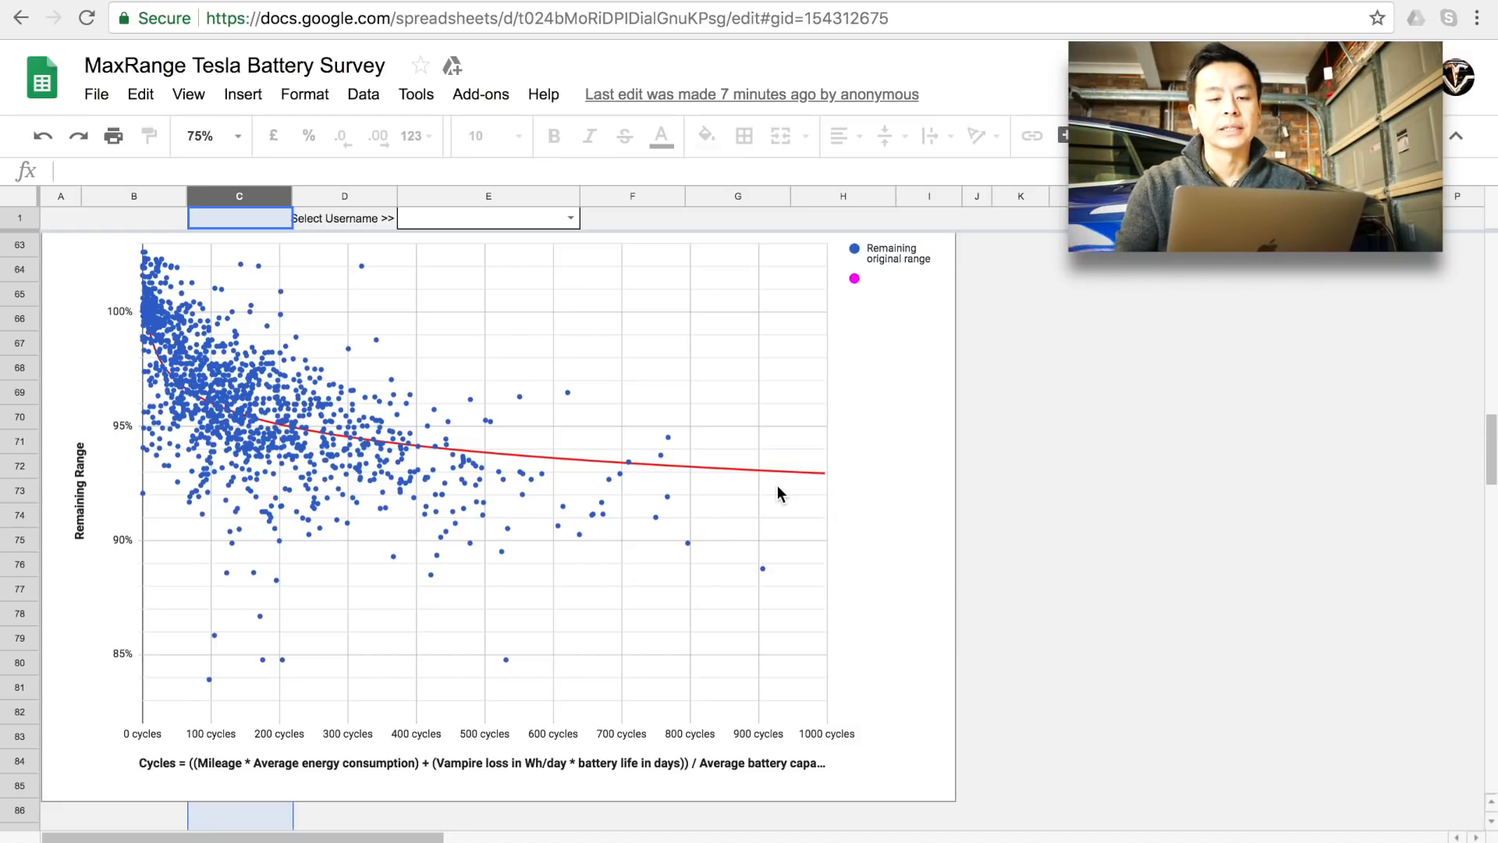
{"action": "mouse_move", "coordinate": [737, 498]}
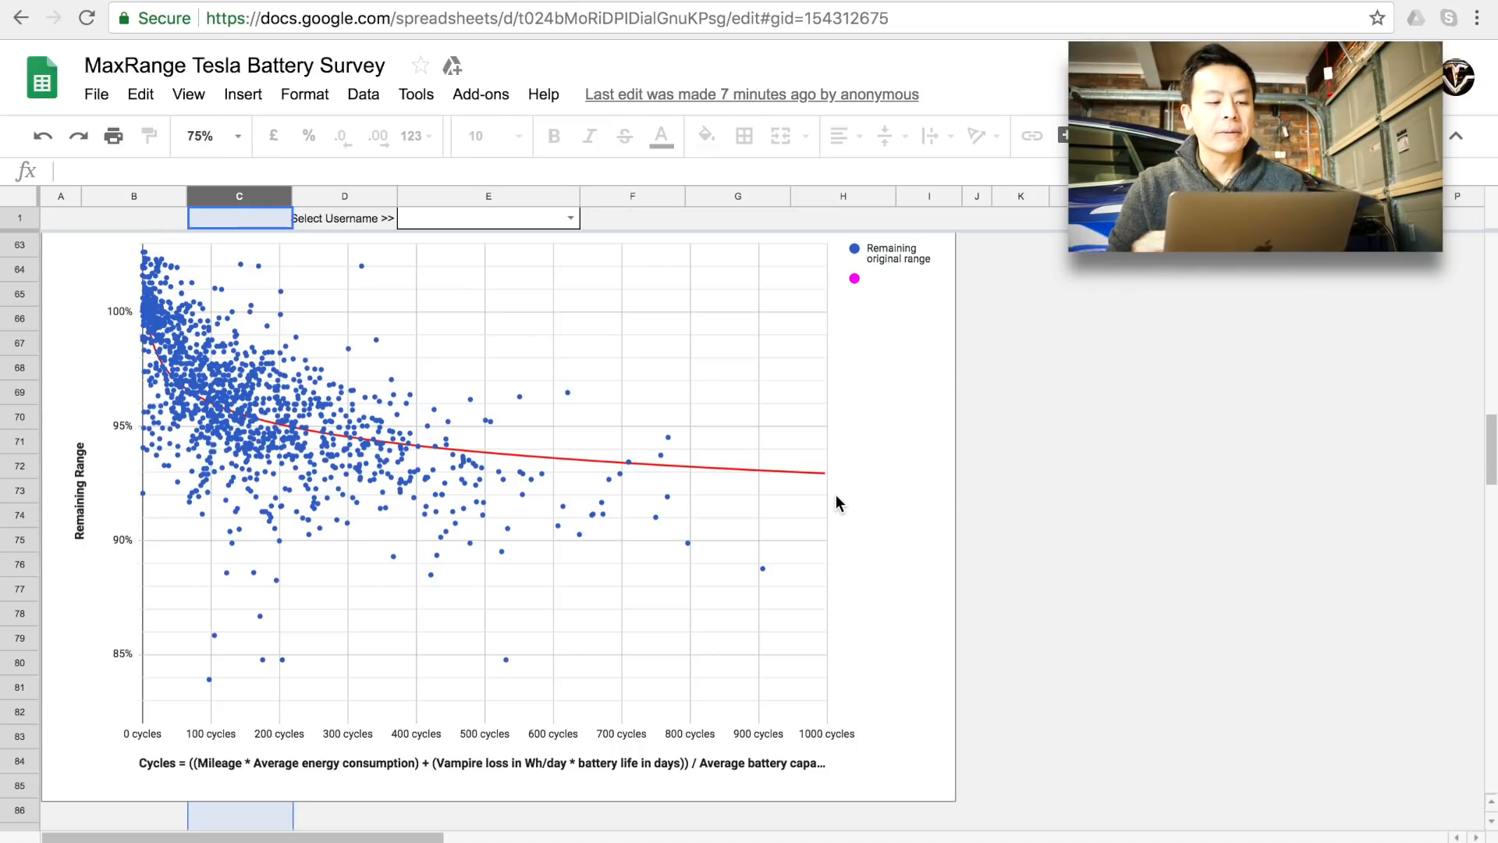
{"action": "mouse_move", "coordinate": [808, 527]}
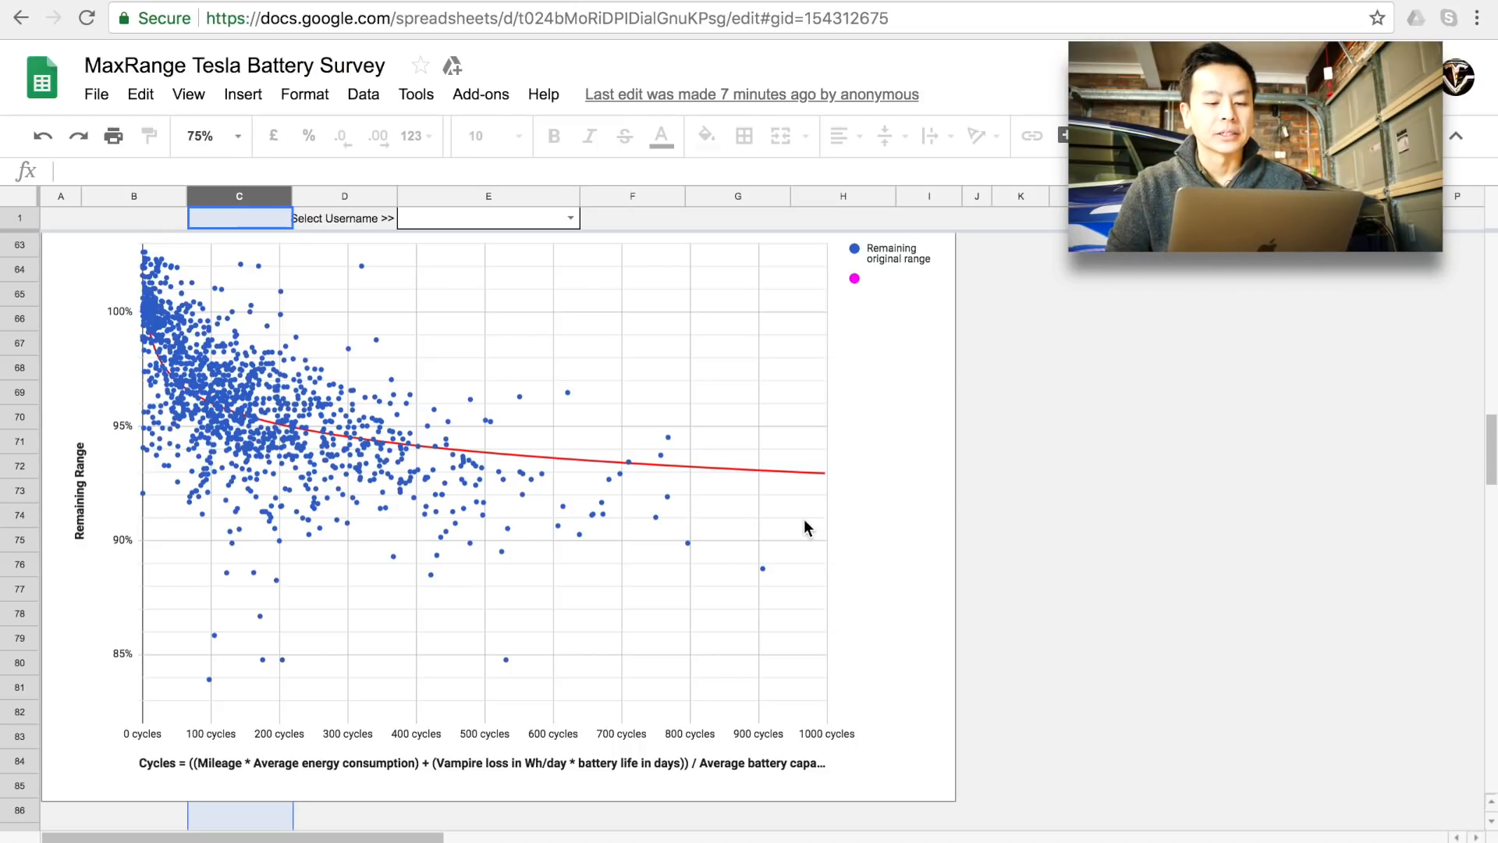
{"action": "mouse_move", "coordinate": [259, 477]}
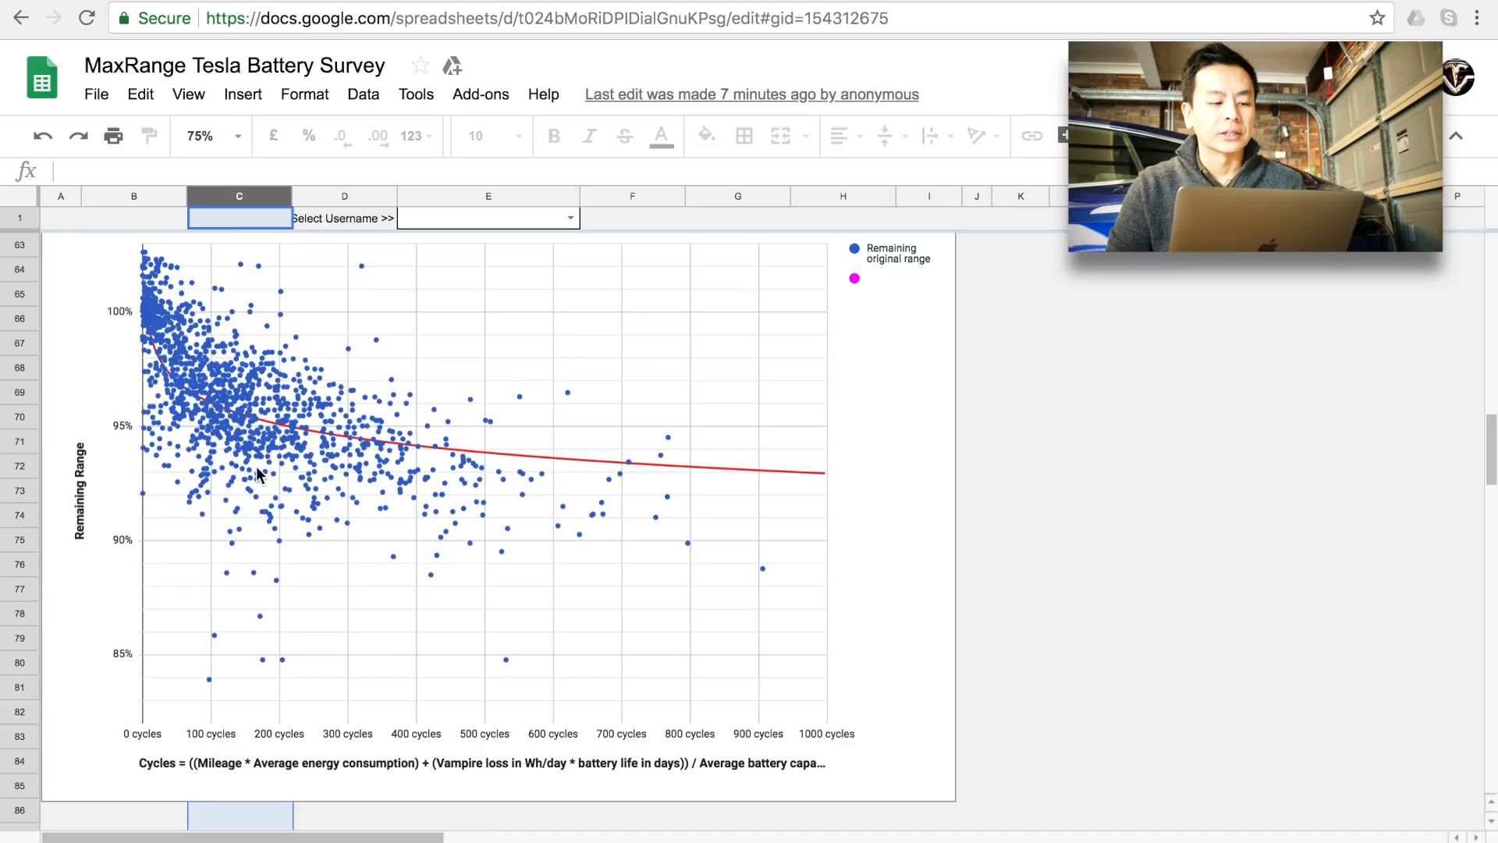
{"action": "mouse_move", "coordinate": [220, 496]}
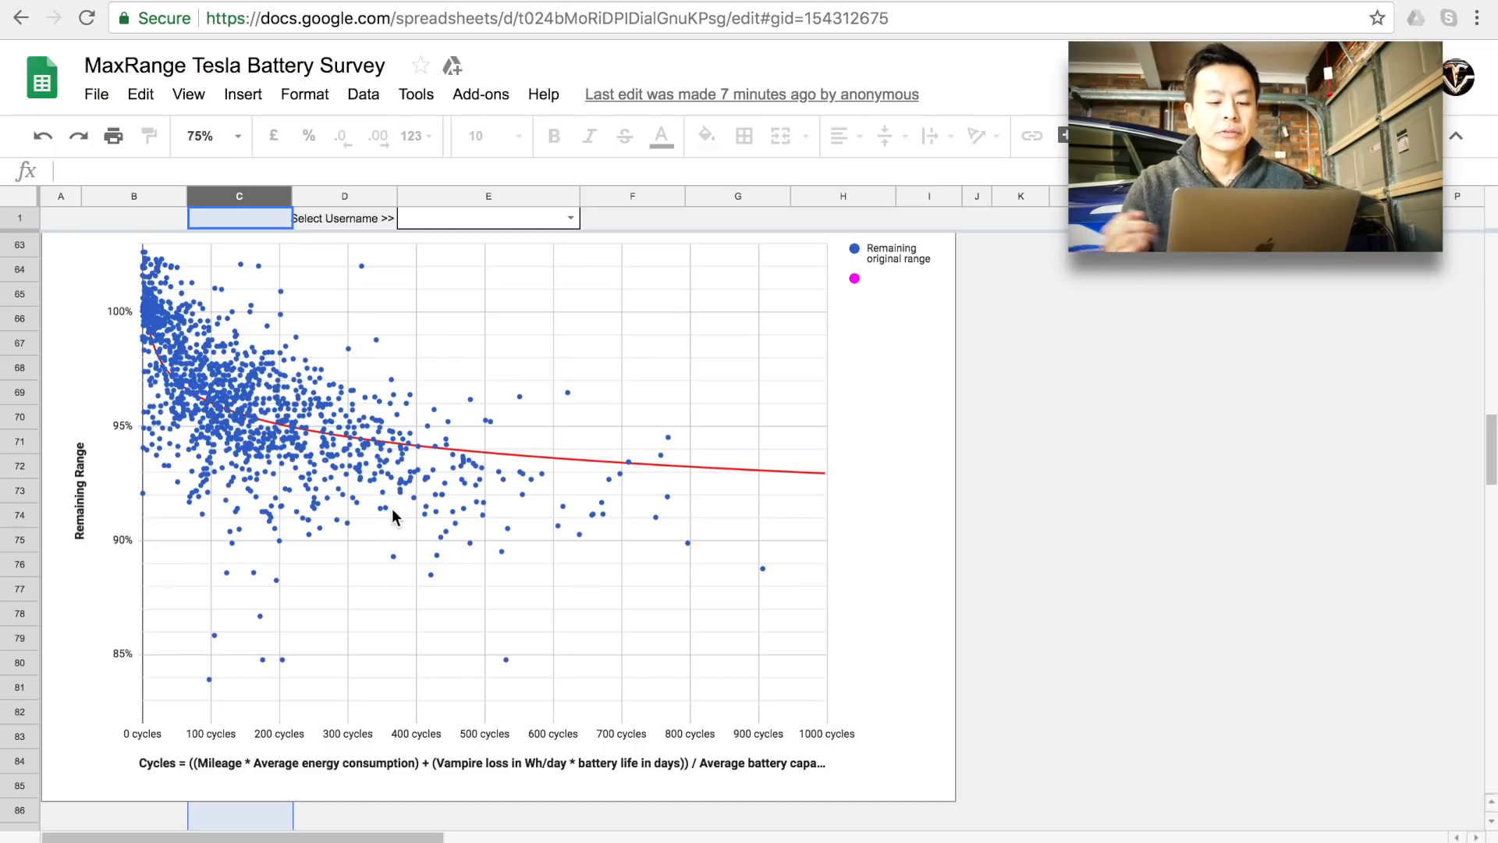
{"action": "mouse_move", "coordinate": [538, 517]}
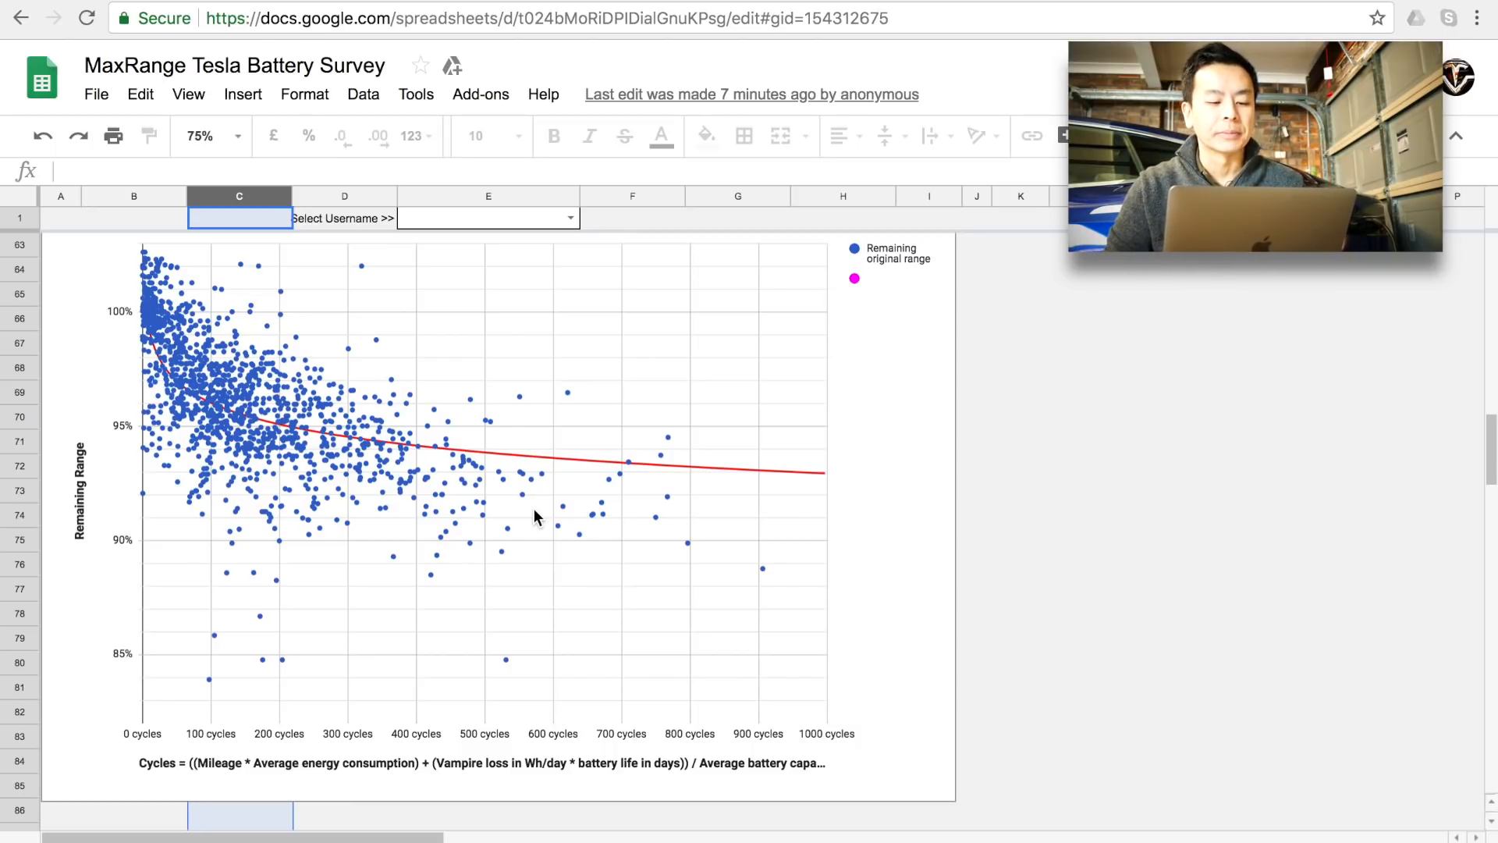
{"action": "mouse_move", "coordinate": [705, 535]}
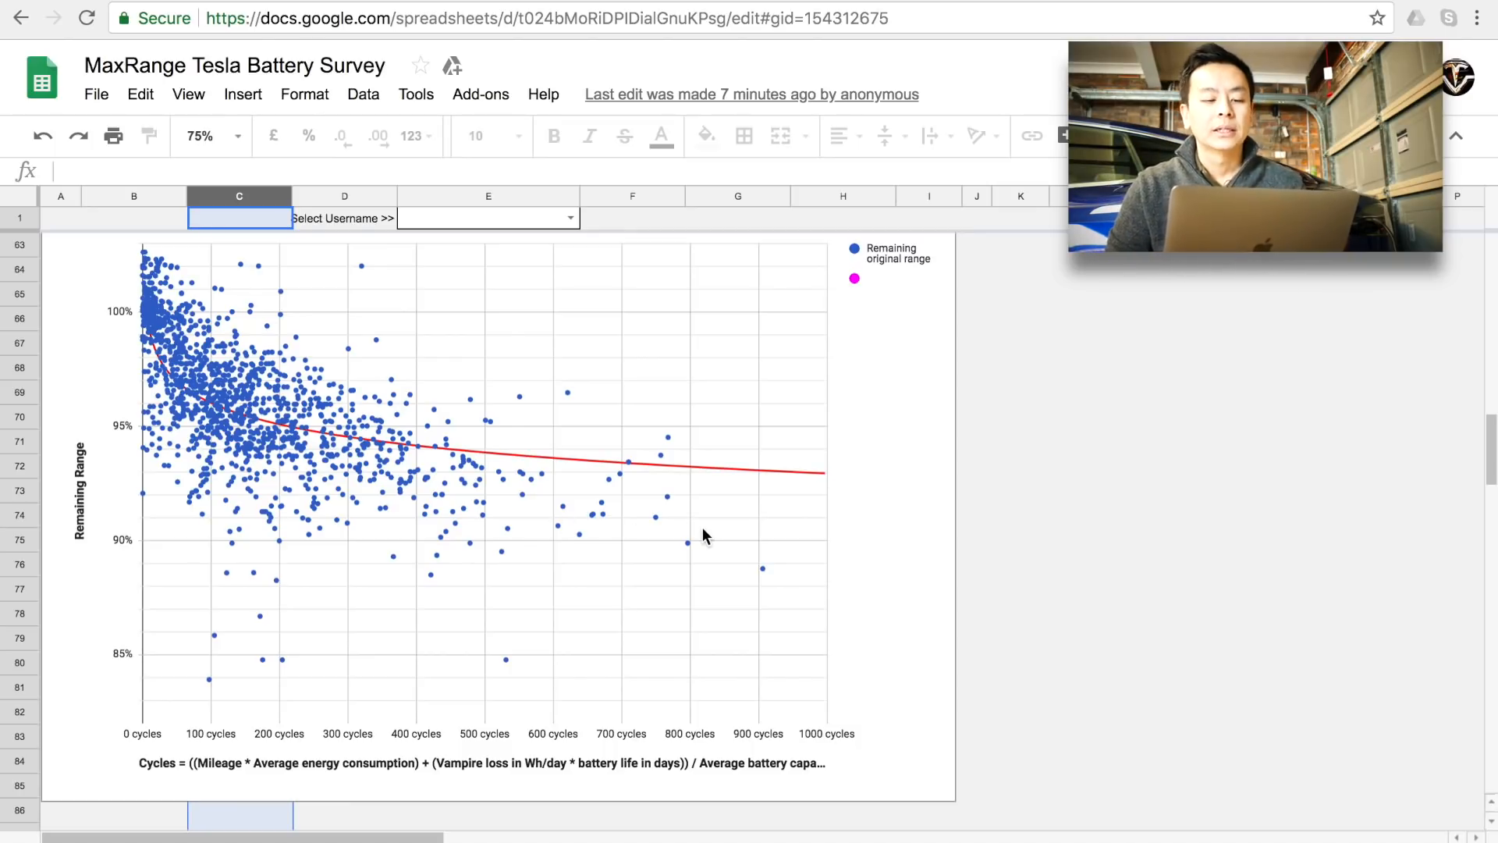
{"action": "scroll", "scroll_direction": "down", "scroll_amount": 3}
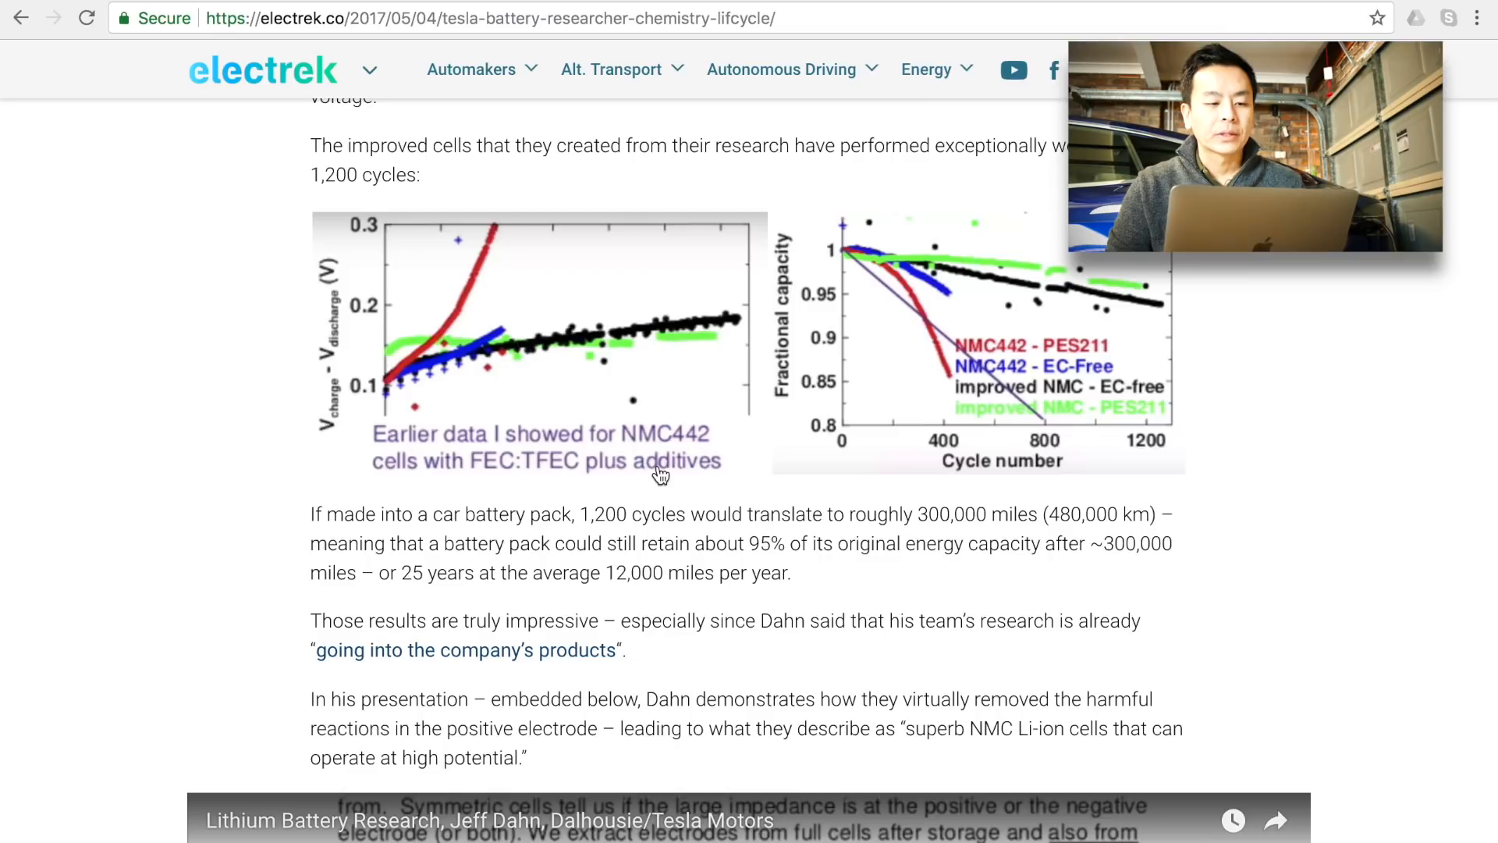
- Read the new cell chemistry article past its fractional capacity charts to the end
{"action": "scroll", "scroll_direction": "up", "scroll_amount": 3}
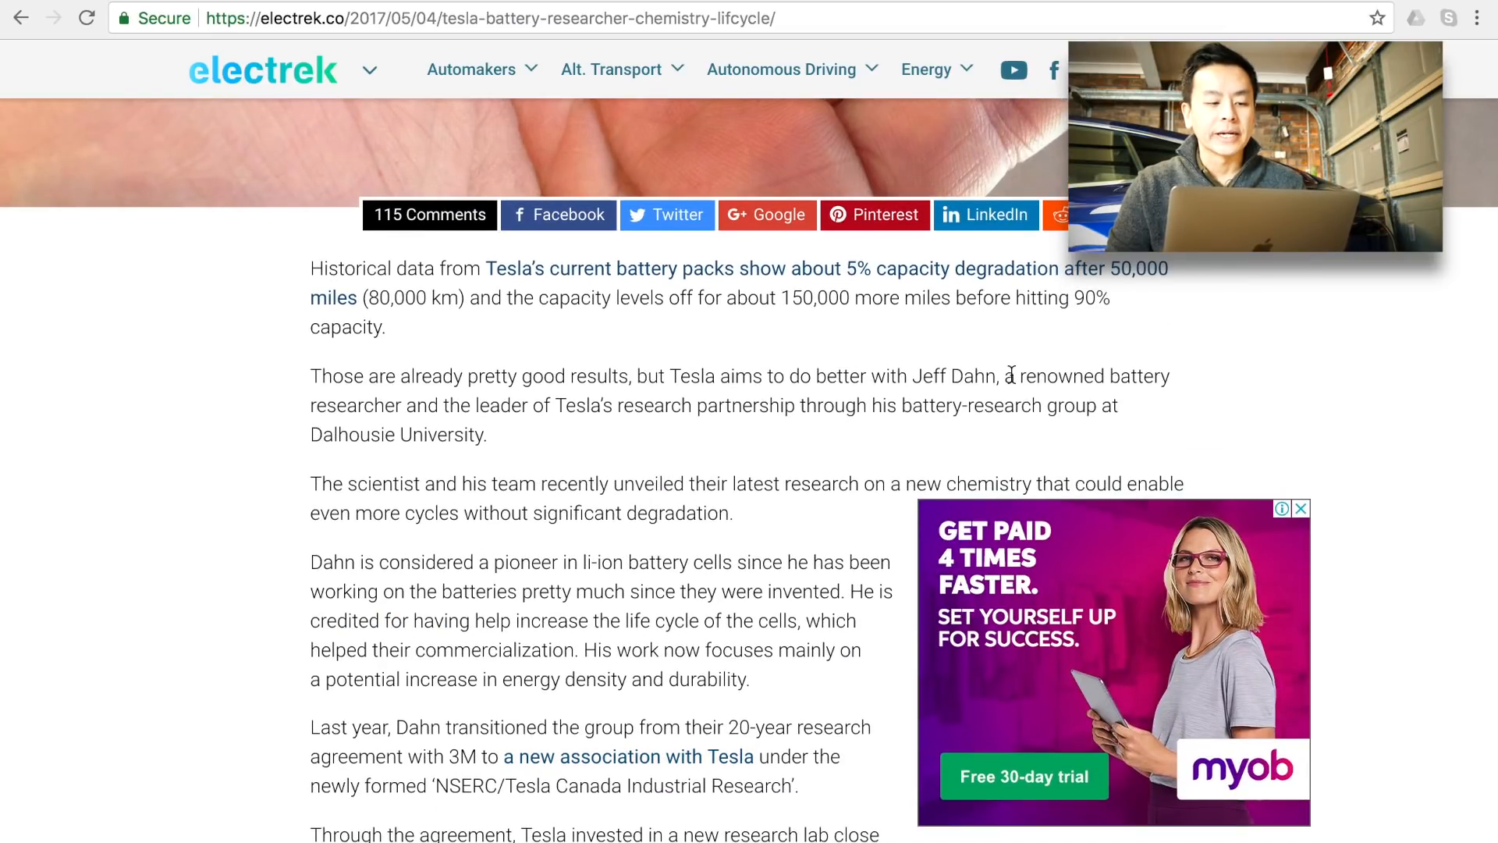
{"action": "mouse_move", "coordinate": [598, 430]}
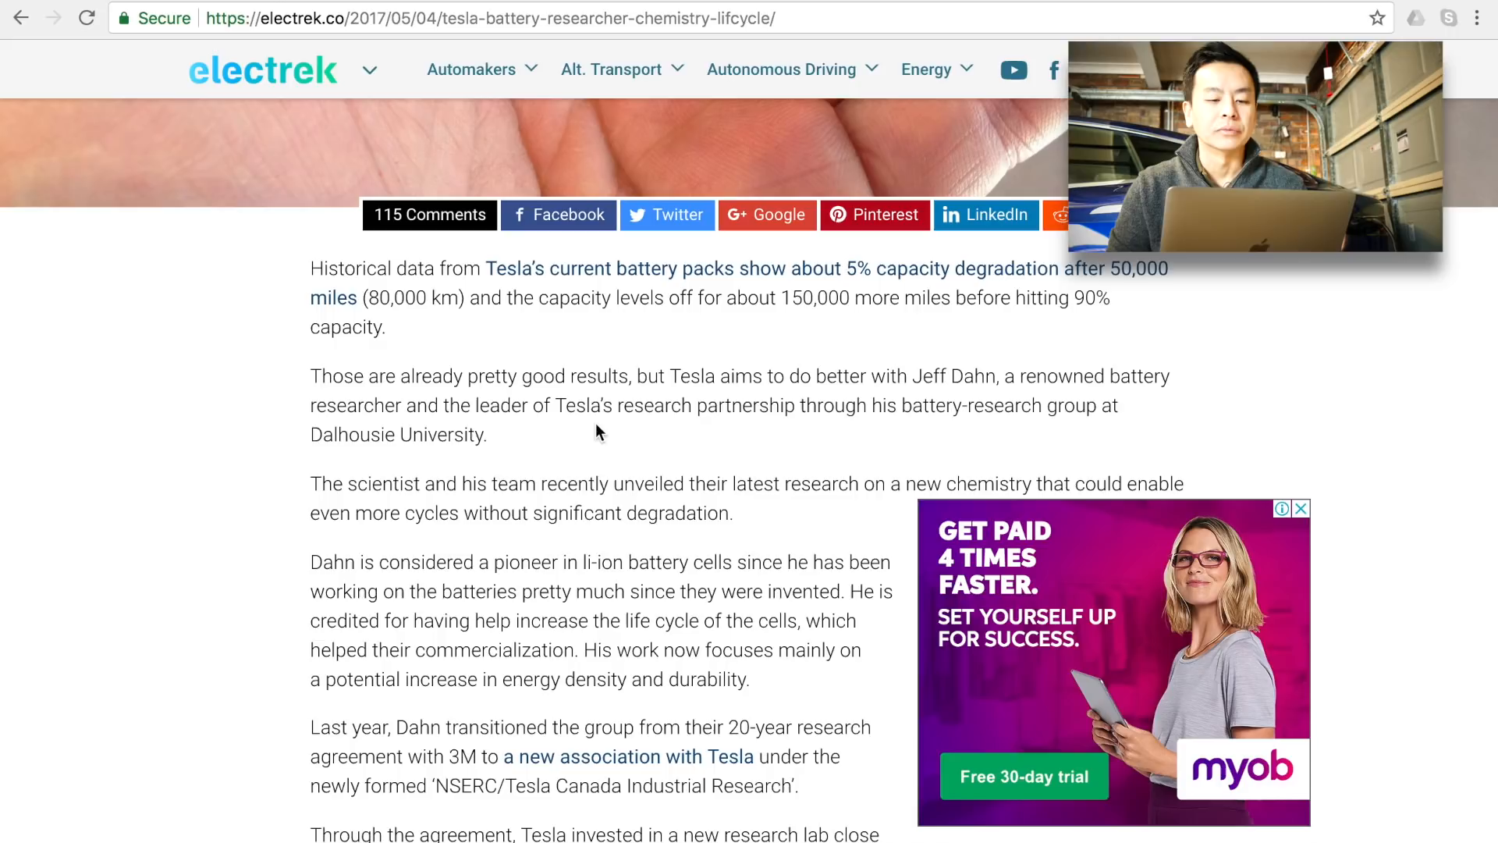
{"action": "scroll", "scroll_direction": "down", "scroll_amount": 3}
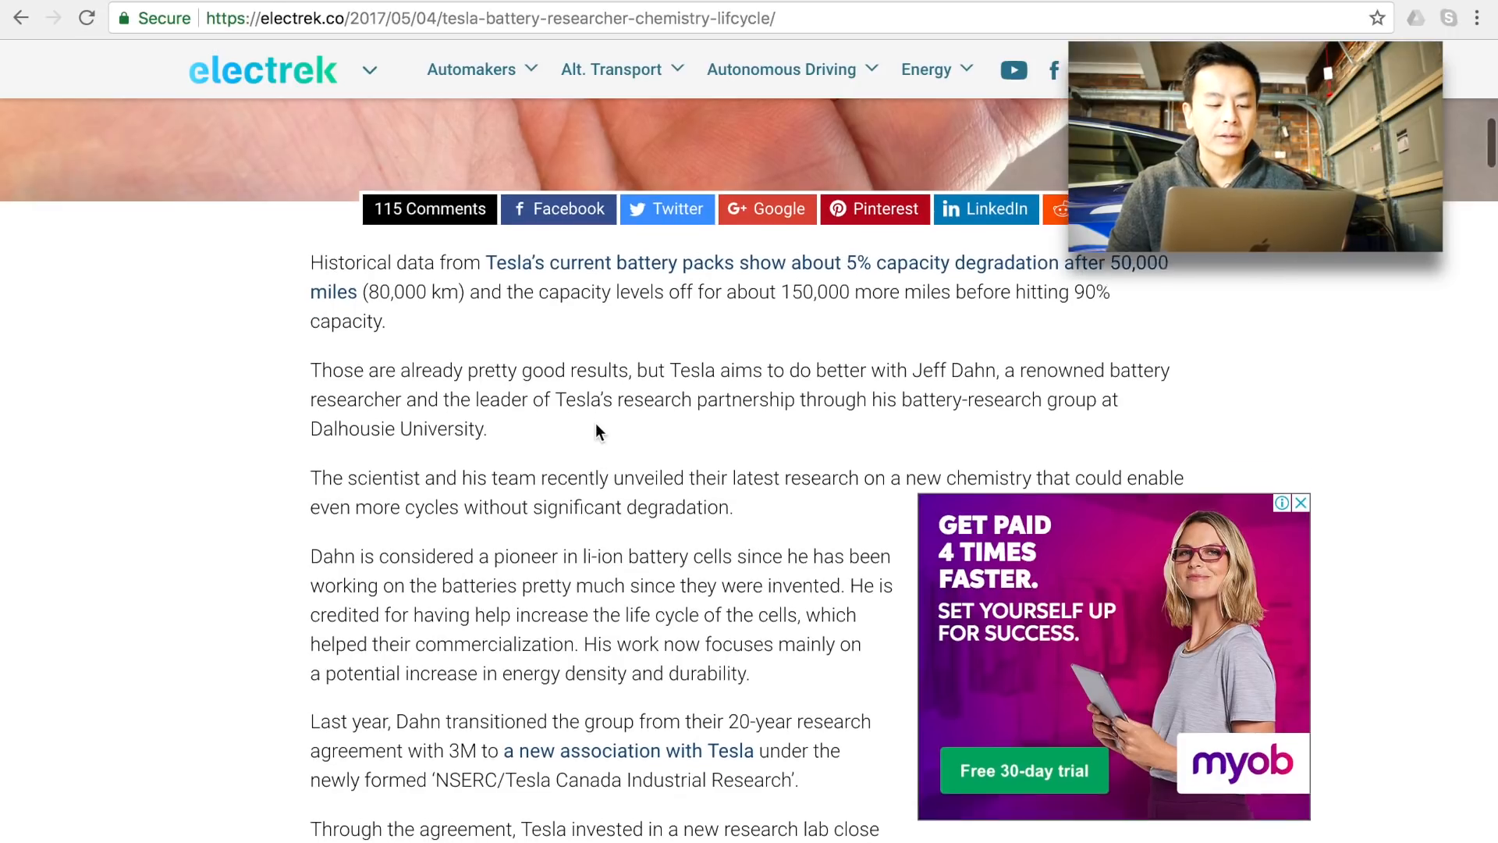
{"action": "scroll", "scroll_direction": "down", "scroll_amount": 3}
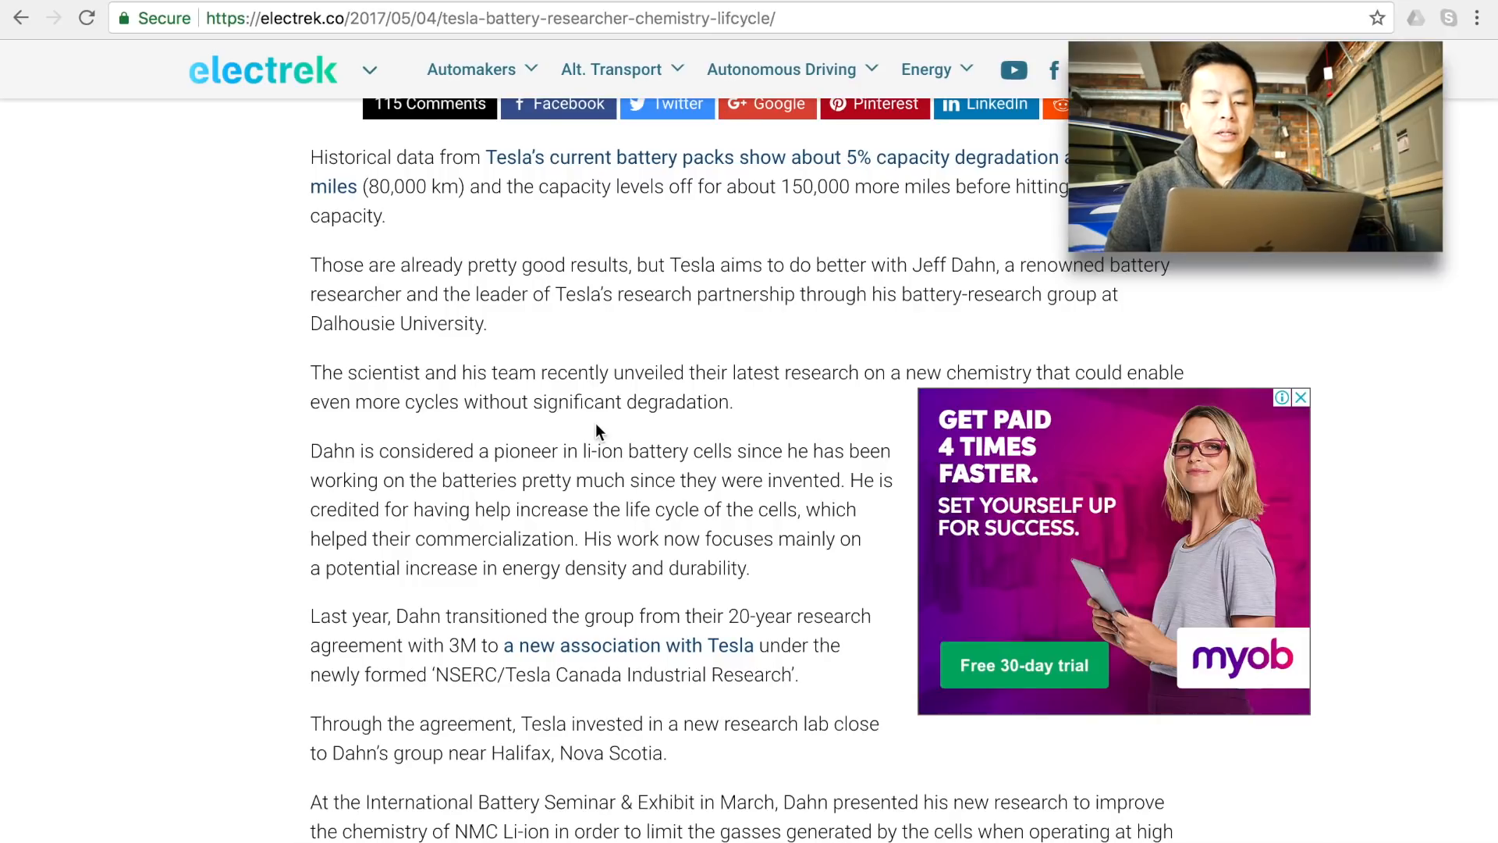
{"action": "scroll", "scroll_direction": "down", "scroll_amount": 3}
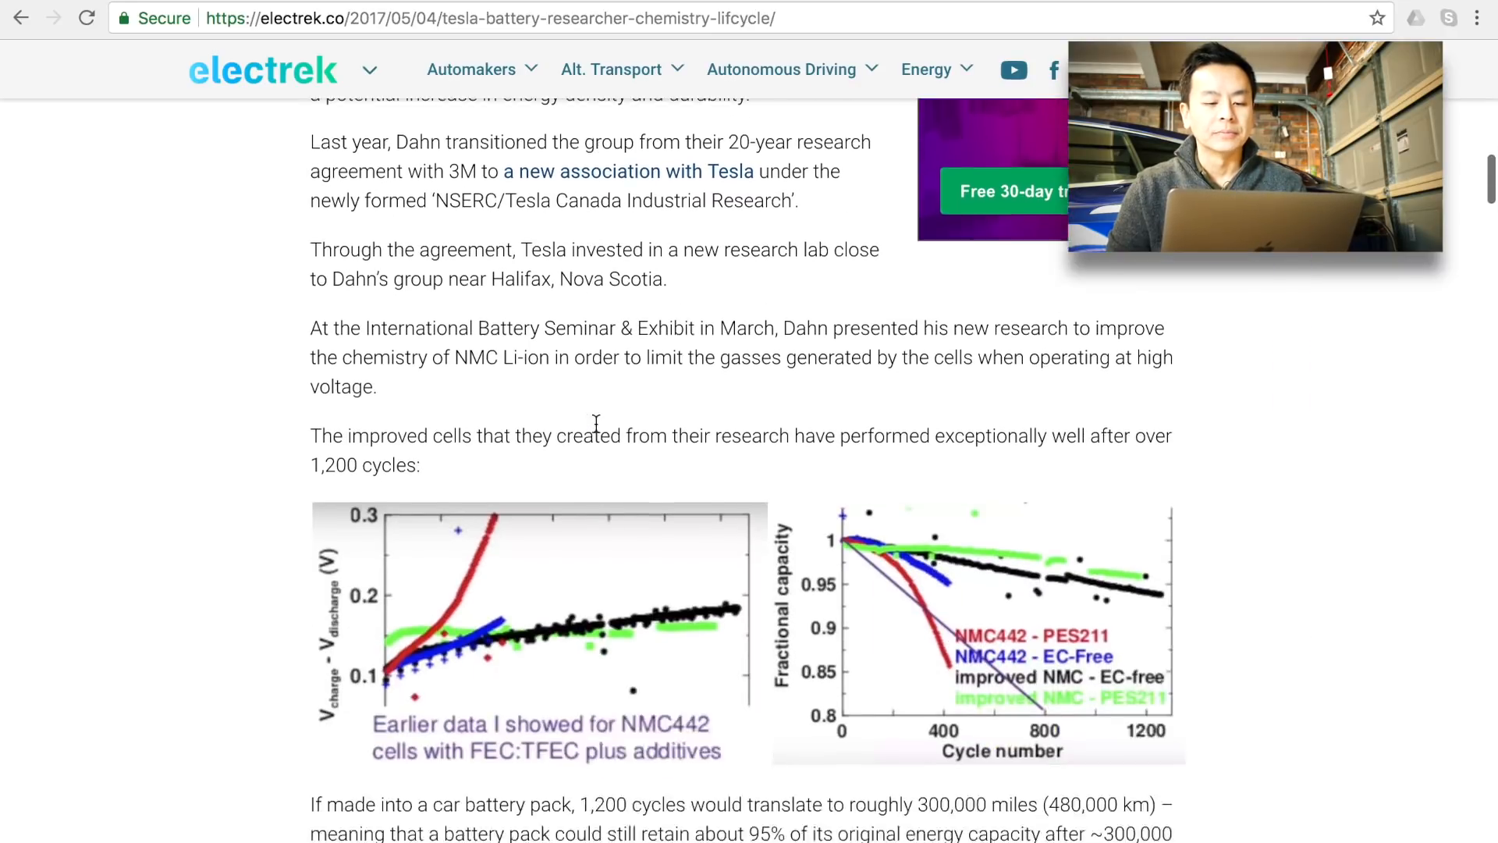
{"action": "scroll", "scroll_direction": "down", "scroll_amount": 3}
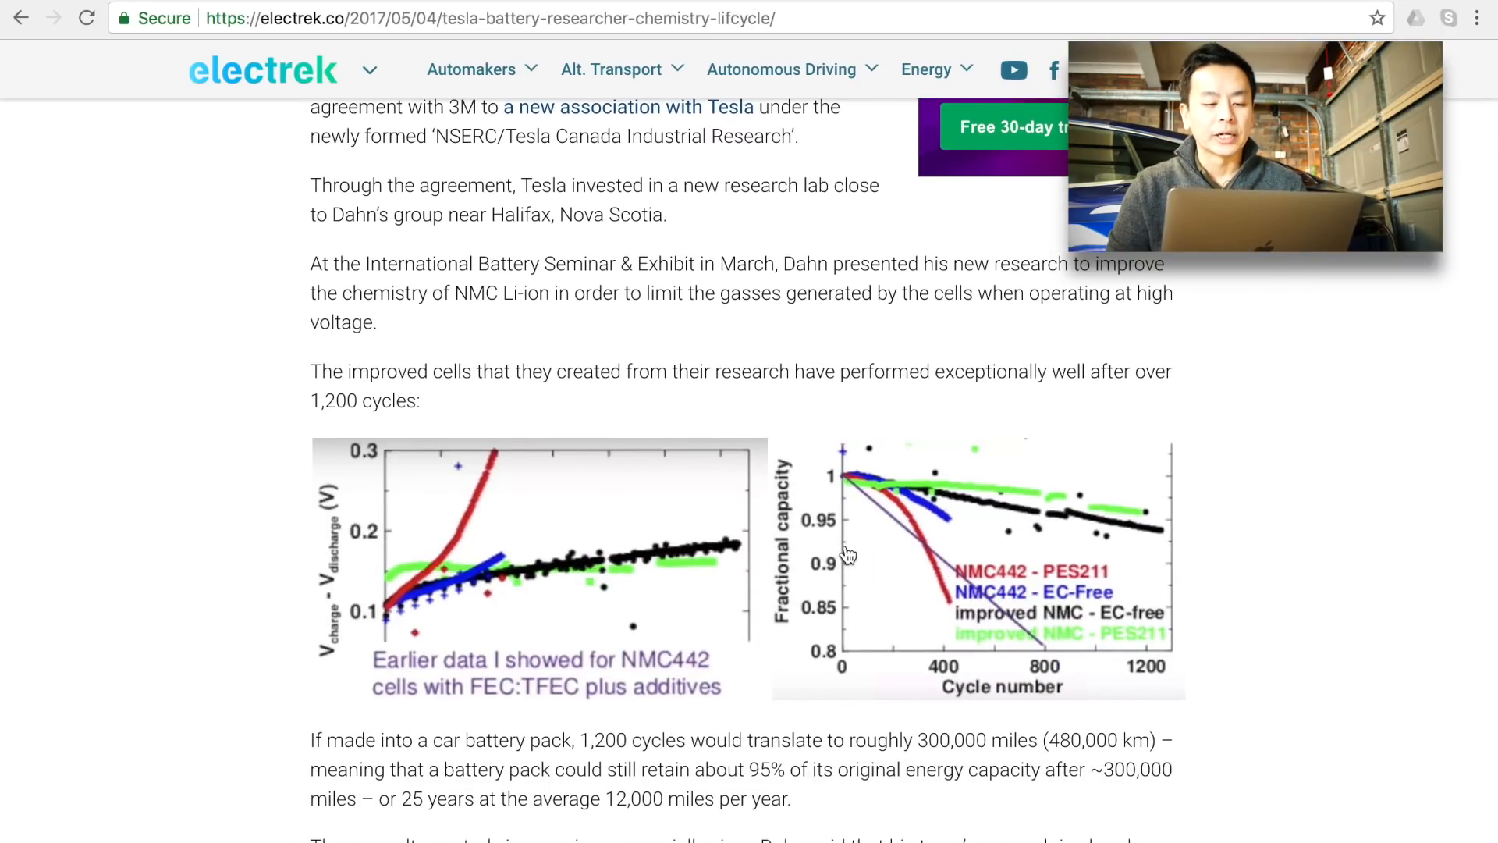
{"action": "mouse_move", "coordinate": [1083, 570]}
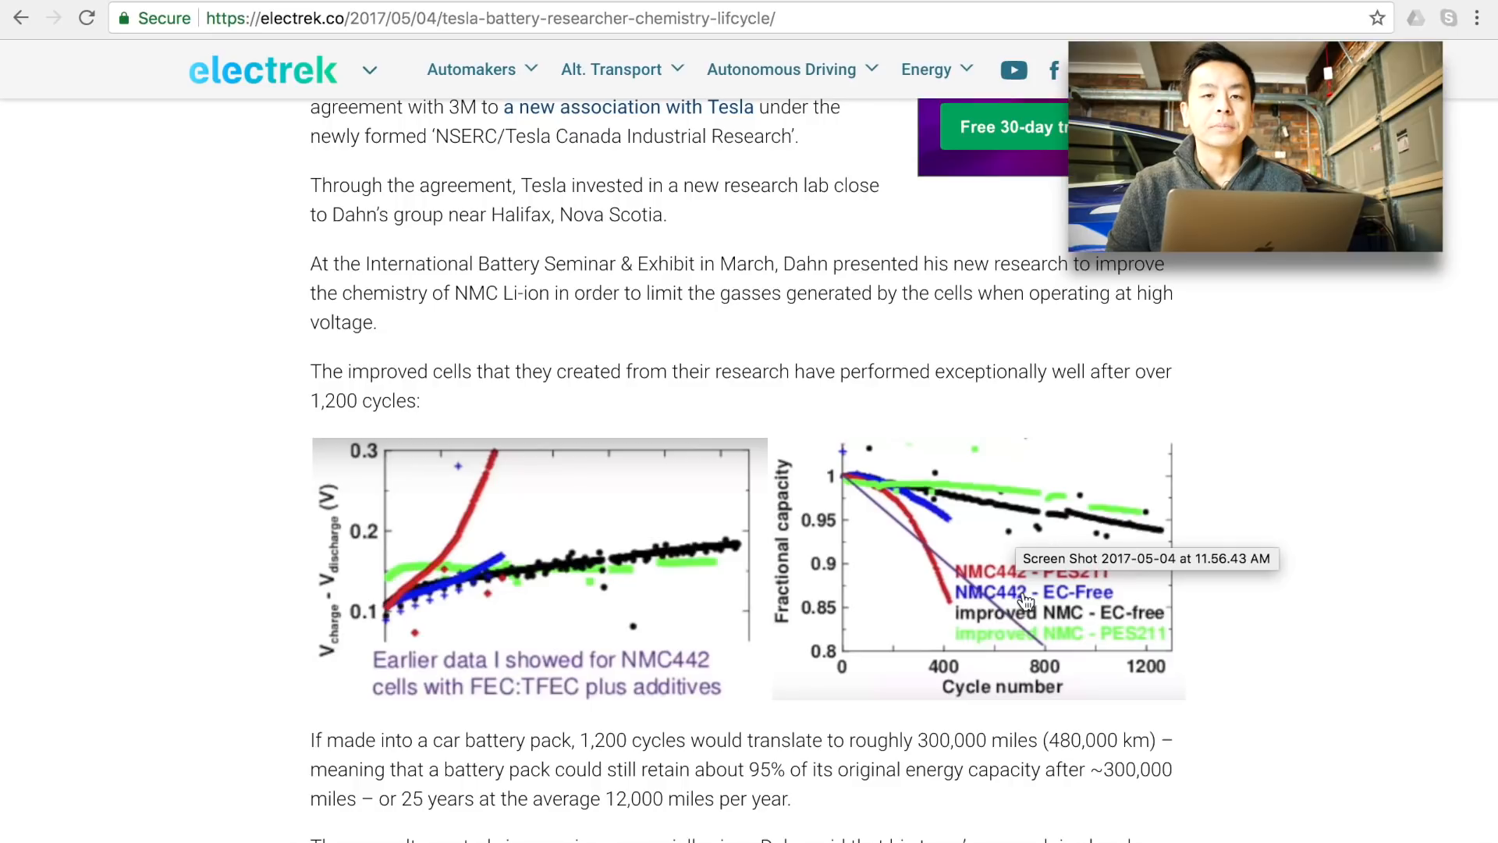
{"action": "scroll", "scroll_direction": "down", "scroll_amount": 3}
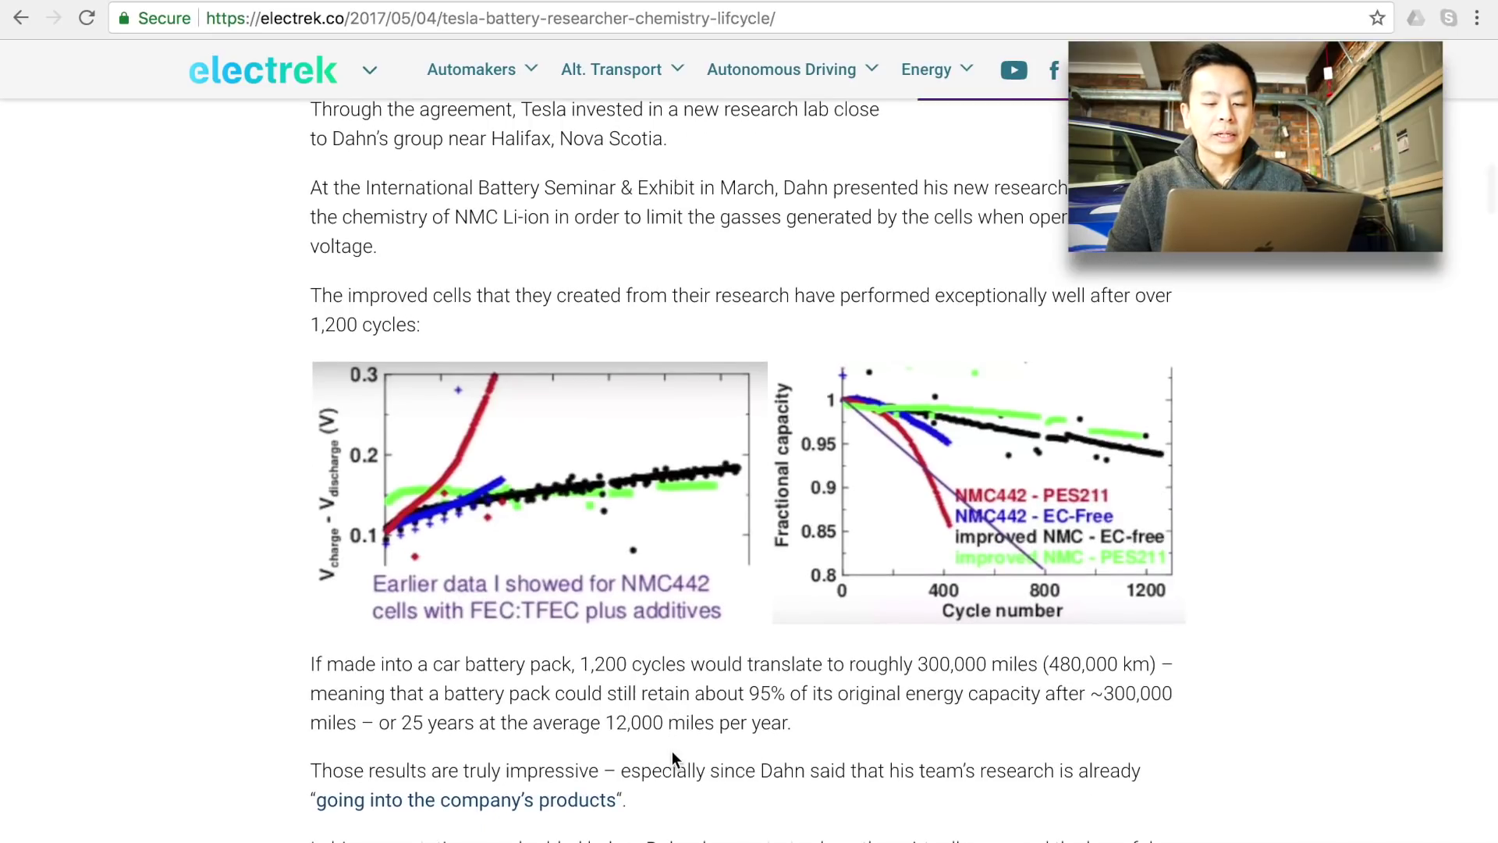
{"action": "scroll", "scroll_direction": "down", "scroll_amount": 3}
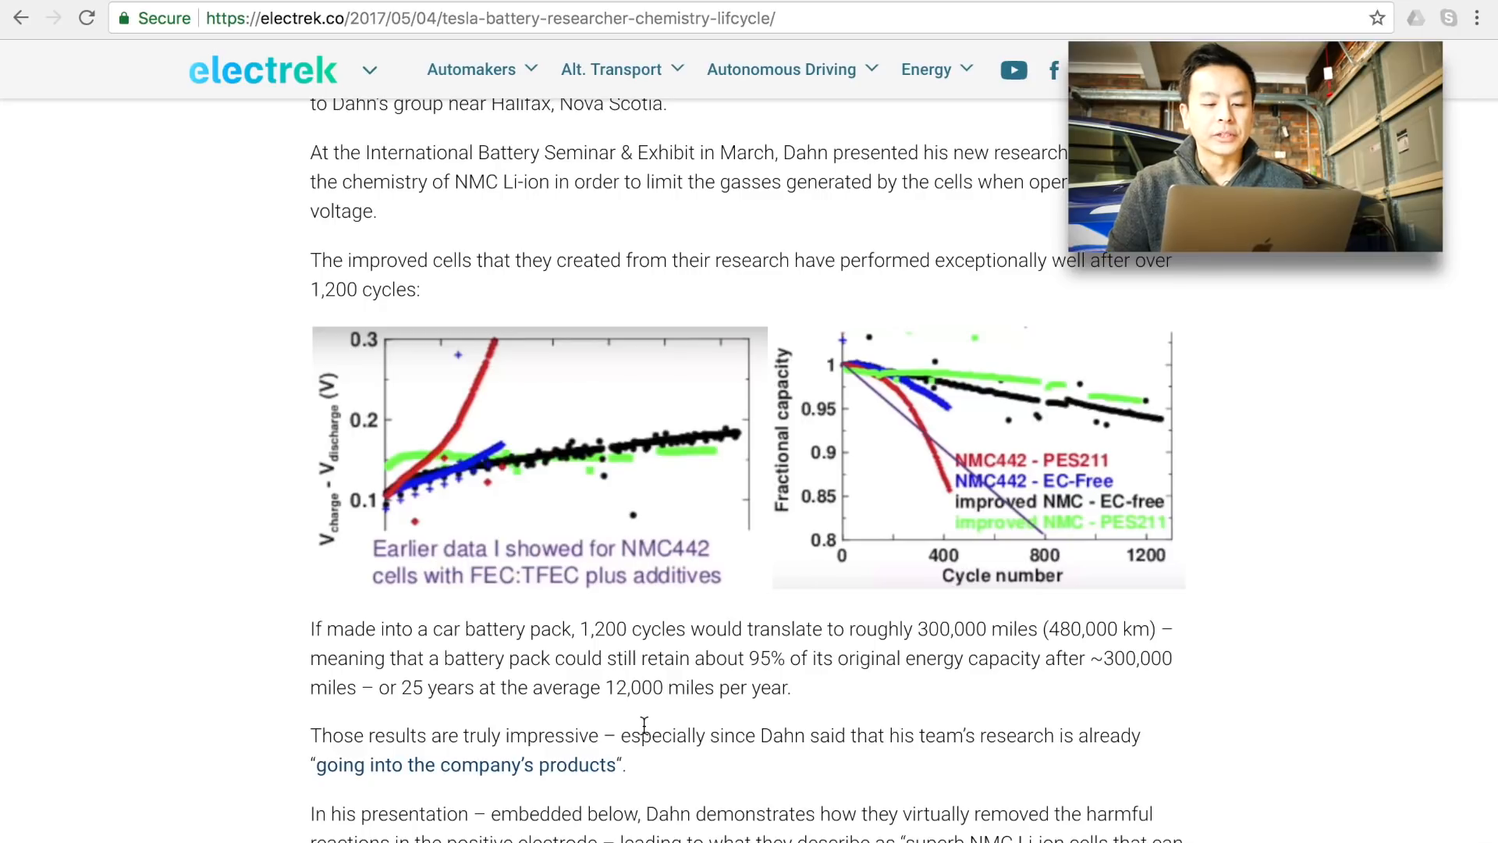
{"action": "mouse_move", "coordinate": [636, 683]}
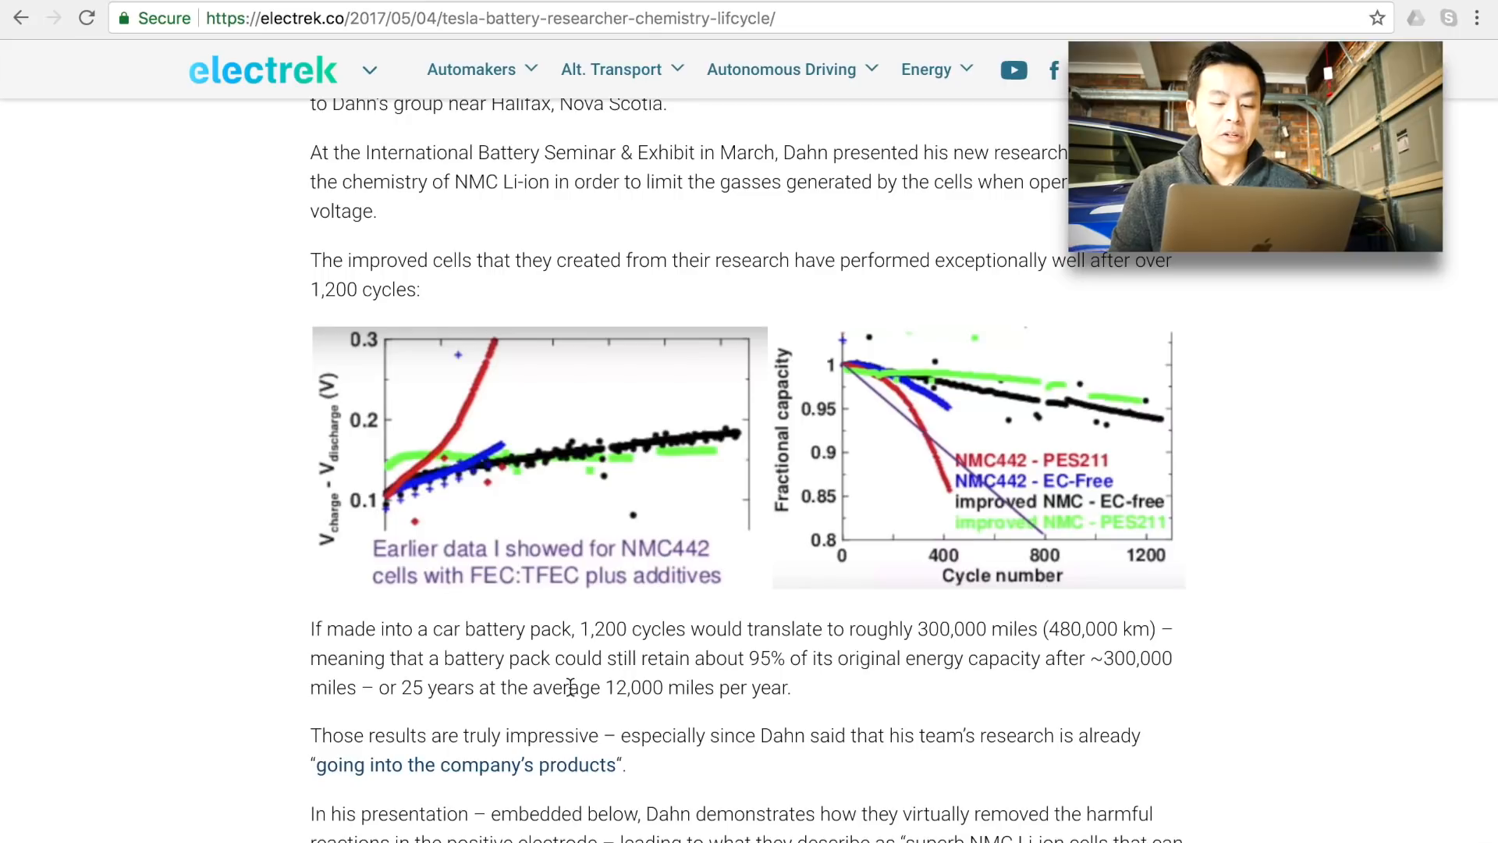
{"action": "scroll", "scroll_direction": "down", "scroll_amount": 3}
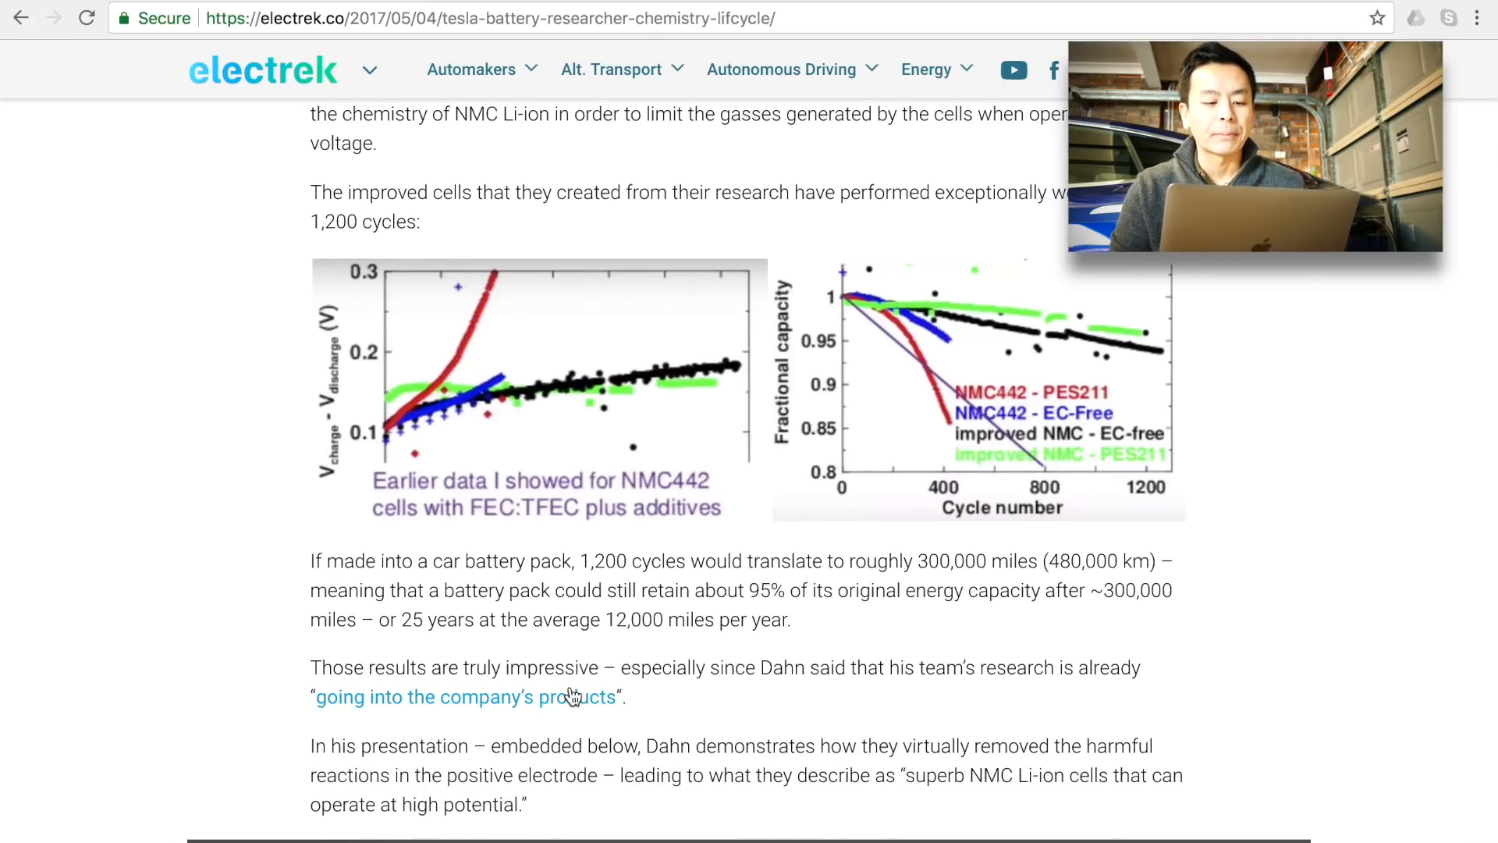
{"action": "scroll", "scroll_direction": "down", "scroll_amount": 3}
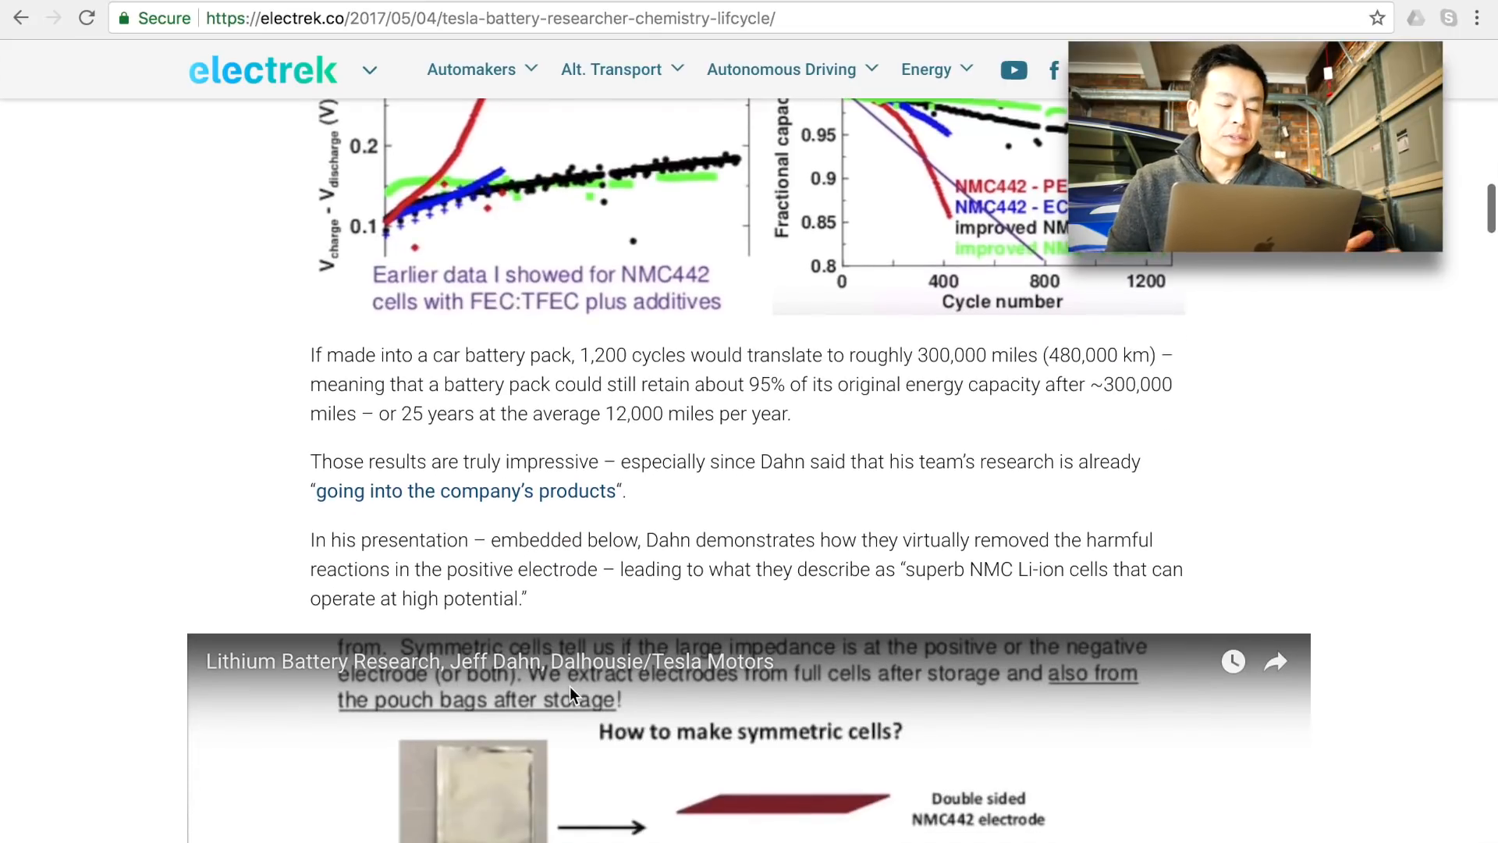
{"action": "scroll", "scroll_direction": "down", "scroll_amount": 3}
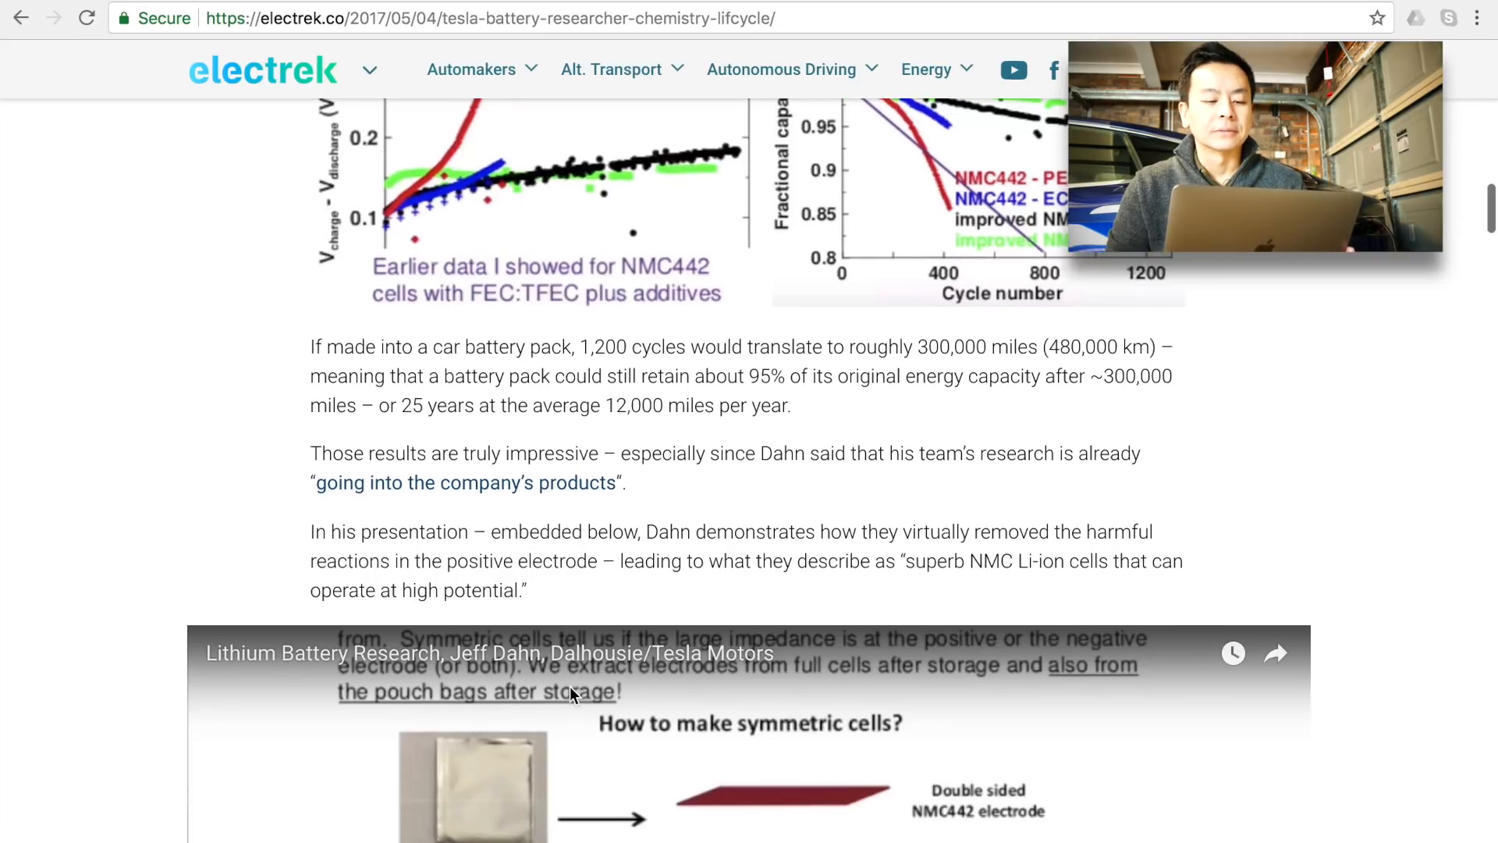
{"action": "scroll", "scroll_direction": "down", "scroll_amount": 3}
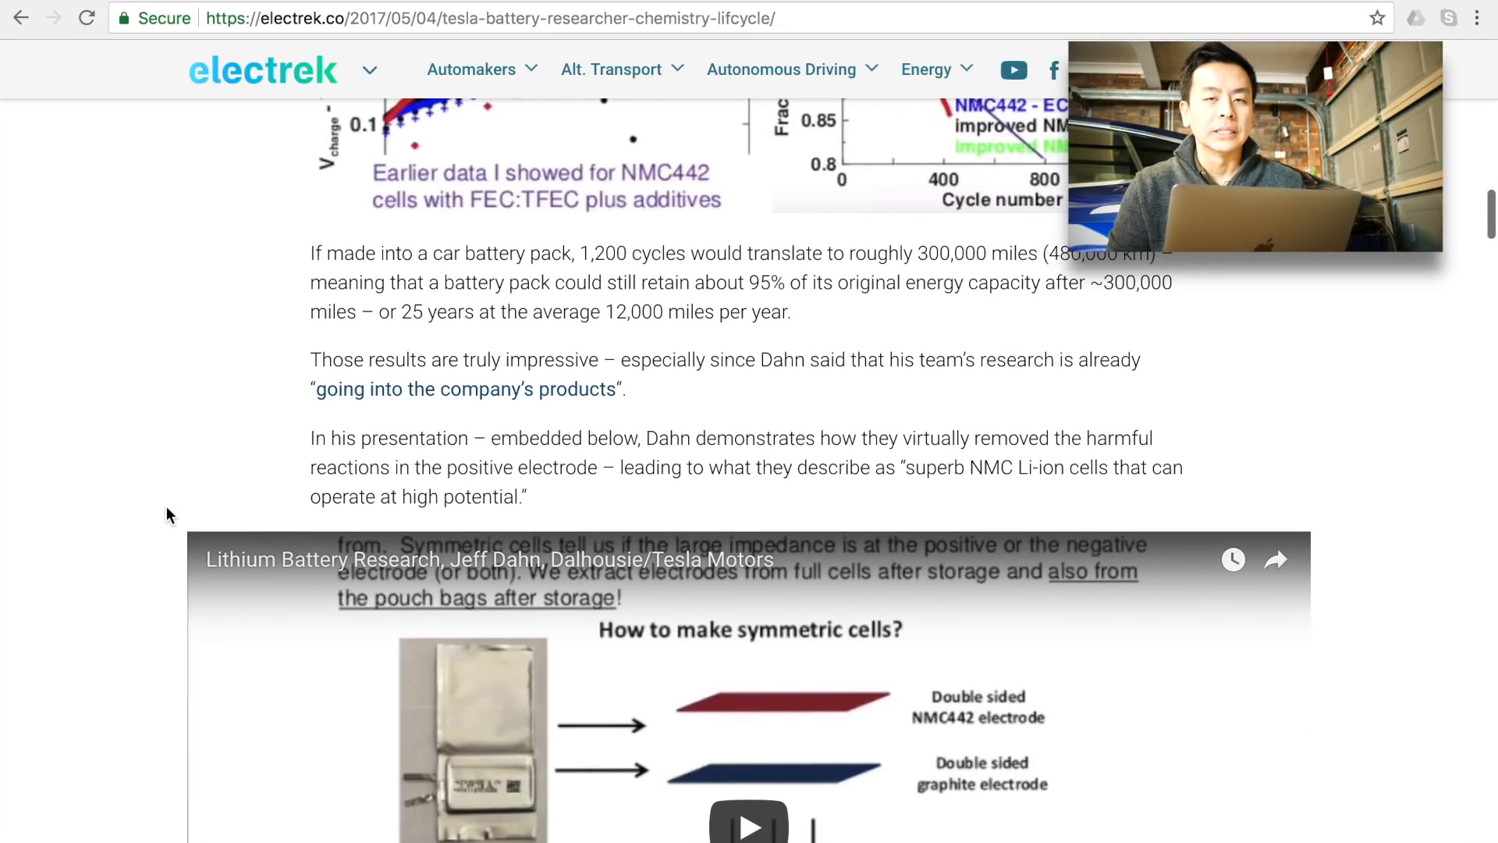
{"action": "scroll", "scroll_direction": "down", "scroll_amount": 3}
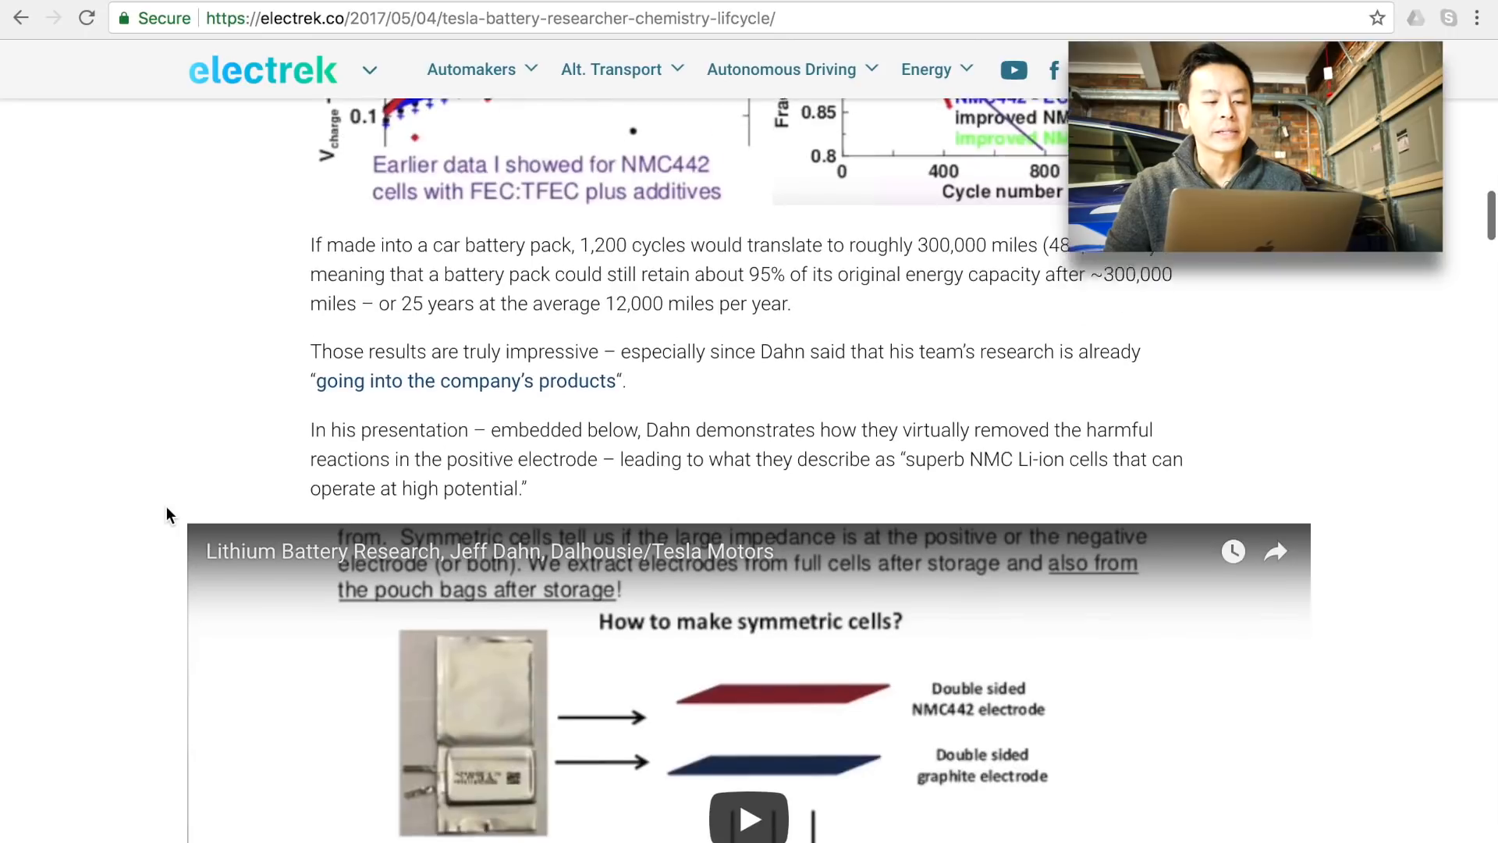
{"action": "scroll", "scroll_direction": "down", "scroll_amount": 3}
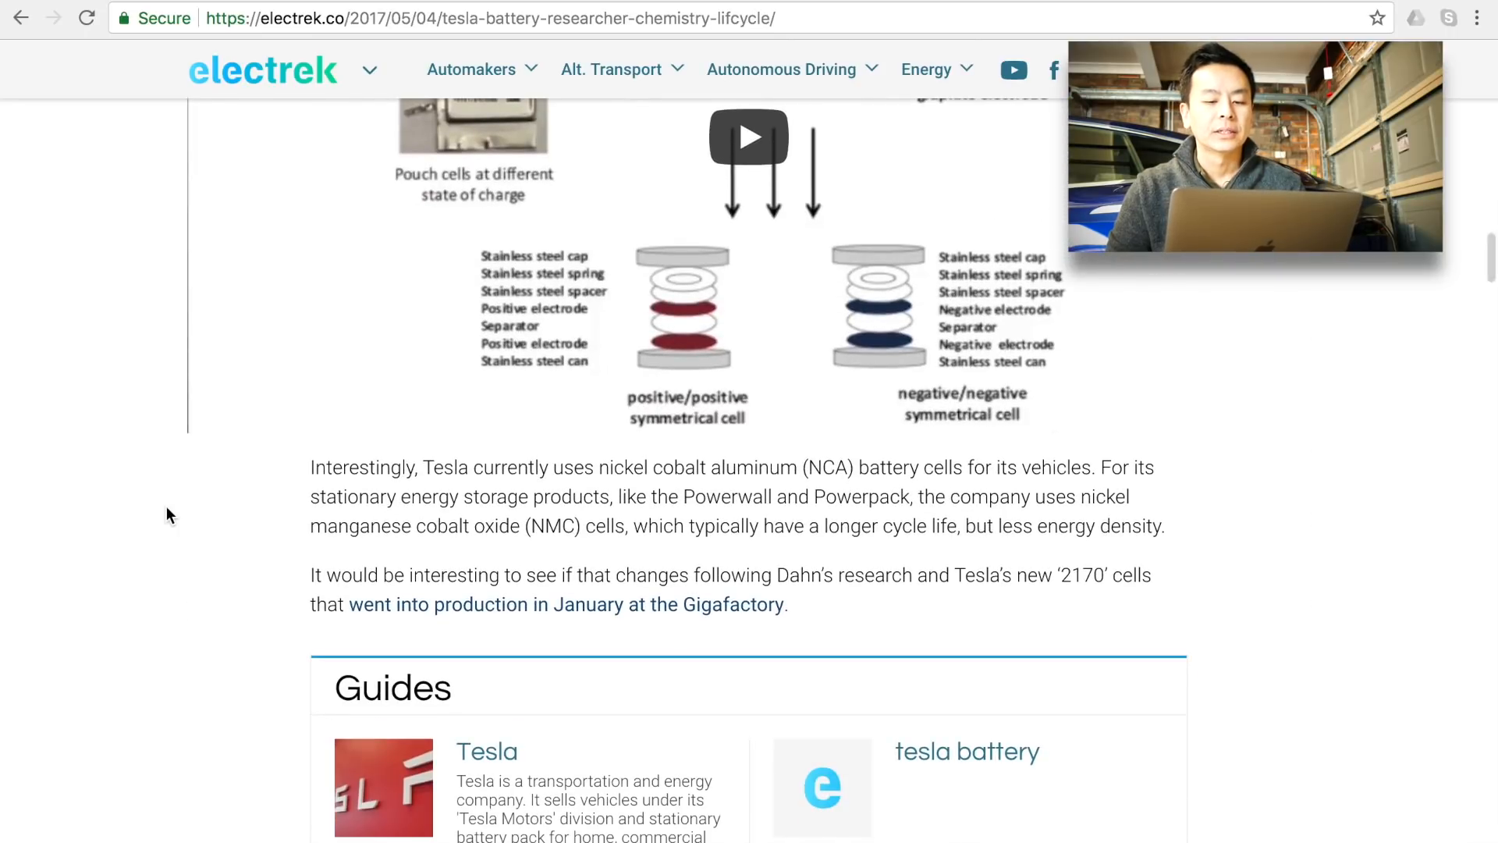
{"action": "scroll", "scroll_direction": "down", "scroll_amount": 3}
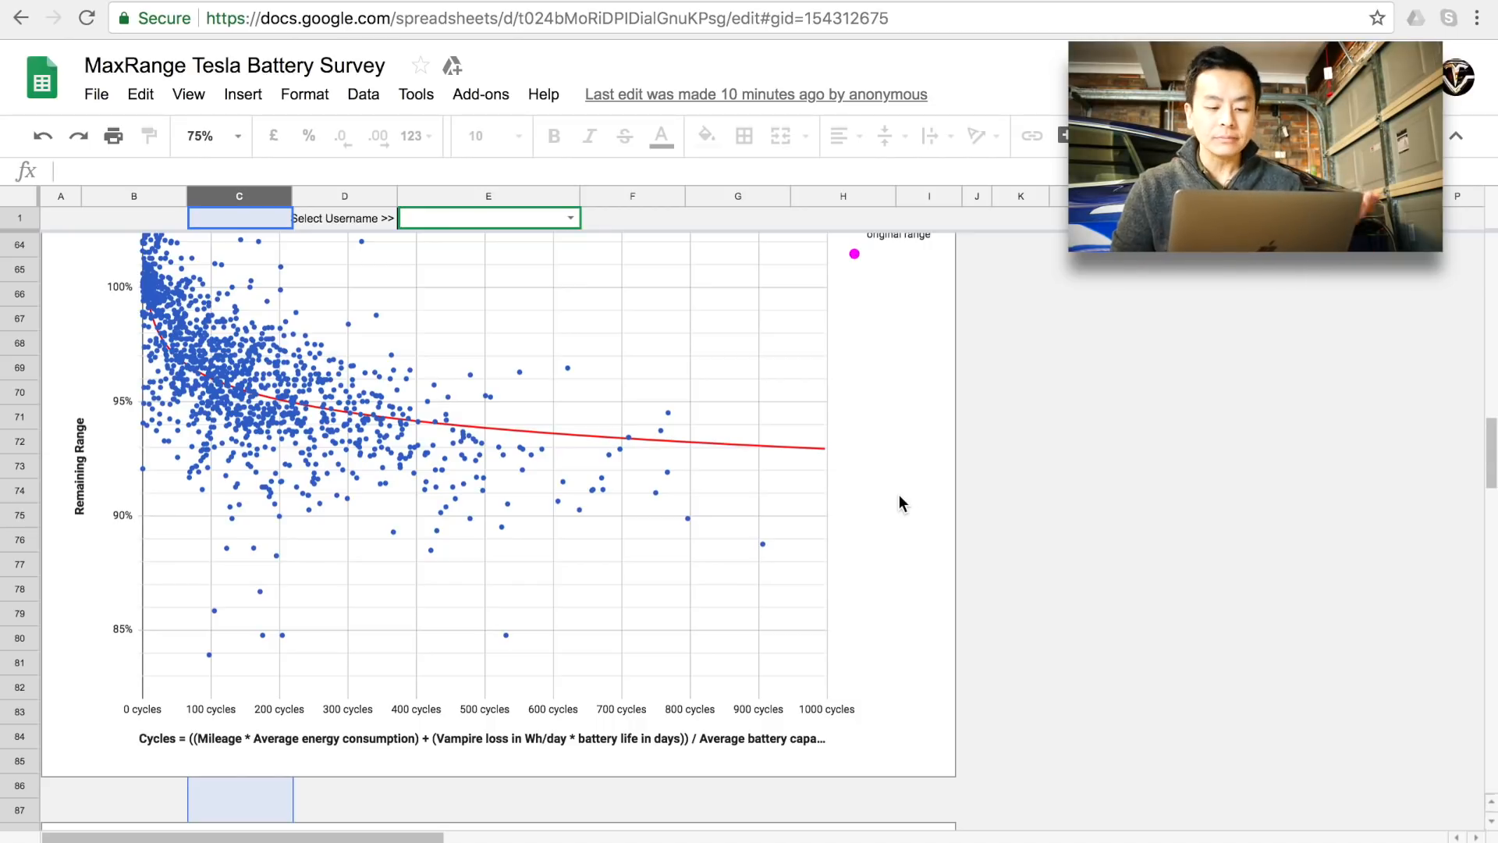
{"action": "mouse_move", "coordinate": [351, 457]}
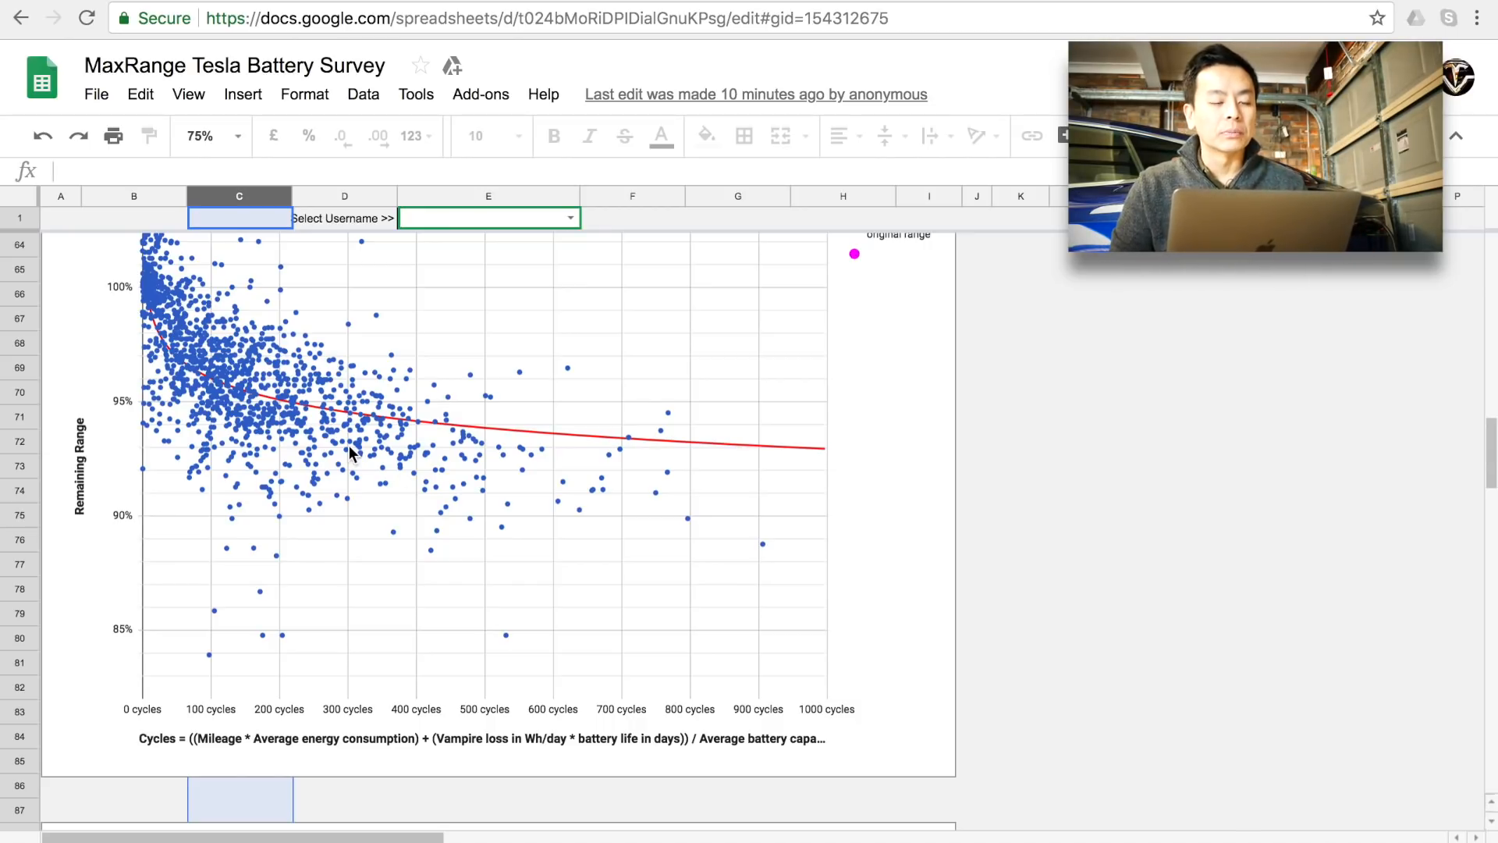
{"action": "mouse_move", "coordinate": [568, 475]}
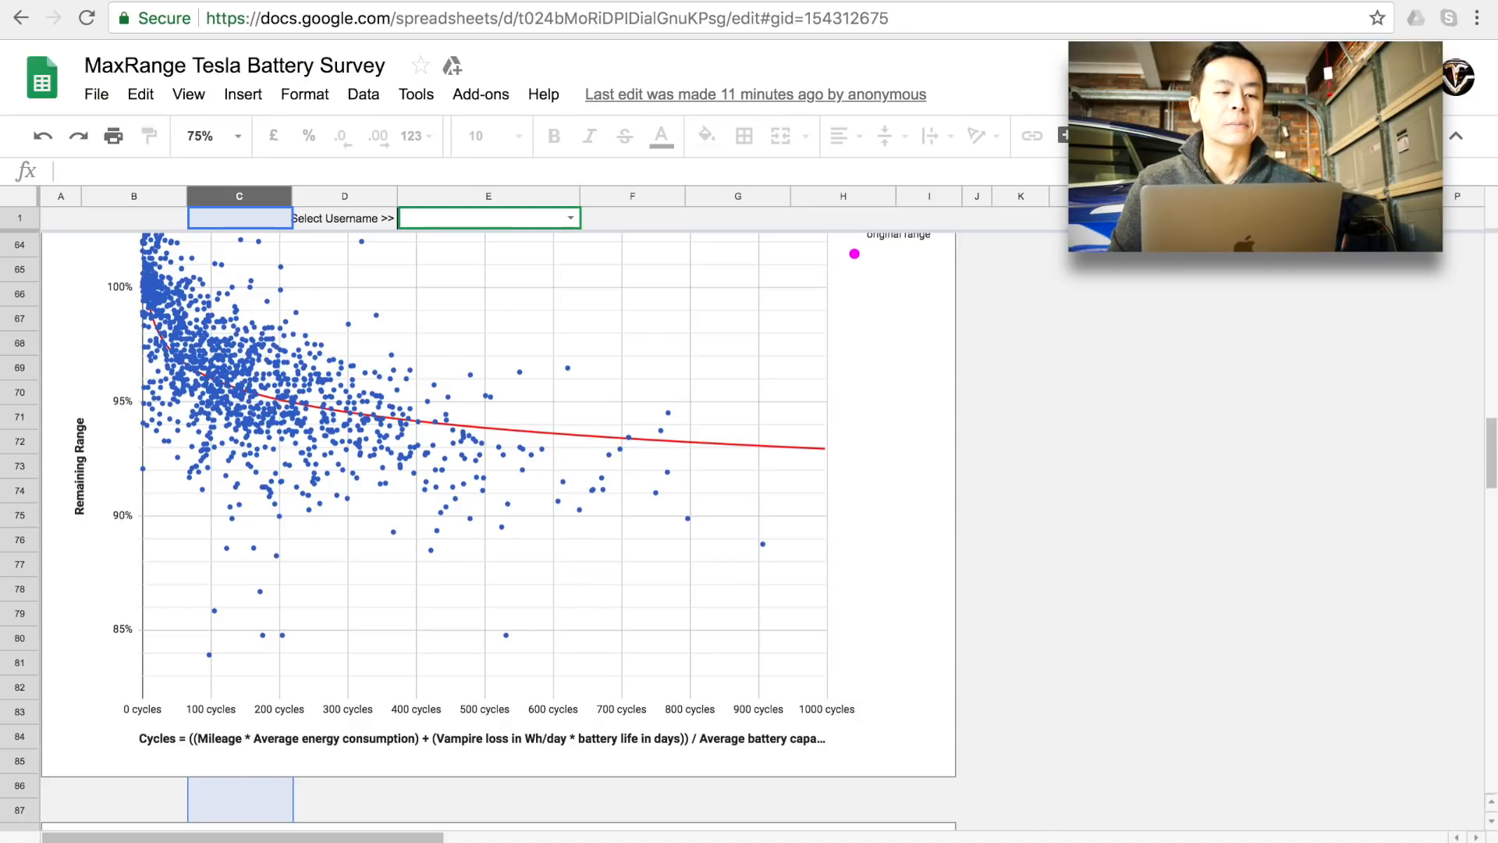
{"action": "mouse_move", "coordinate": [357, 6]}
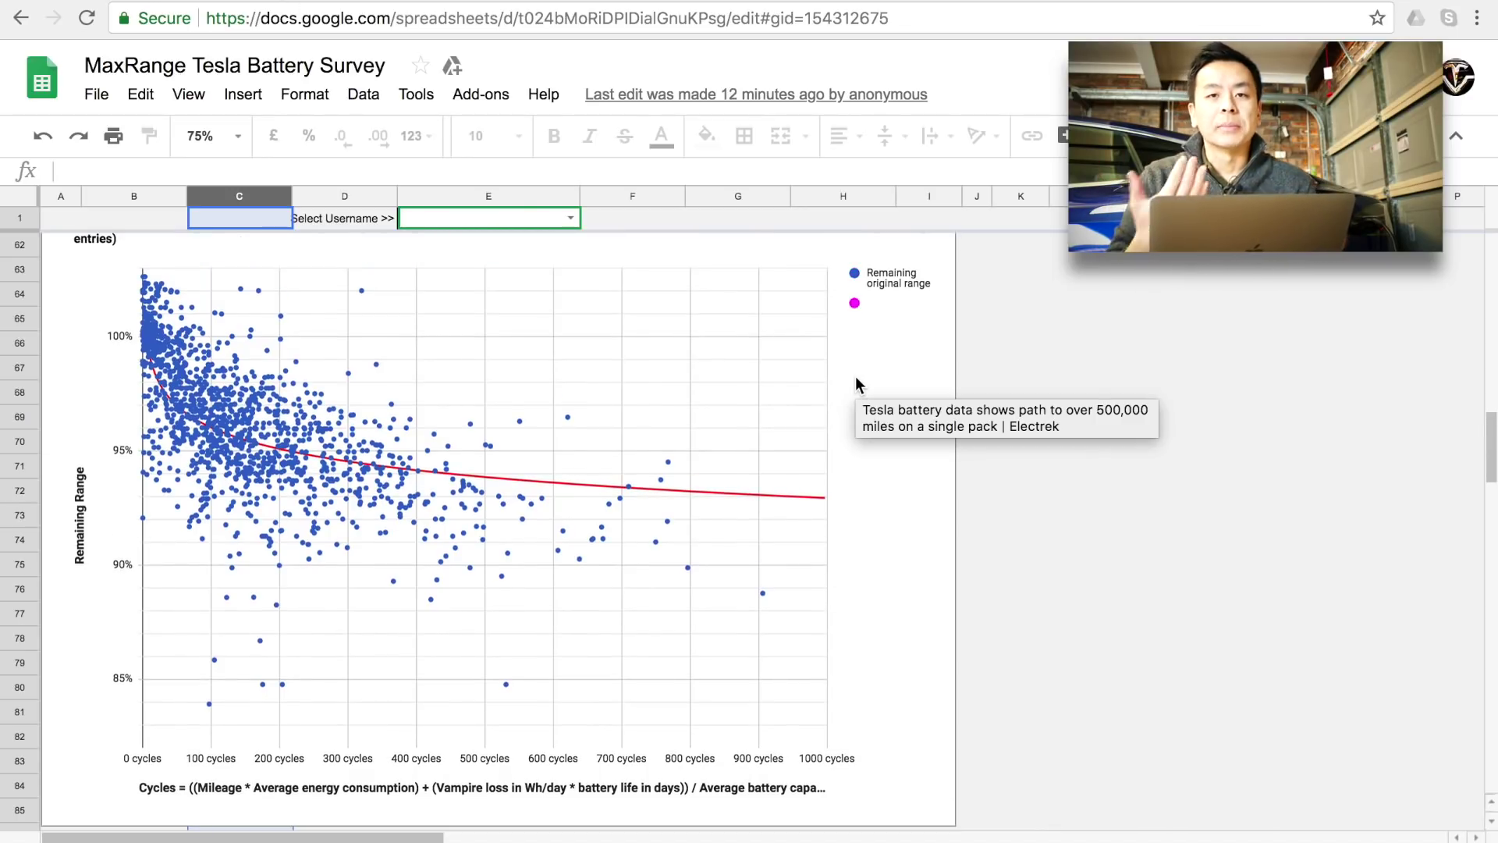
{"action": "mouse_move", "coordinate": [844, 400]}
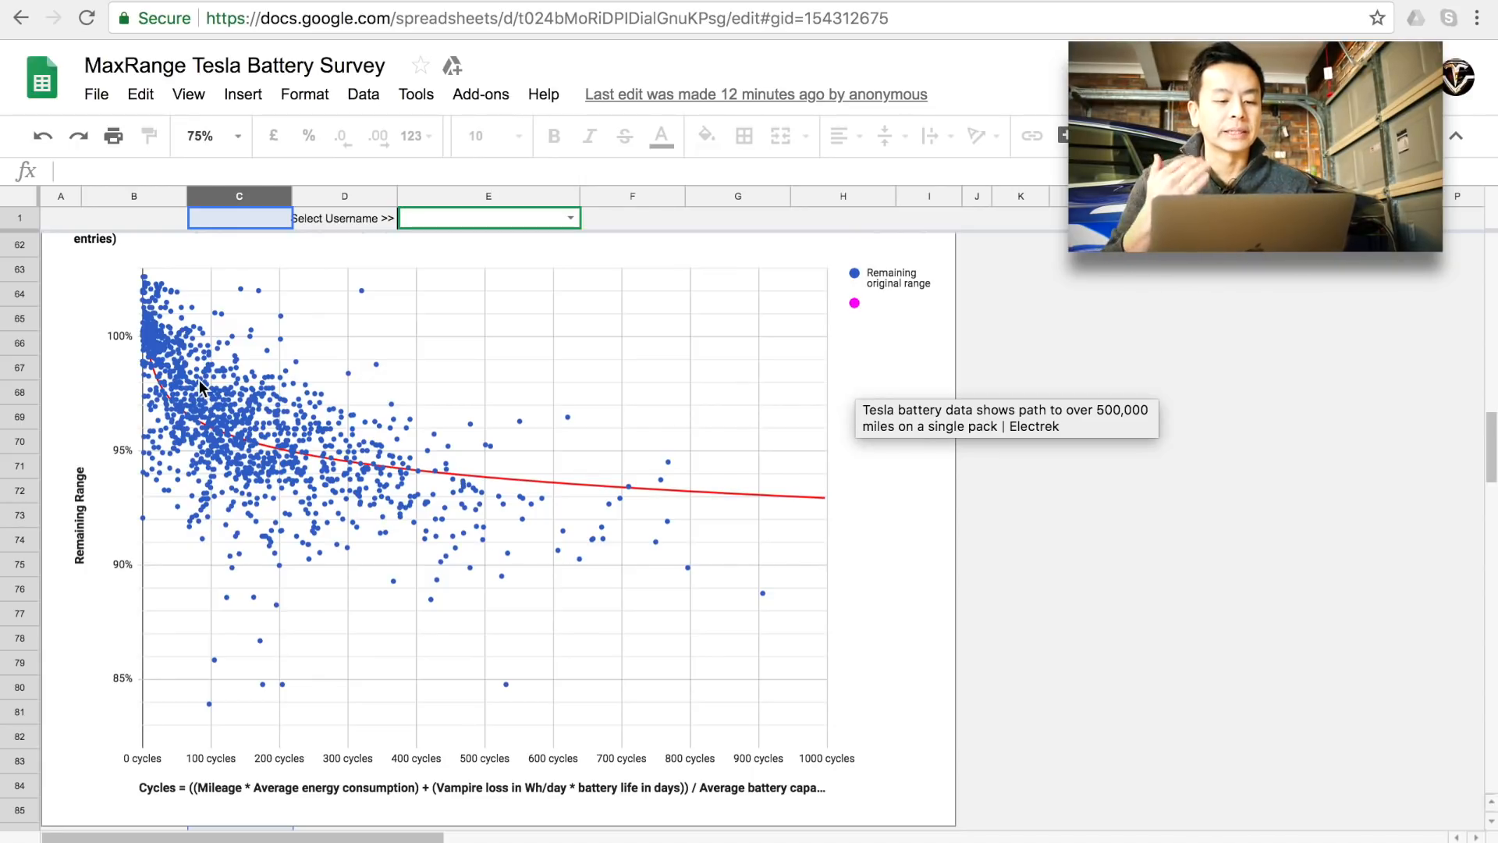
{"action": "mouse_move", "coordinate": [301, 467]}
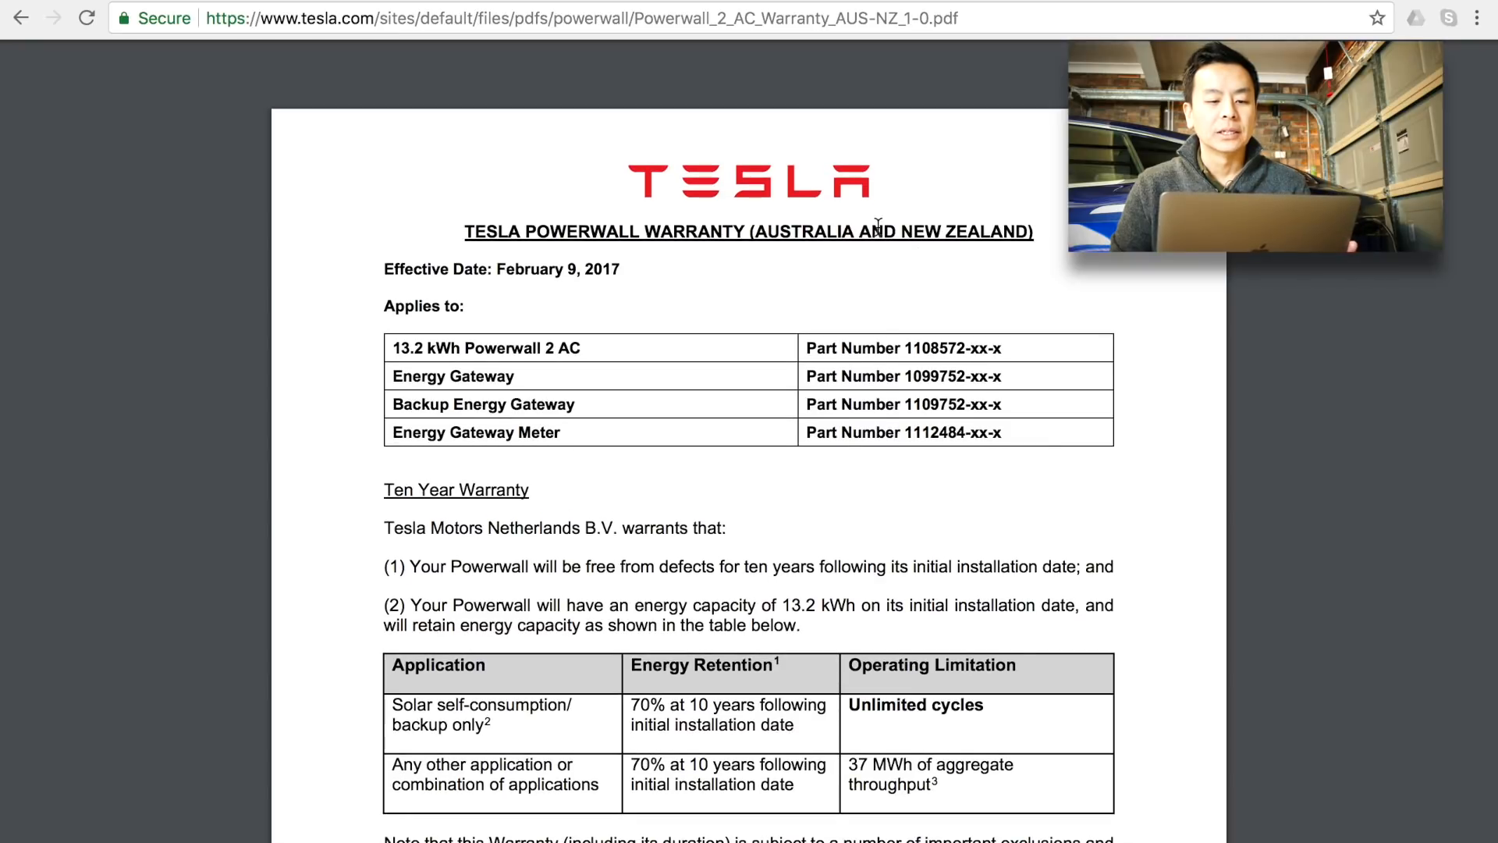
{"action": "mouse_move", "coordinate": [829, 435]}
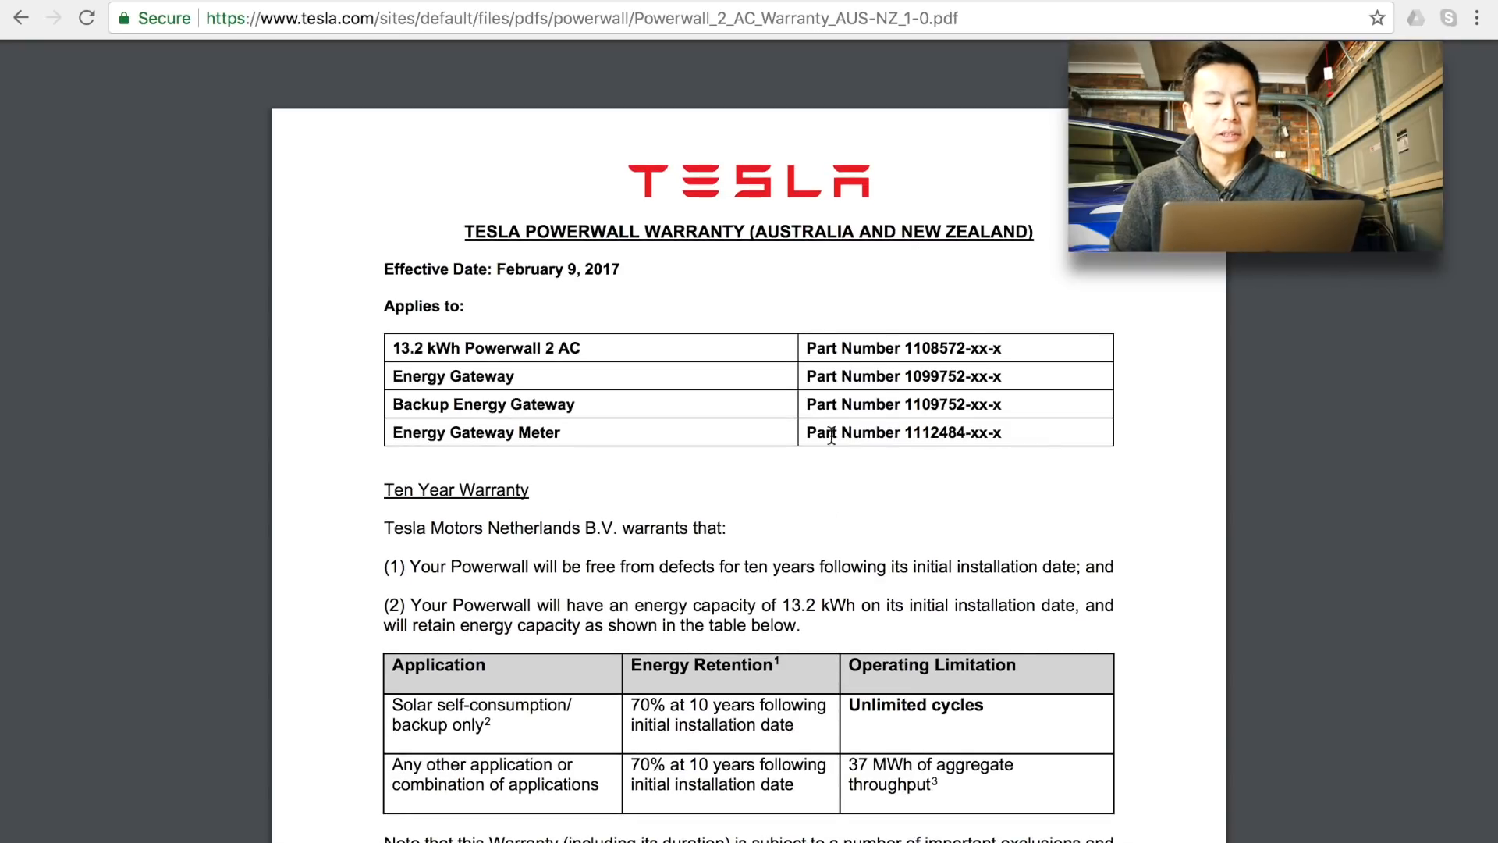
- Review the Powerwall 2 warranty's 70% Energy Retention table, then return to the MaxRange survey
{"action": "scroll", "scroll_direction": "down", "scroll_amount": 3}
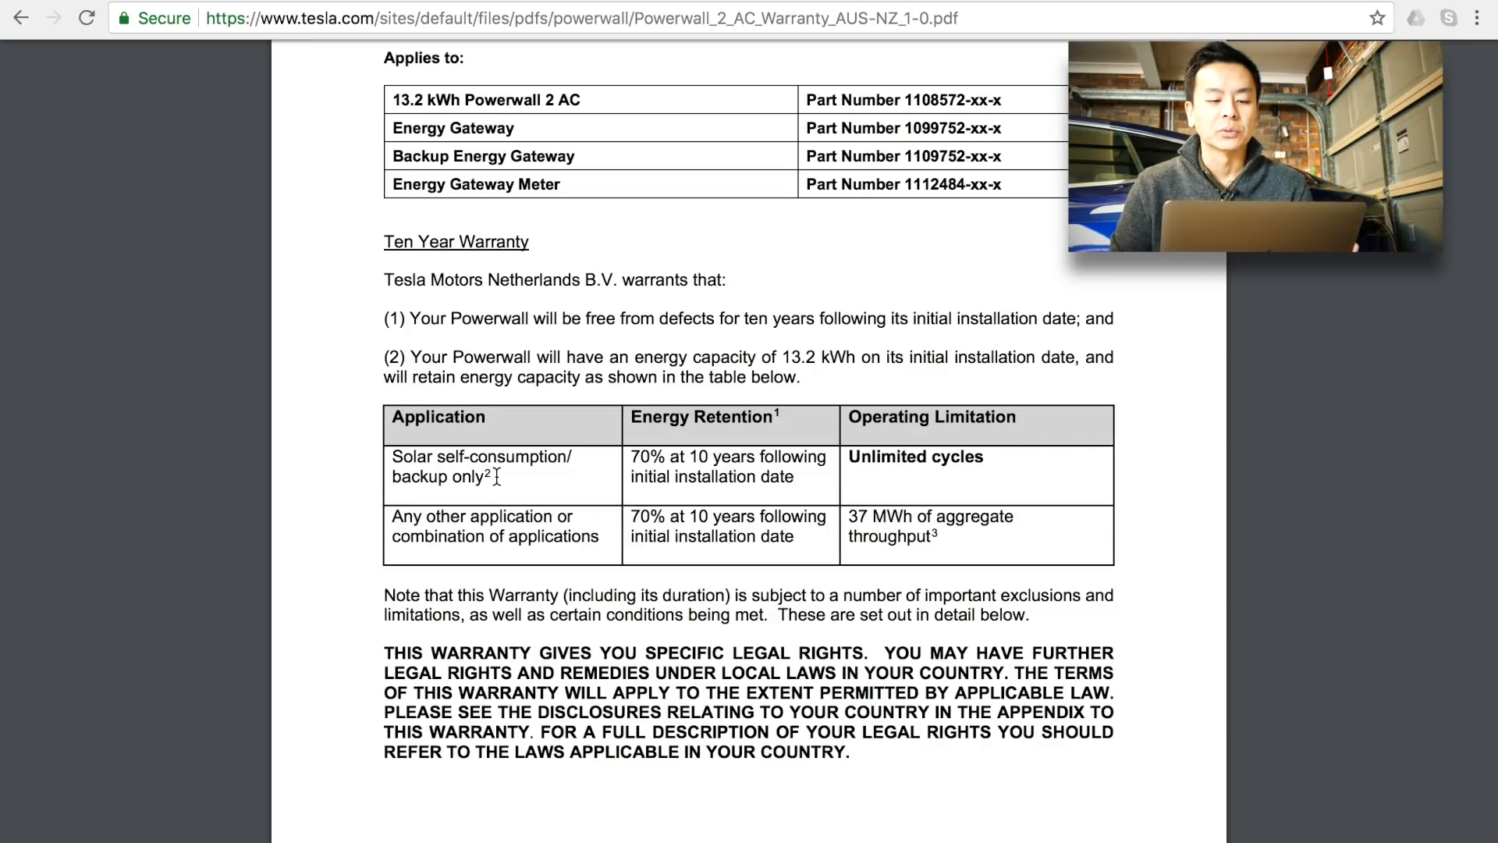
{"action": "mouse_move", "coordinate": [673, 481]}
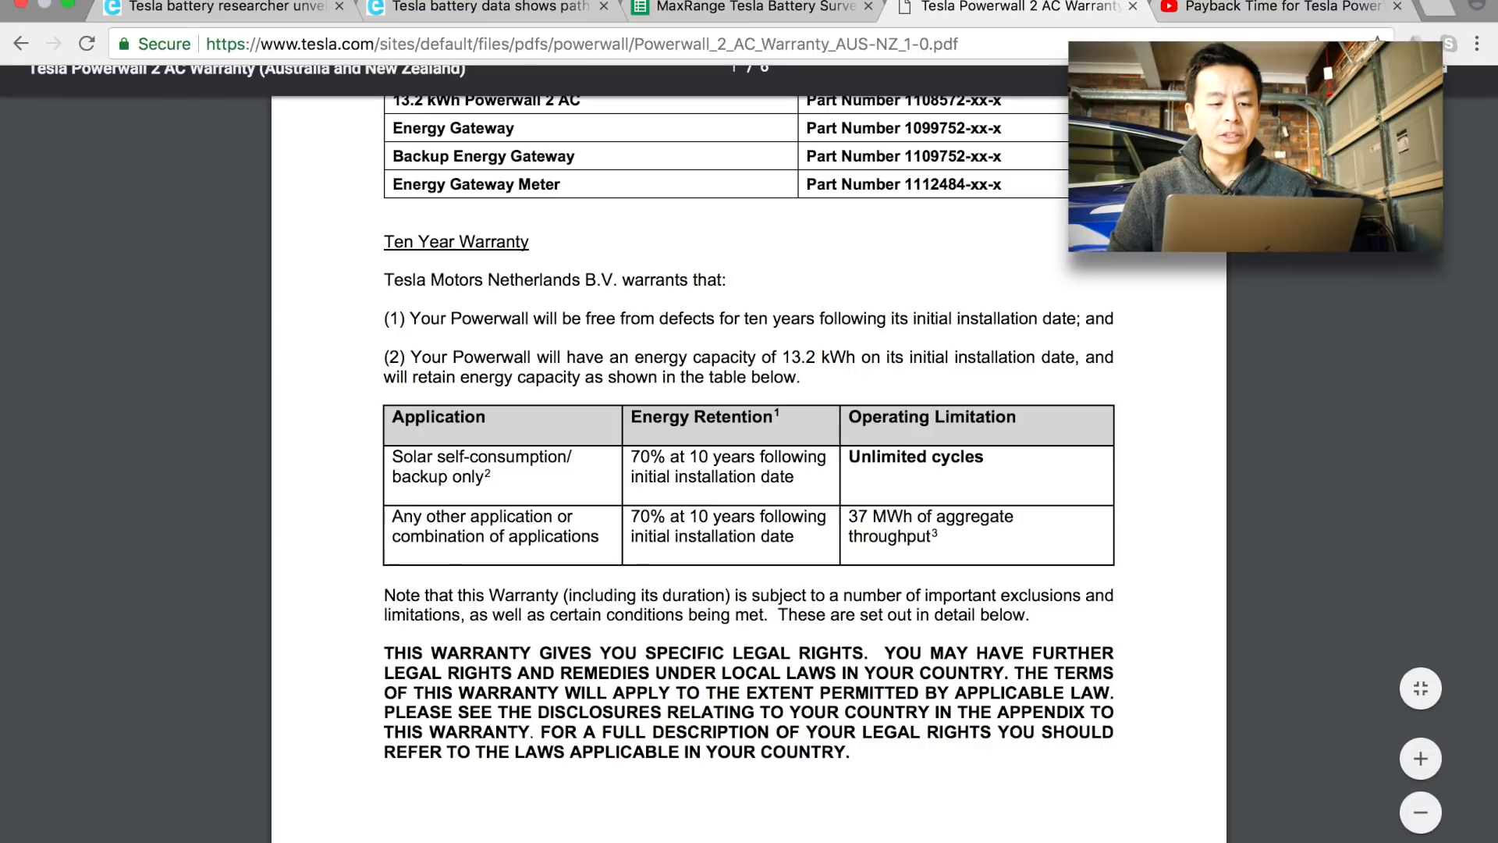
{"action": "left_click", "coordinate": [763, 14]}
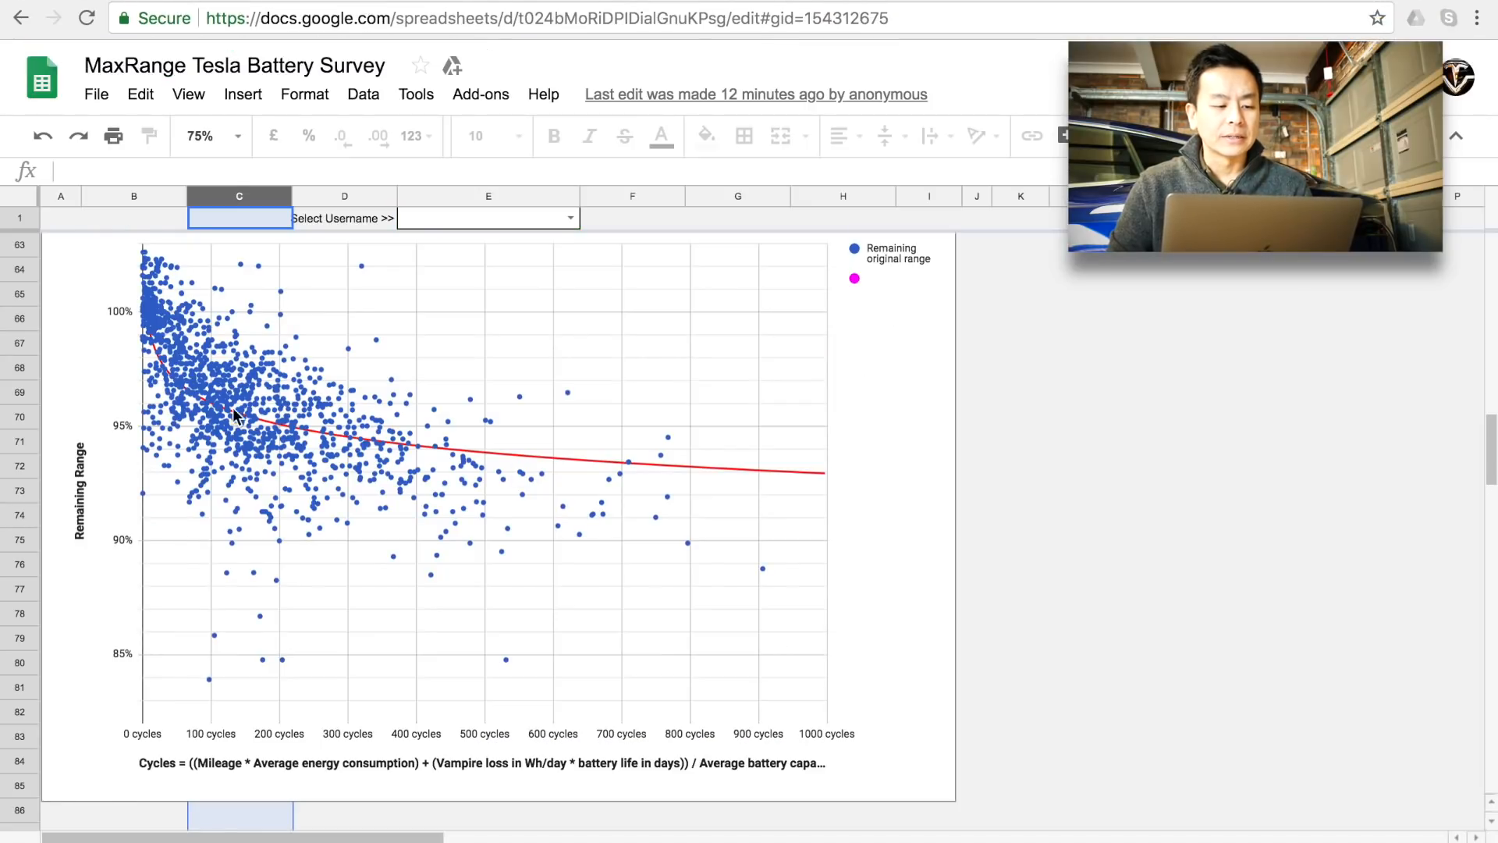
{"action": "mouse_move", "coordinate": [143, 324]}
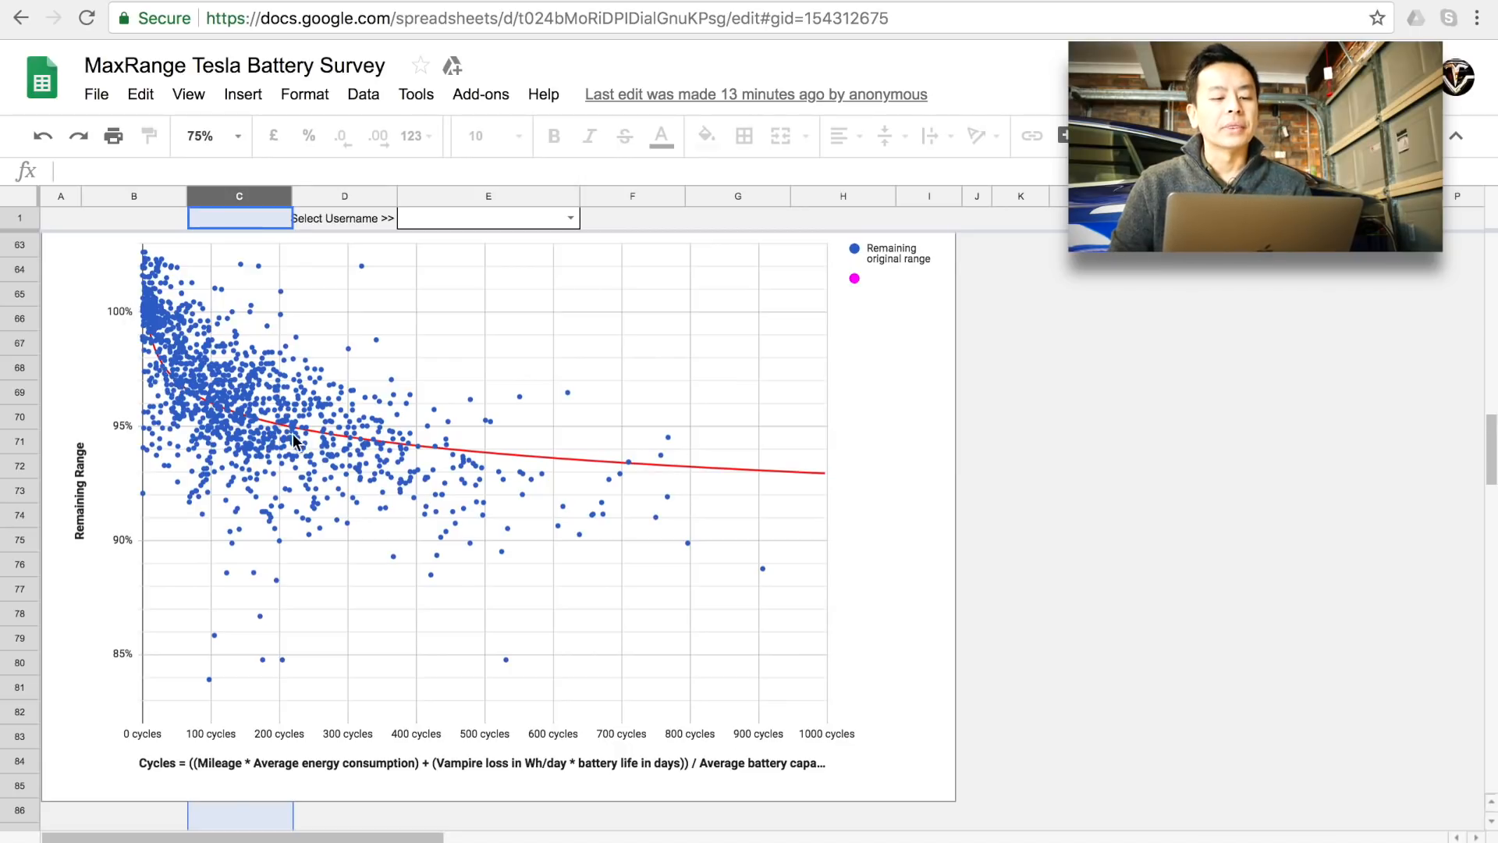
{"action": "mouse_move", "coordinate": [410, 468]}
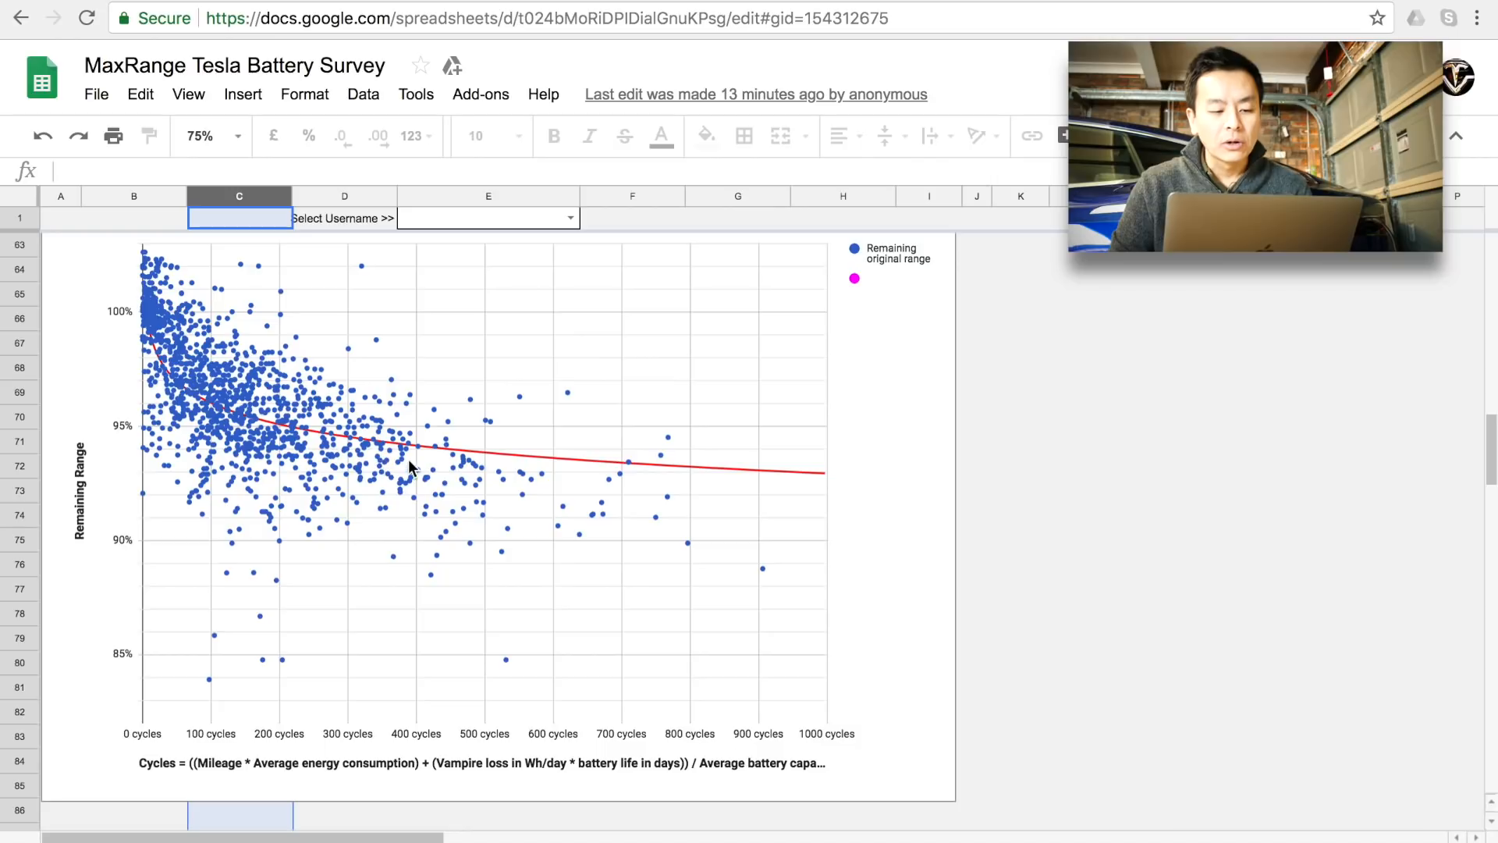
{"action": "mouse_move", "coordinate": [189, 360]}
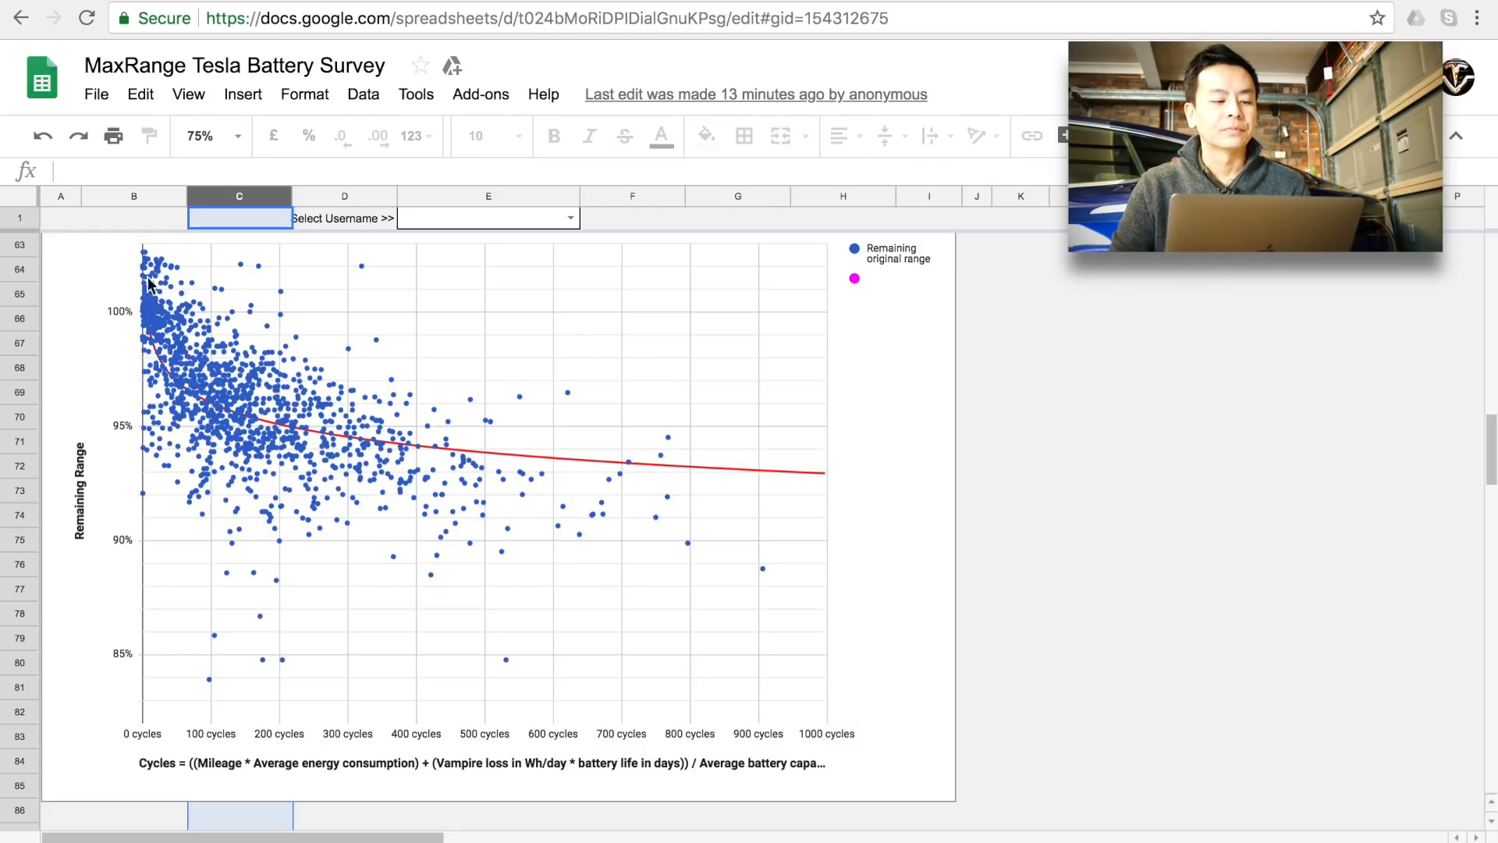
{"action": "mouse_move", "coordinate": [822, 486]}
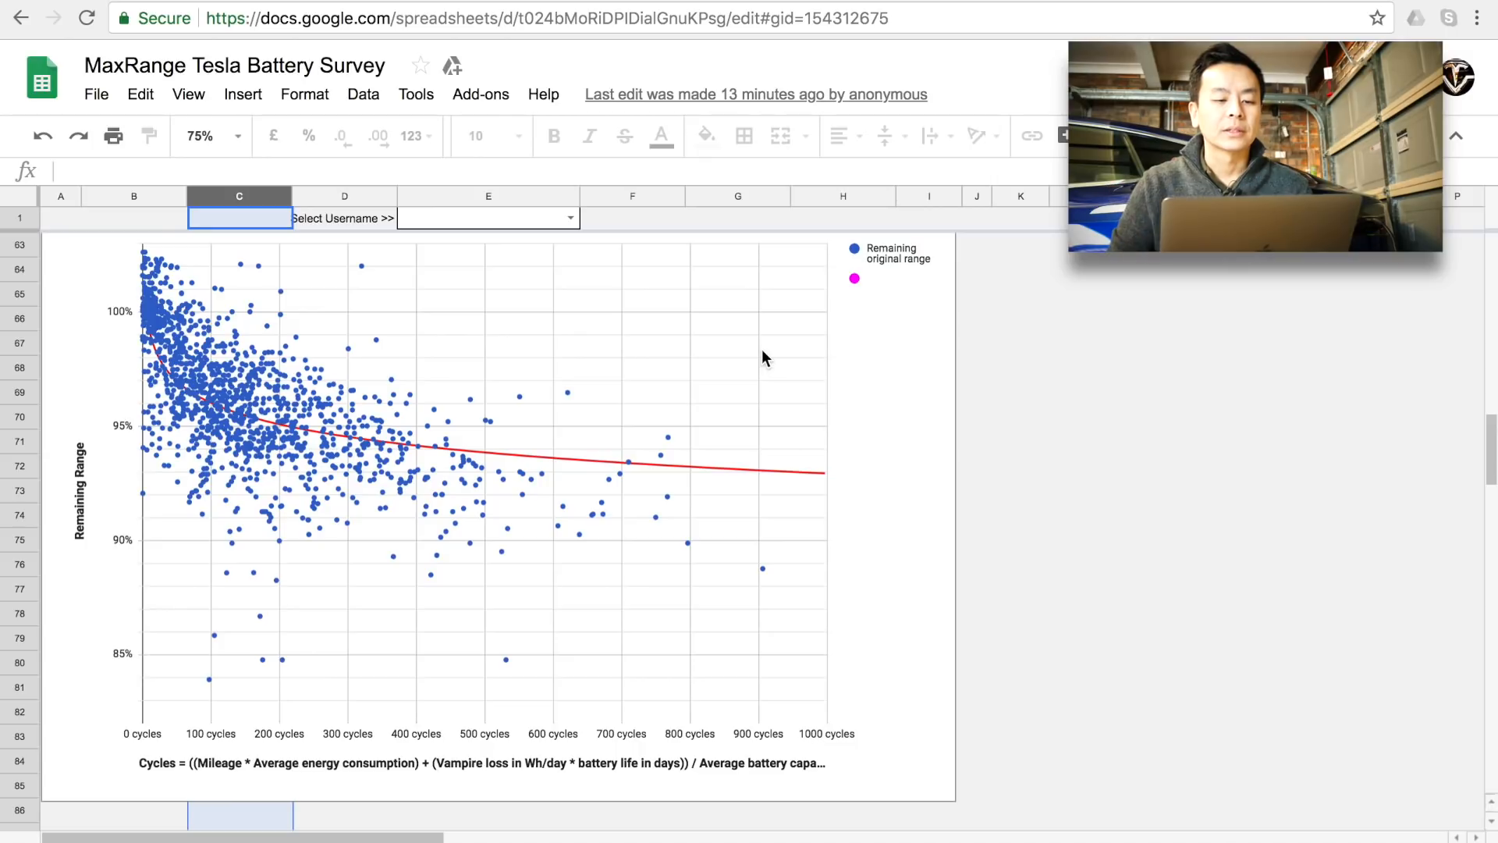
{"action": "mouse_move", "coordinate": [674, 352]}
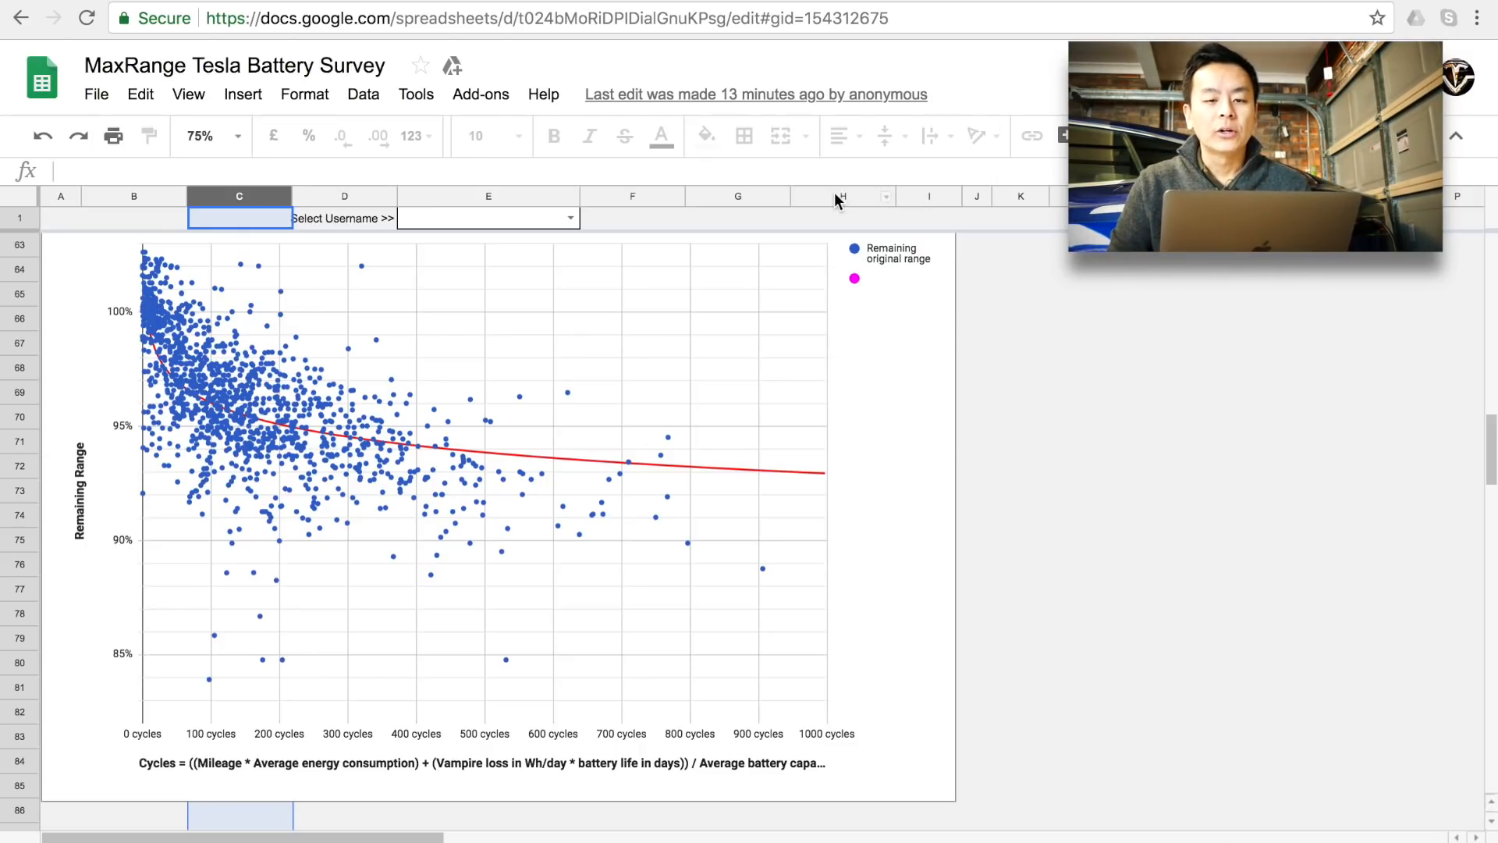
{"action": "mouse_move", "coordinate": [359, 450]}
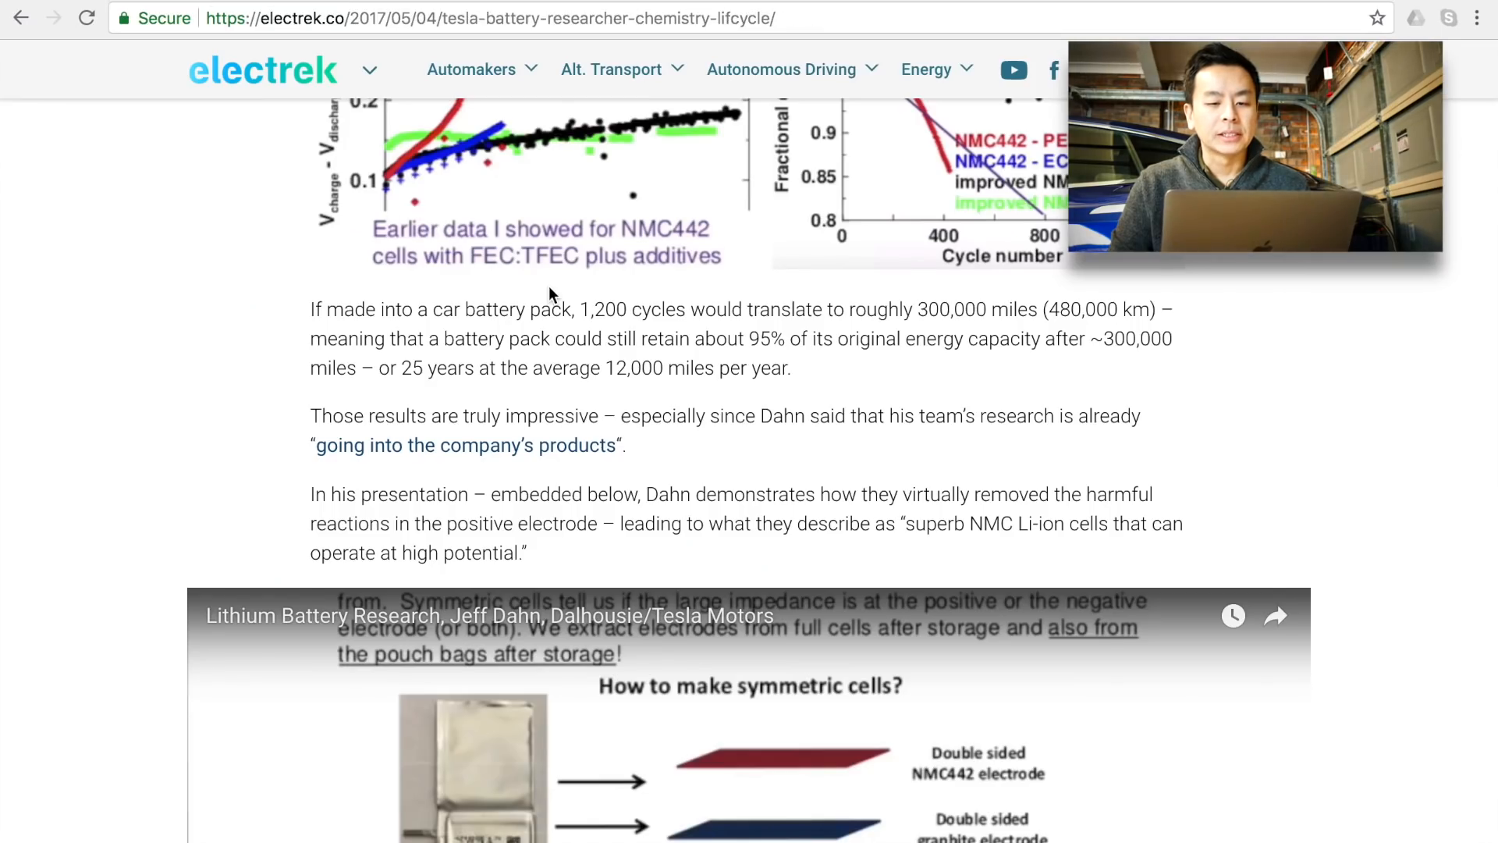
- Scroll up to the chart of improved cells' fractional capacity over 1,200 cycles
{"action": "scroll", "scroll_direction": "up", "scroll_amount": 3}
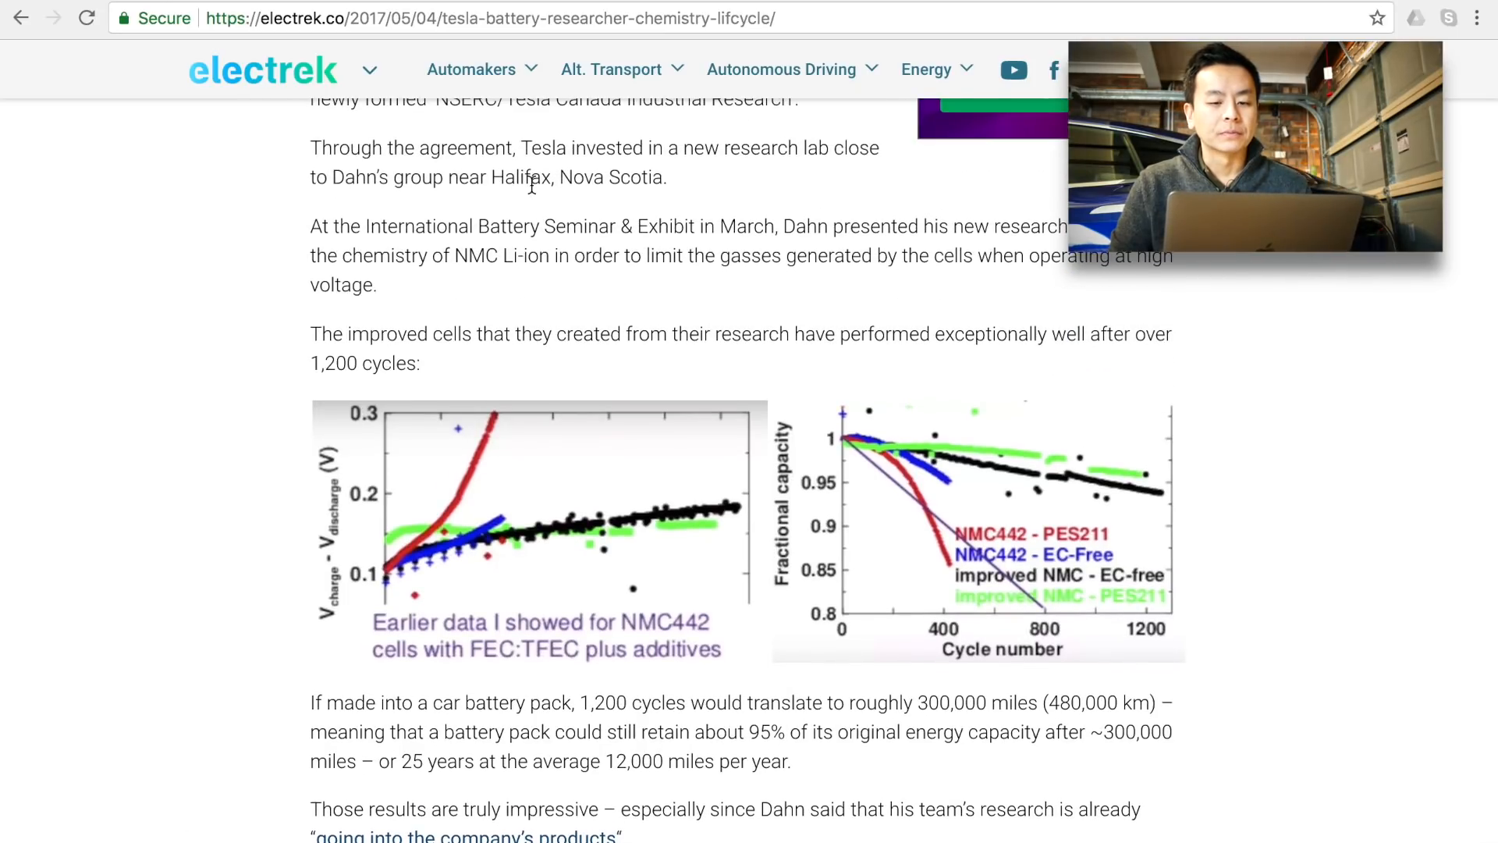
{"action": "scroll", "scroll_direction": "up", "scroll_amount": 3}
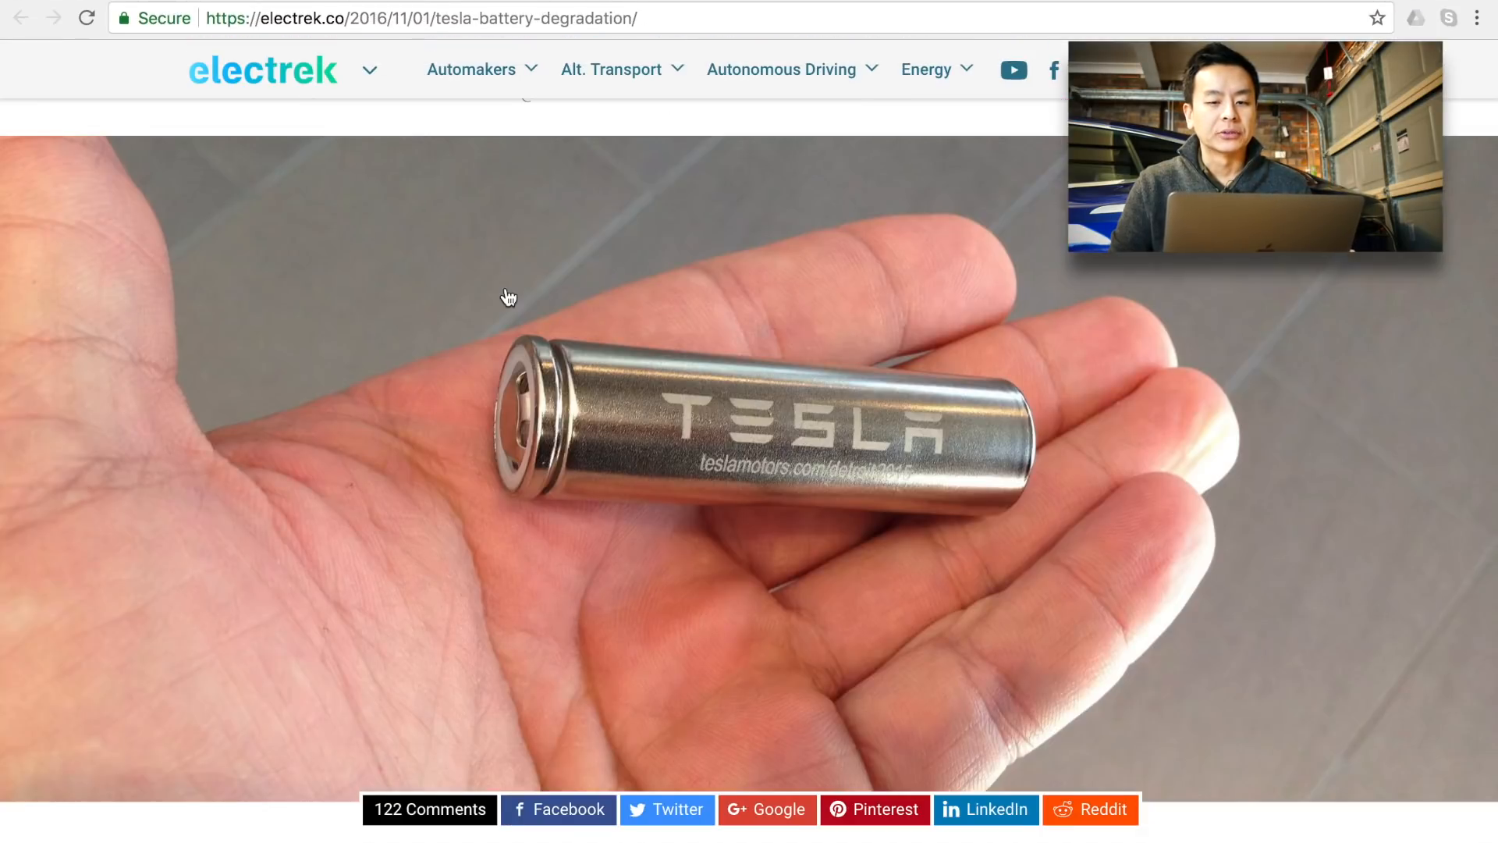
- Read the survey charts and Supercharging frequency table through to the 1-million-mile pack paragraphs
{"action": "scroll", "scroll_direction": "down", "scroll_amount": 3}
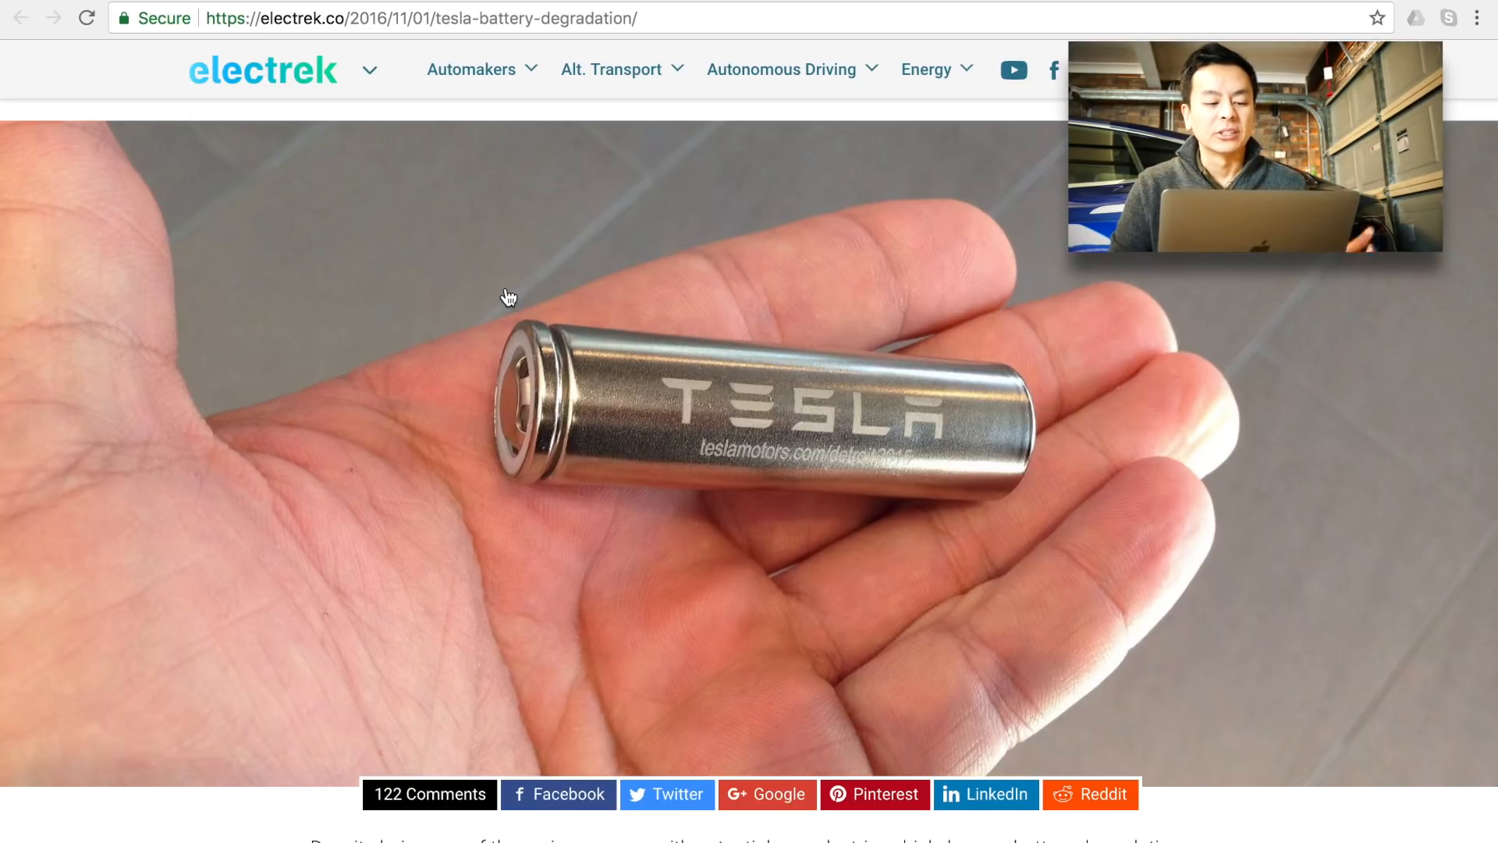
{"action": "scroll", "scroll_direction": "down", "scroll_amount": 3}
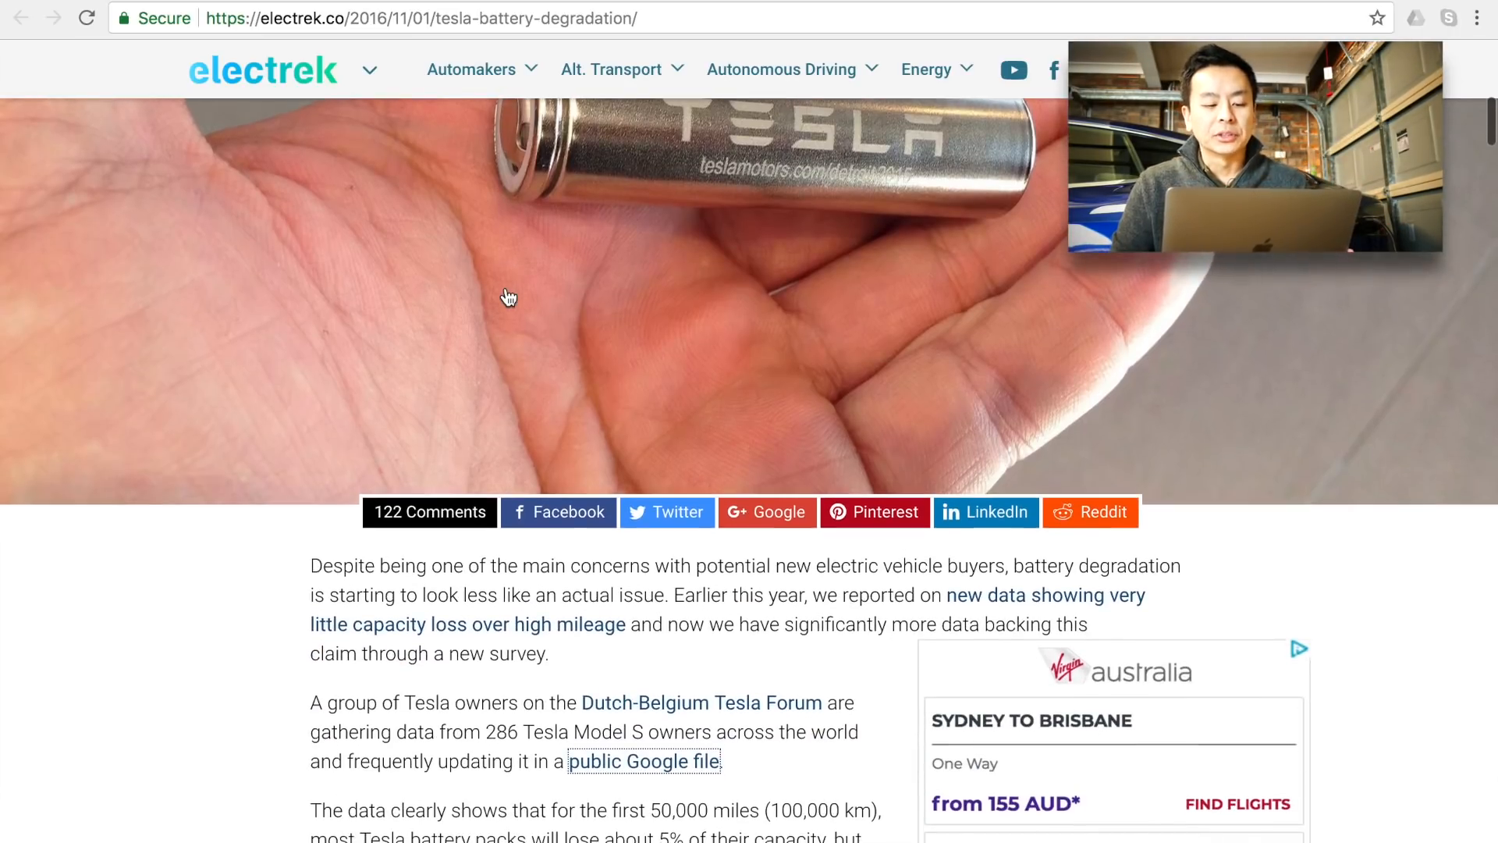
{"action": "scroll", "scroll_direction": "down", "scroll_amount": 3}
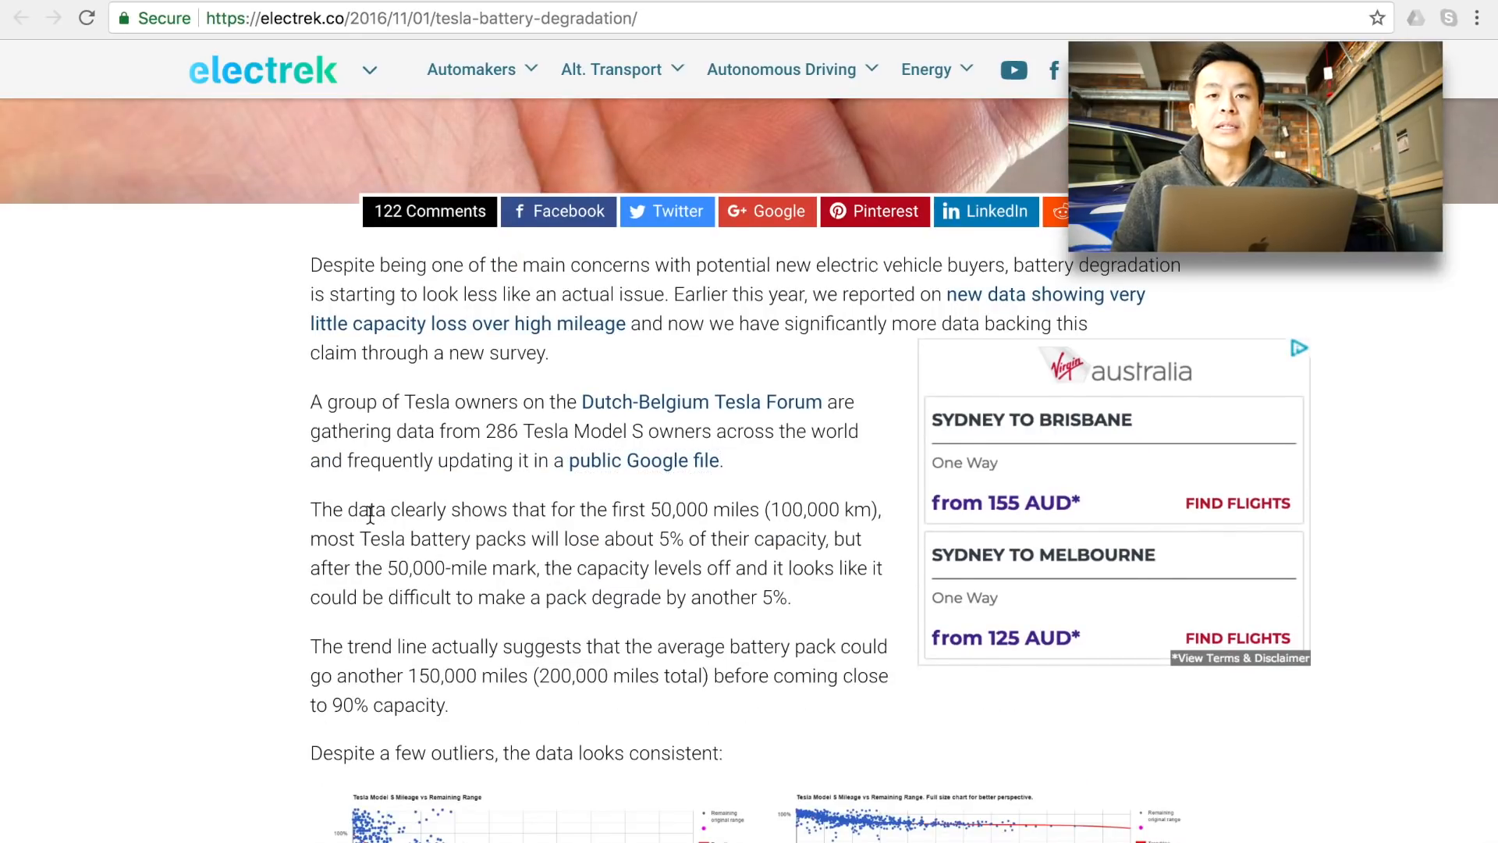
{"action": "scroll", "scroll_direction": "down", "scroll_amount": 3}
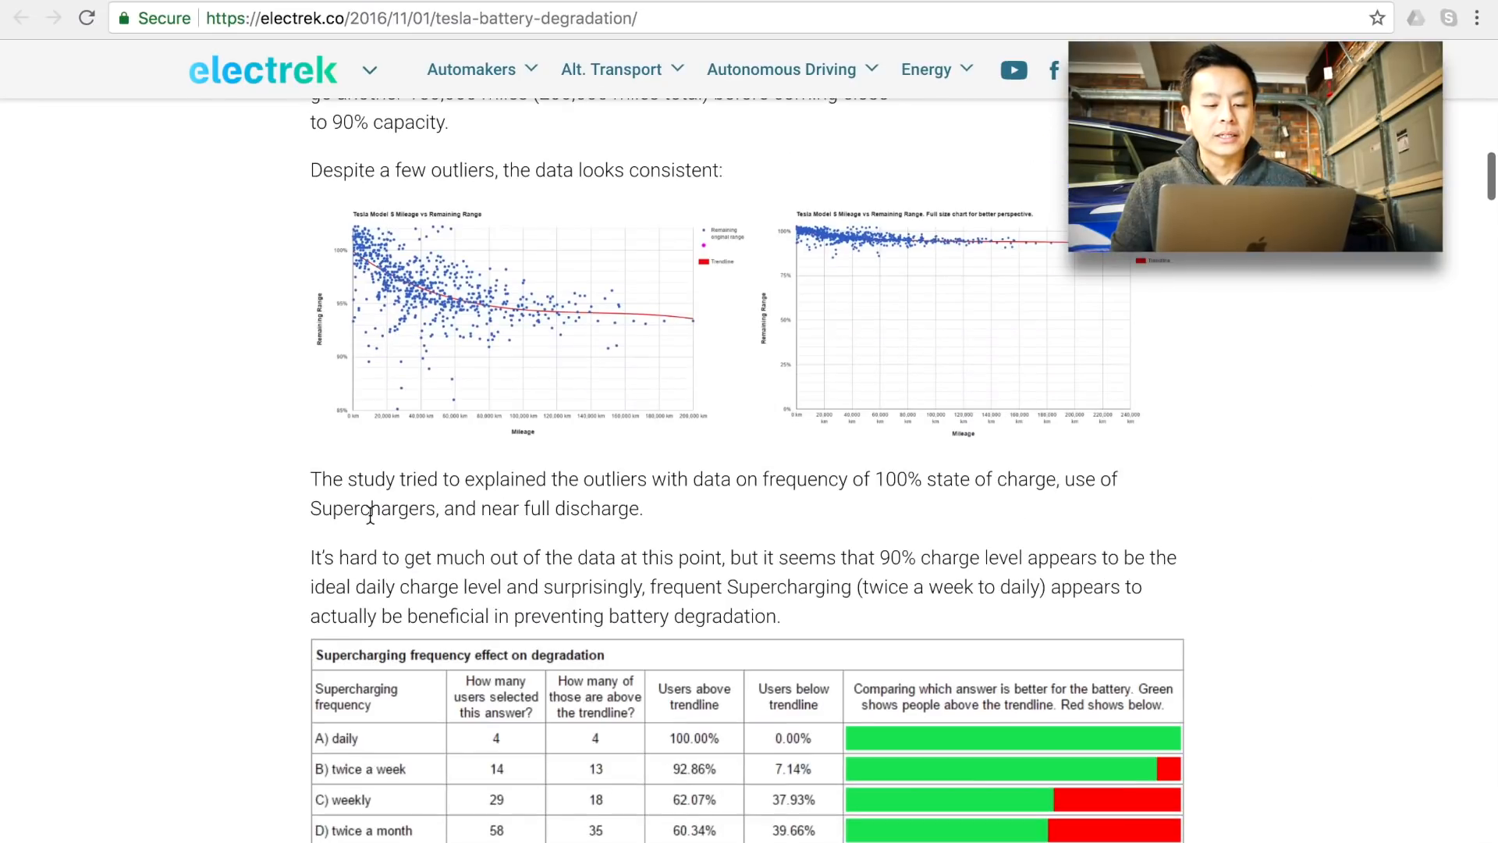
{"action": "scroll", "scroll_direction": "down", "scroll_amount": 3}
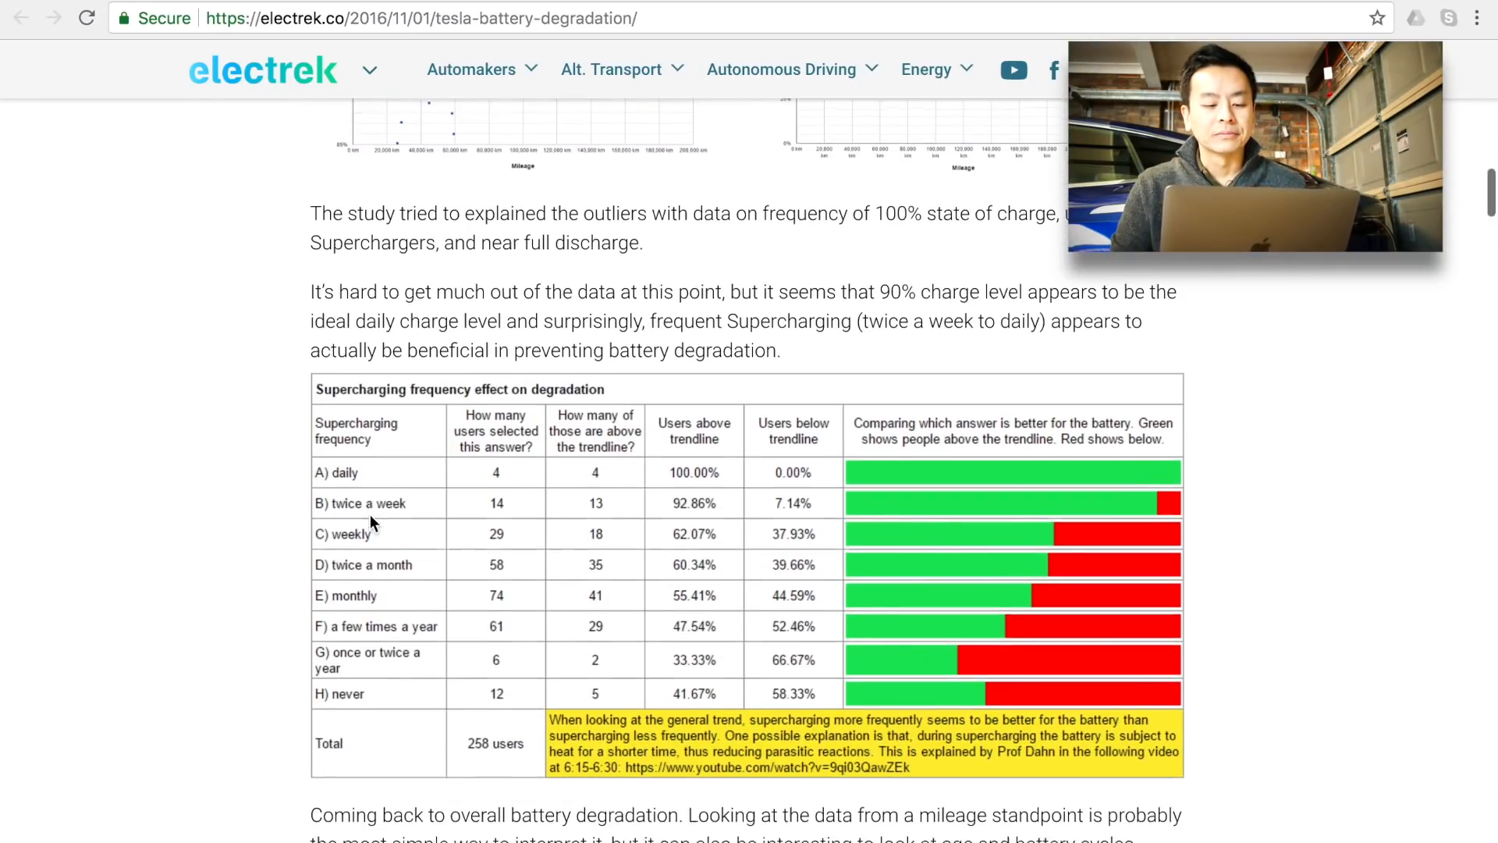
{"action": "scroll", "scroll_direction": "down", "scroll_amount": 3}
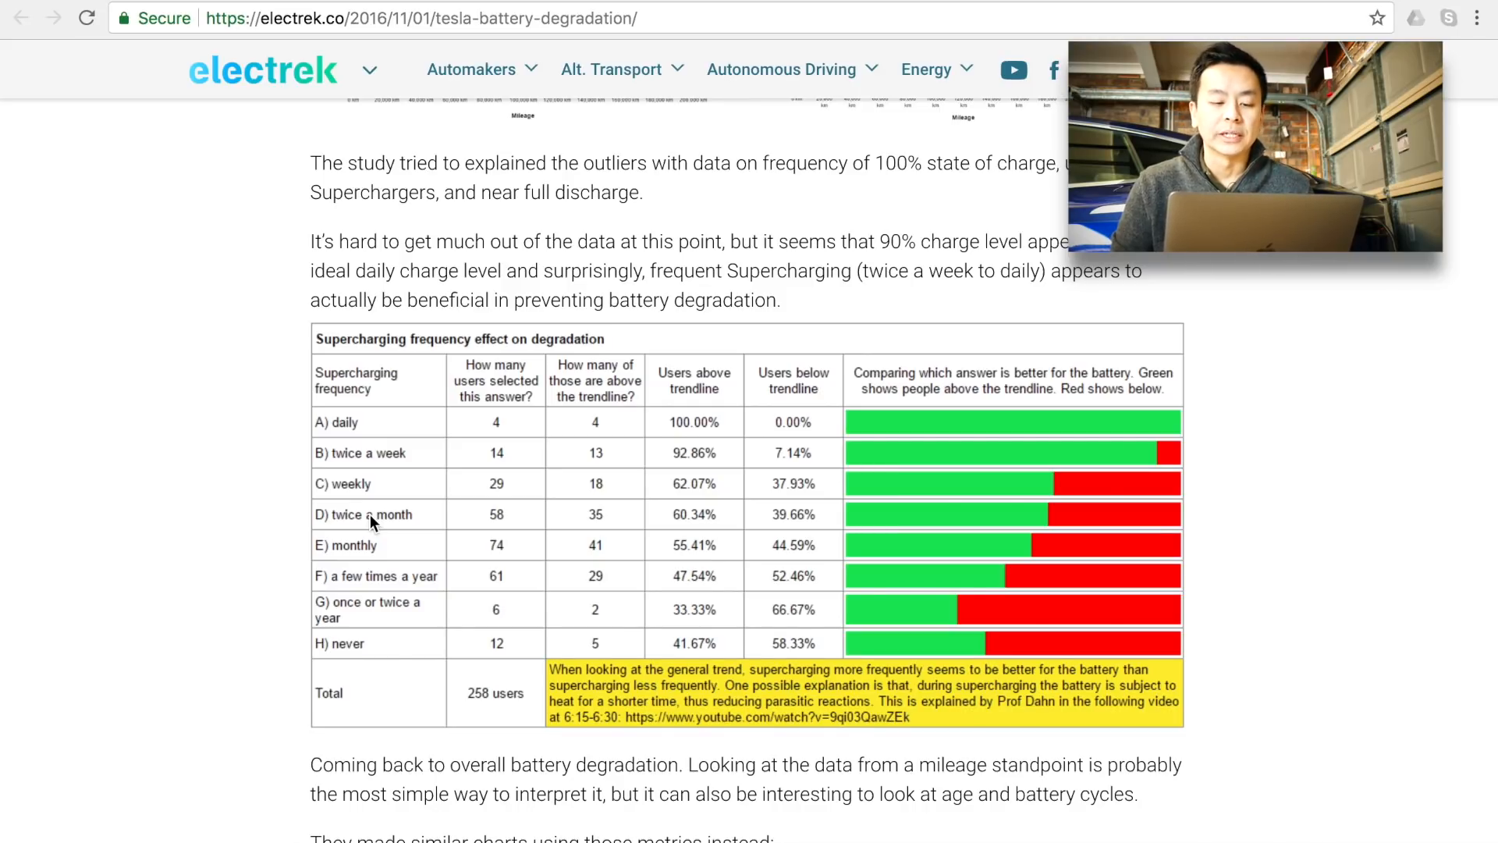
{"action": "scroll", "scroll_direction": "down", "scroll_amount": 3}
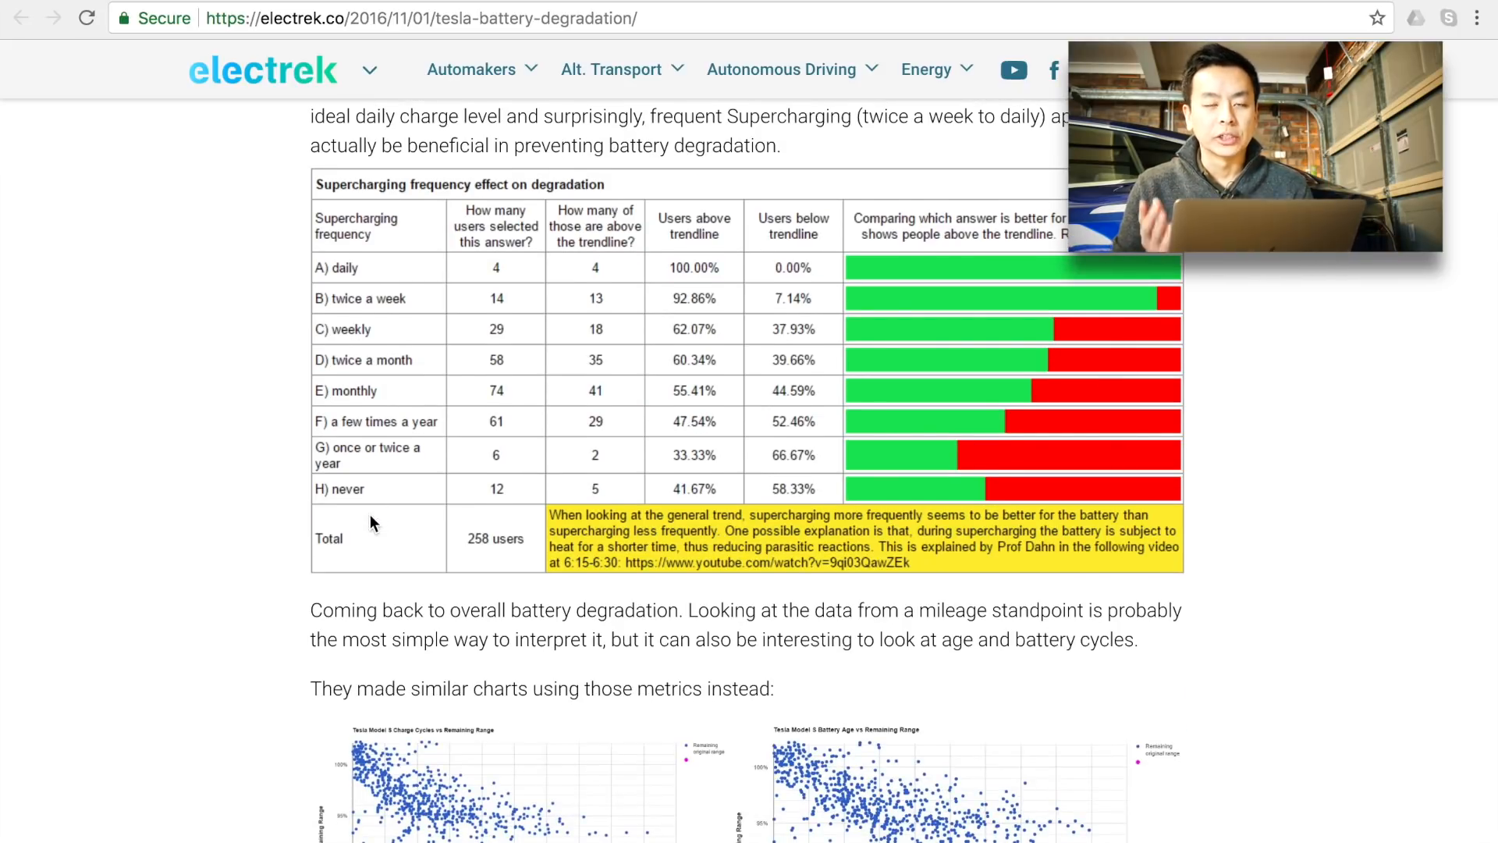
{"action": "scroll", "scroll_direction": "down", "scroll_amount": 3}
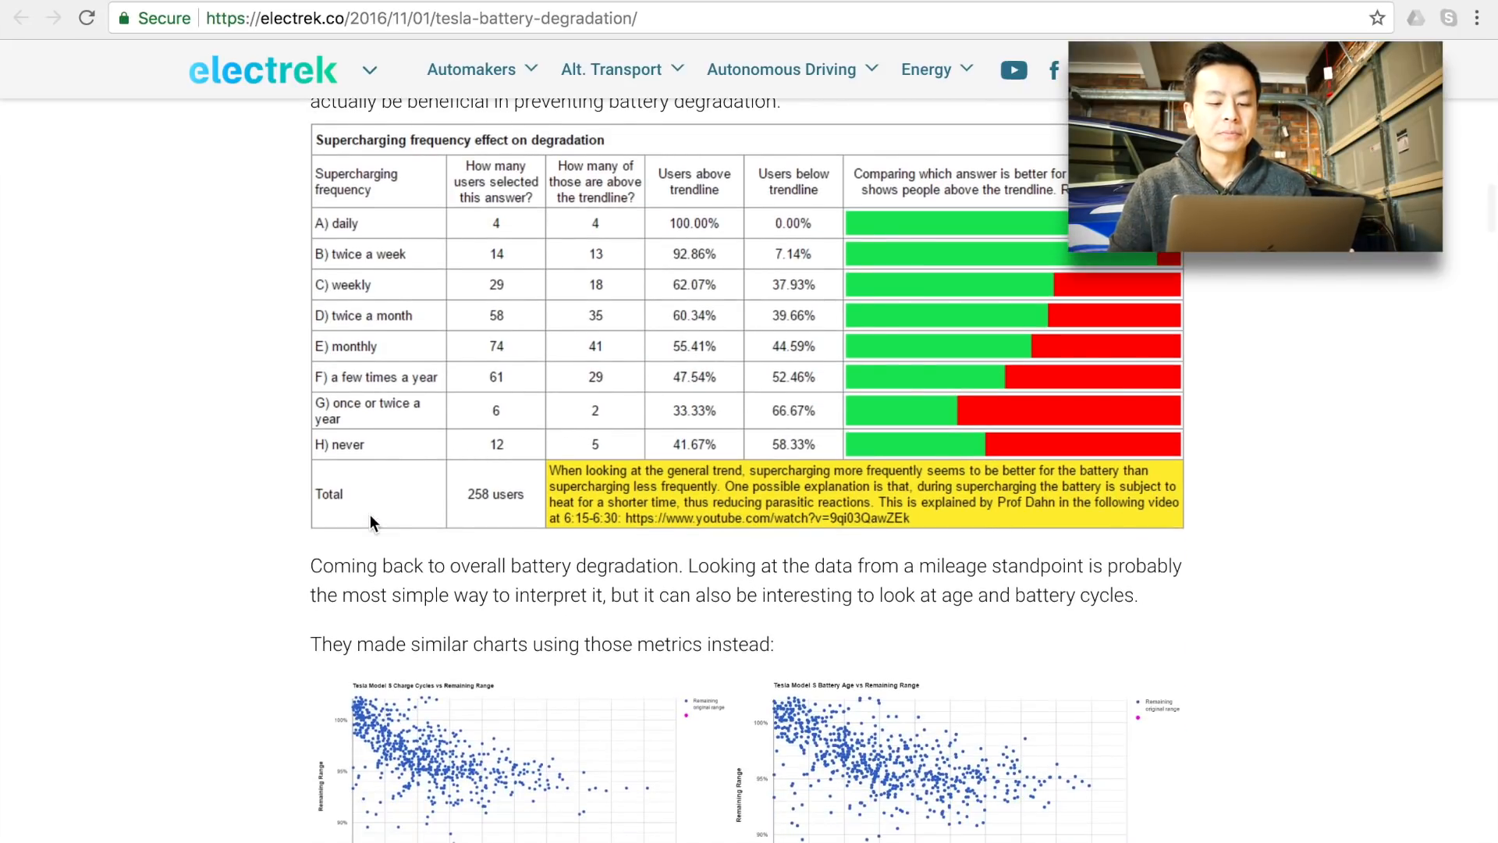
{"action": "scroll", "scroll_direction": "down", "scroll_amount": 3}
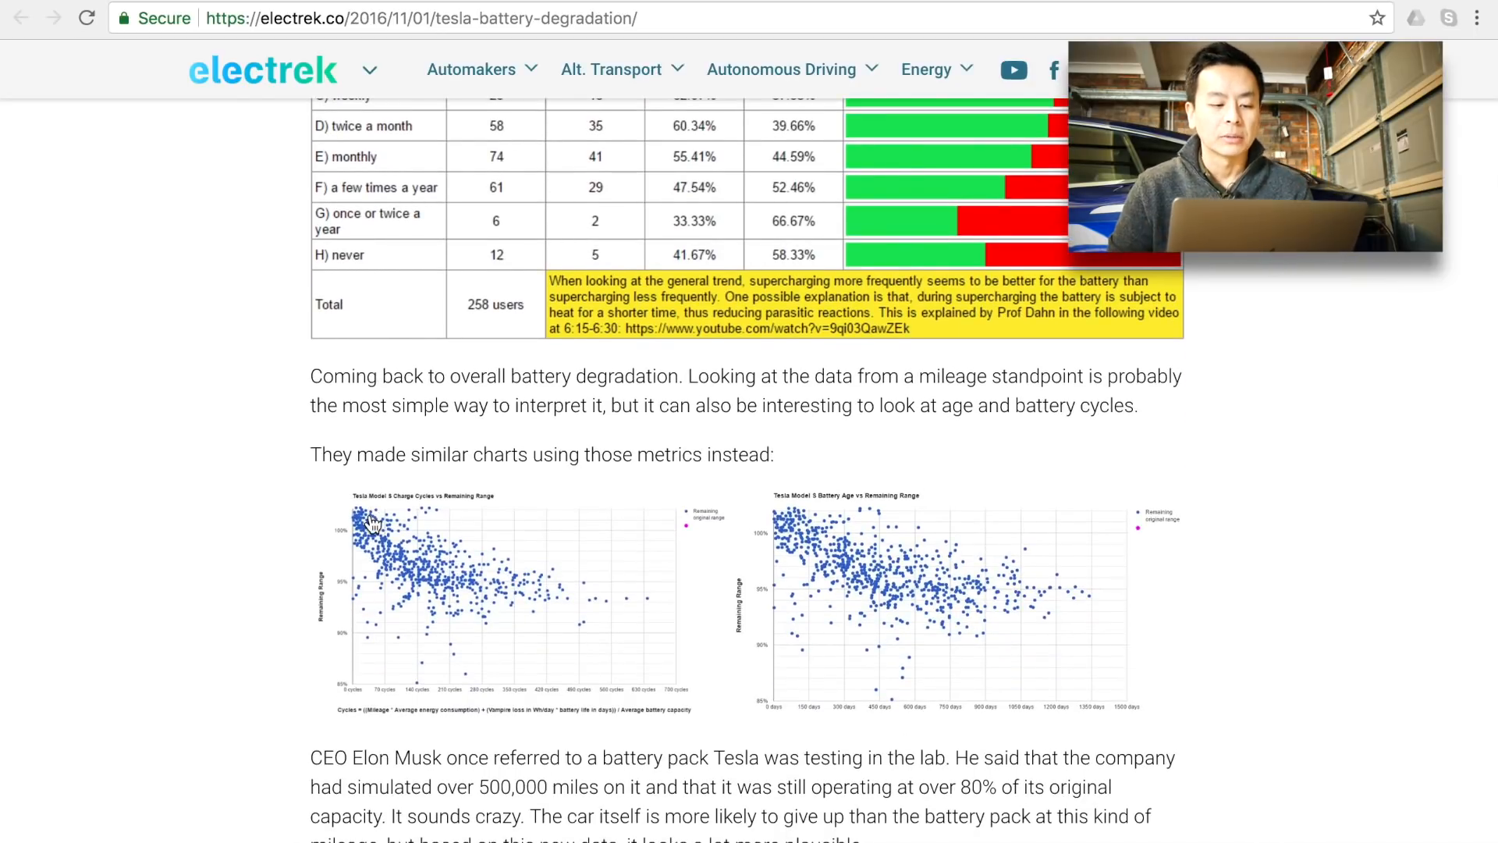
{"action": "scroll", "scroll_direction": "down", "scroll_amount": 3}
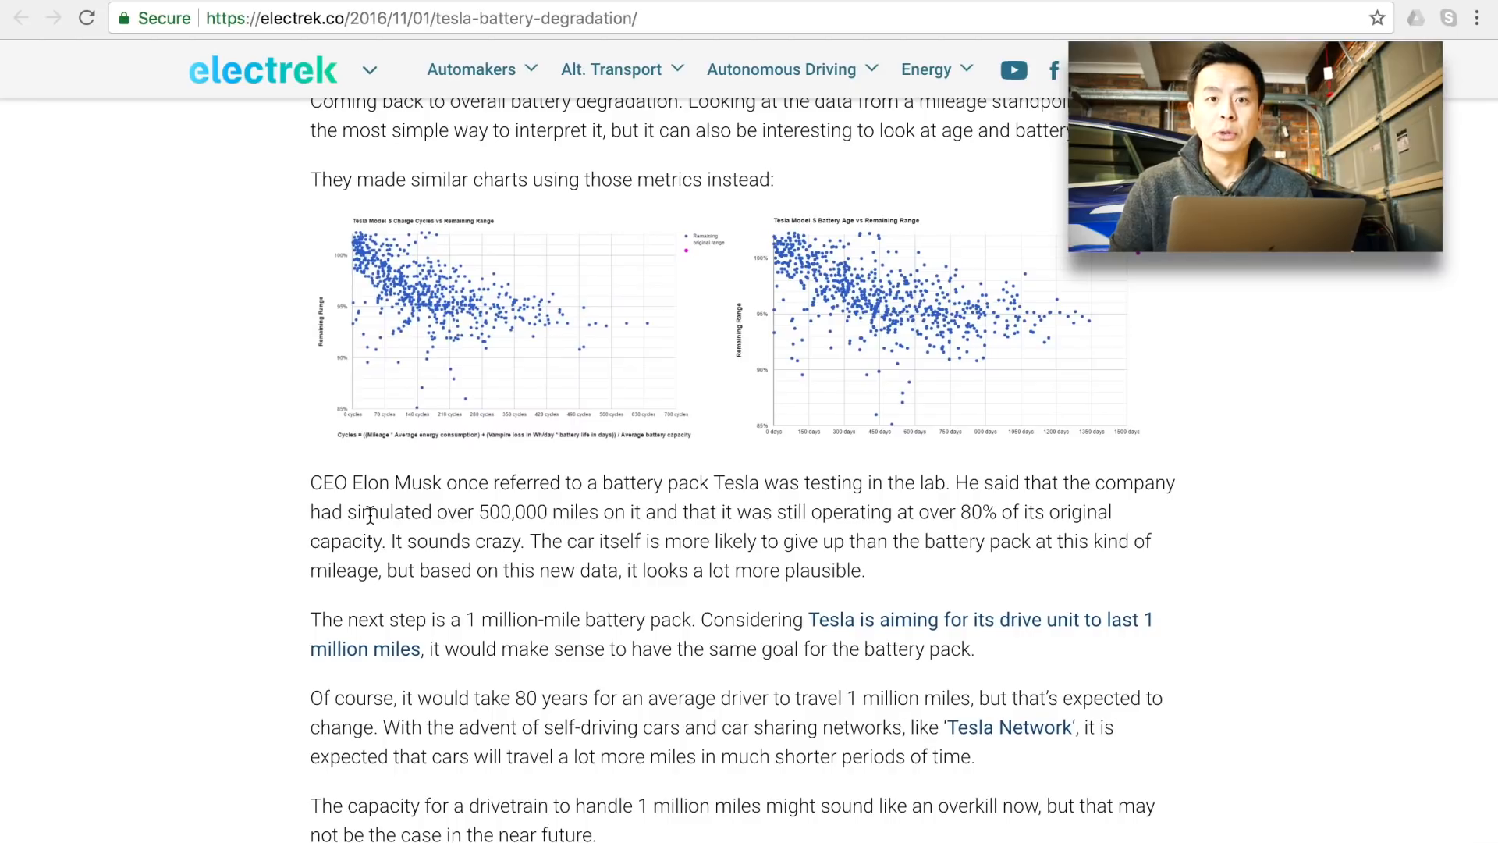
{"action": "scroll", "scroll_direction": "down", "scroll_amount": 3}
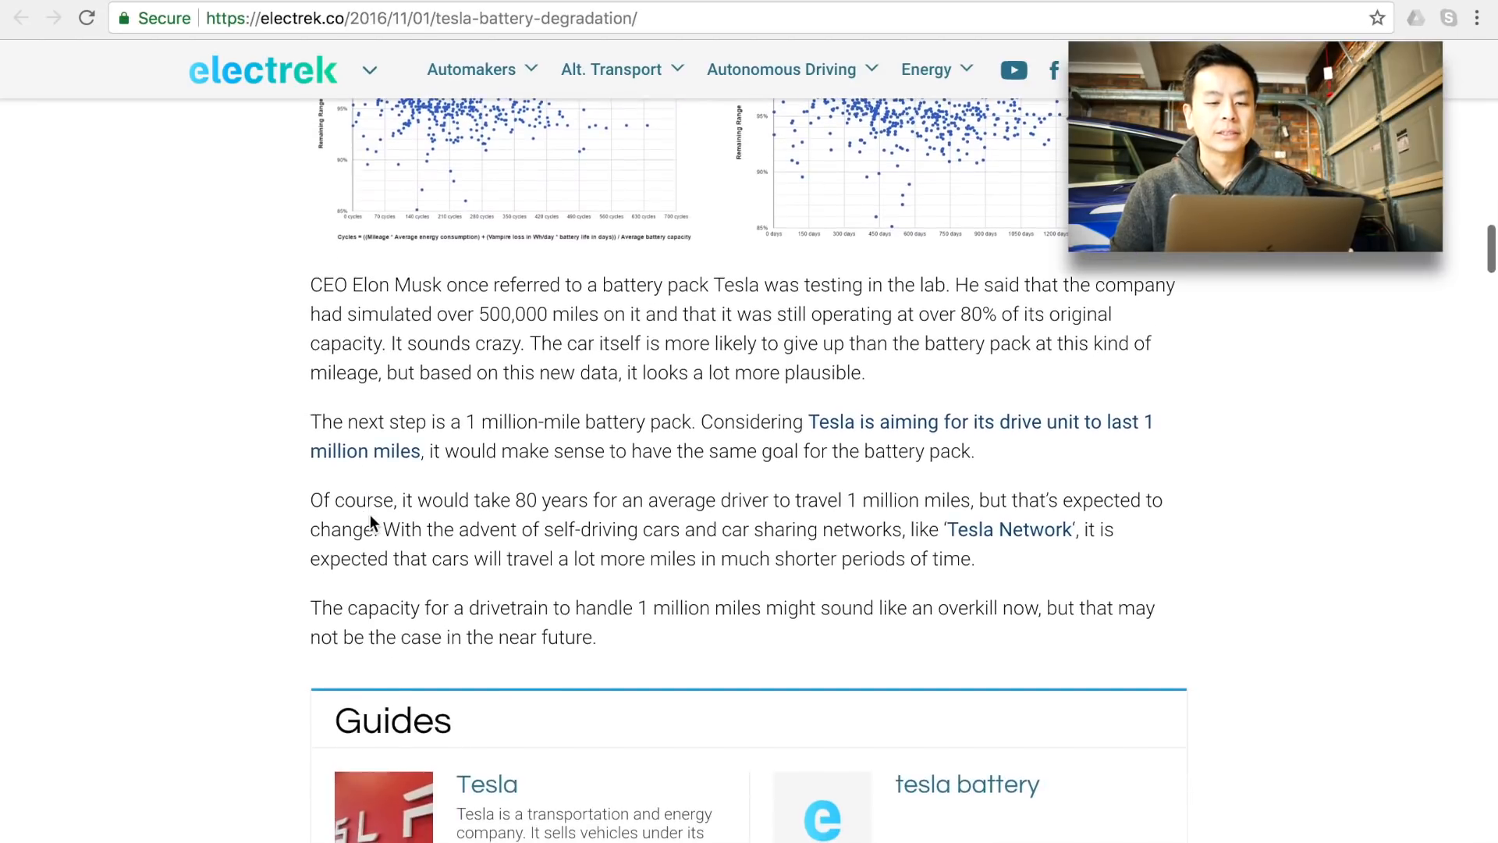